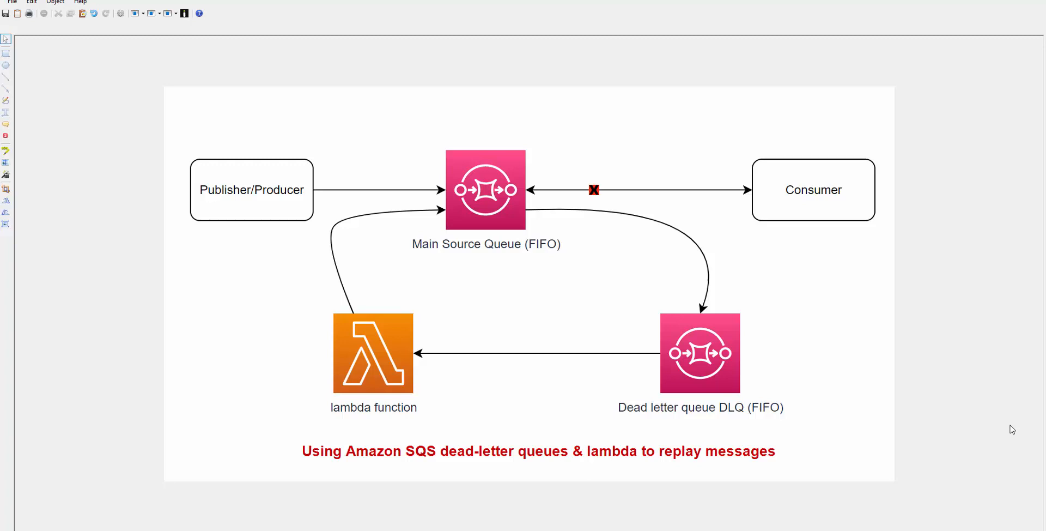
pyautogui.moveTo(637, 426)
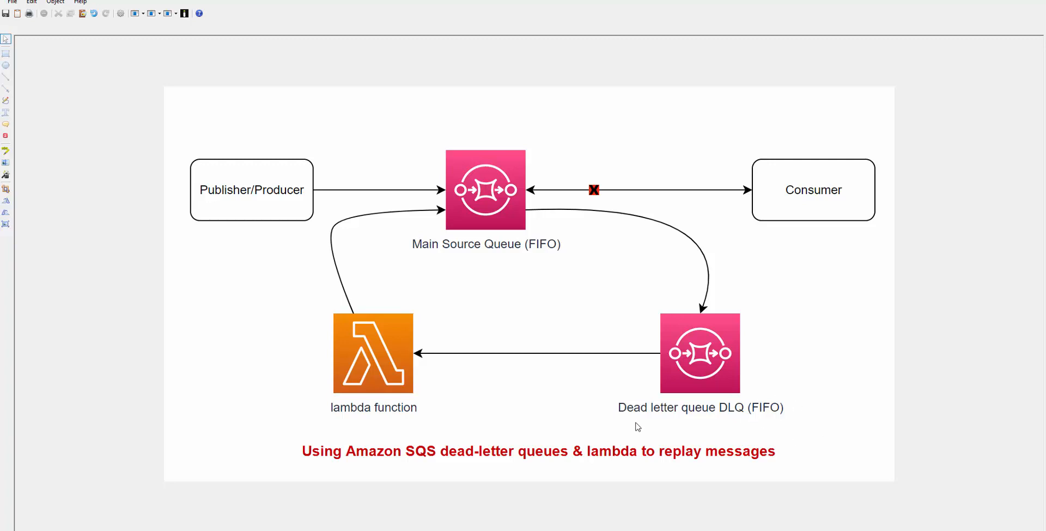
pyautogui.moveTo(637, 436)
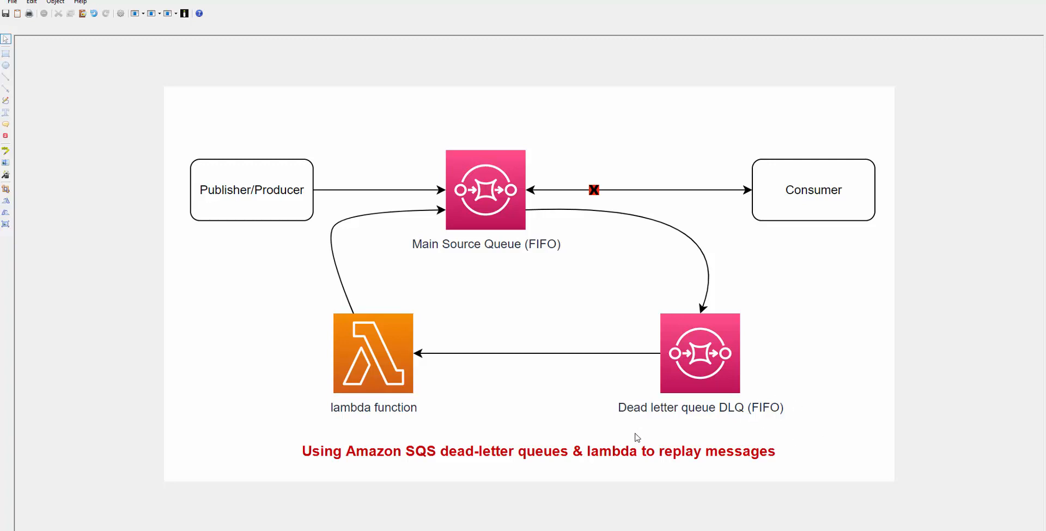
pyautogui.moveTo(334, 281)
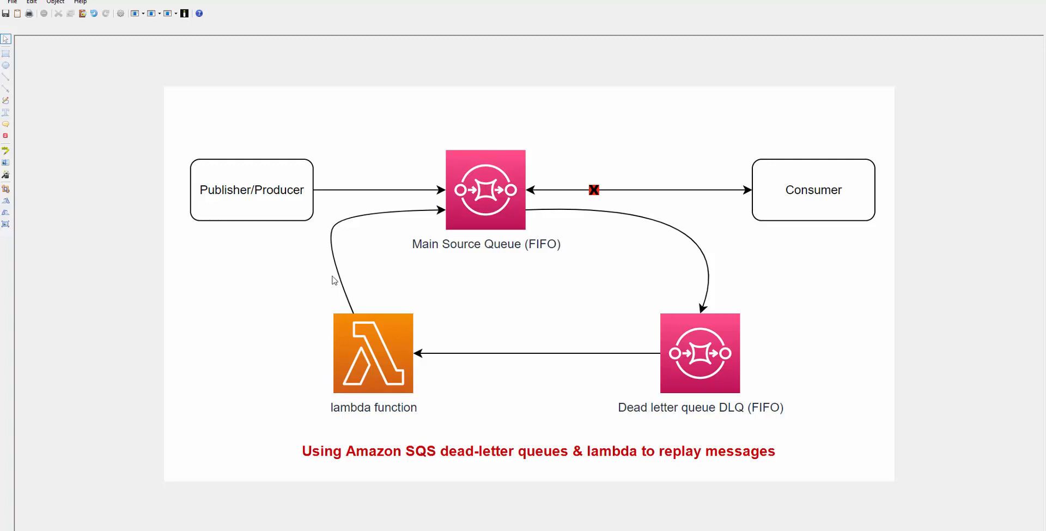
pyautogui.moveTo(503, 159)
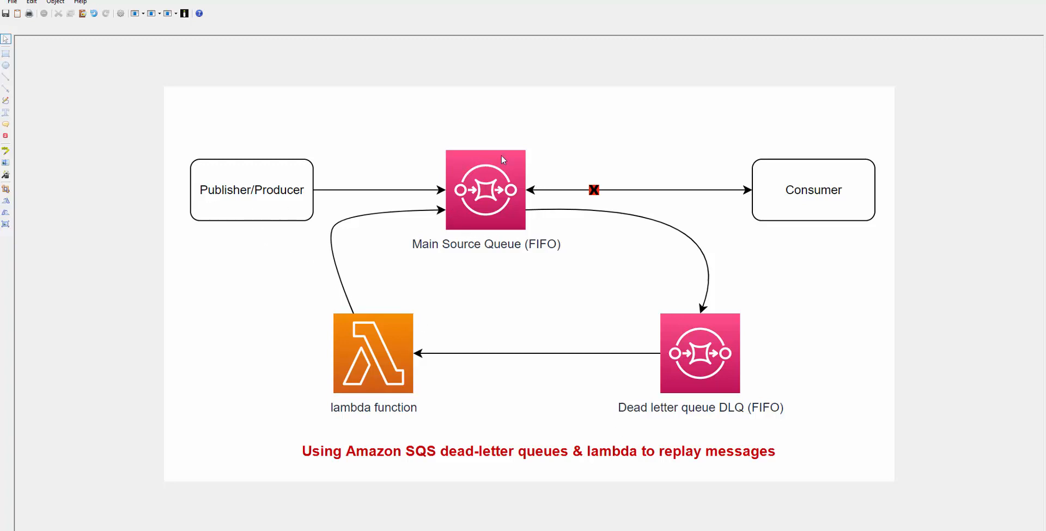
pyautogui.moveTo(505, 260)
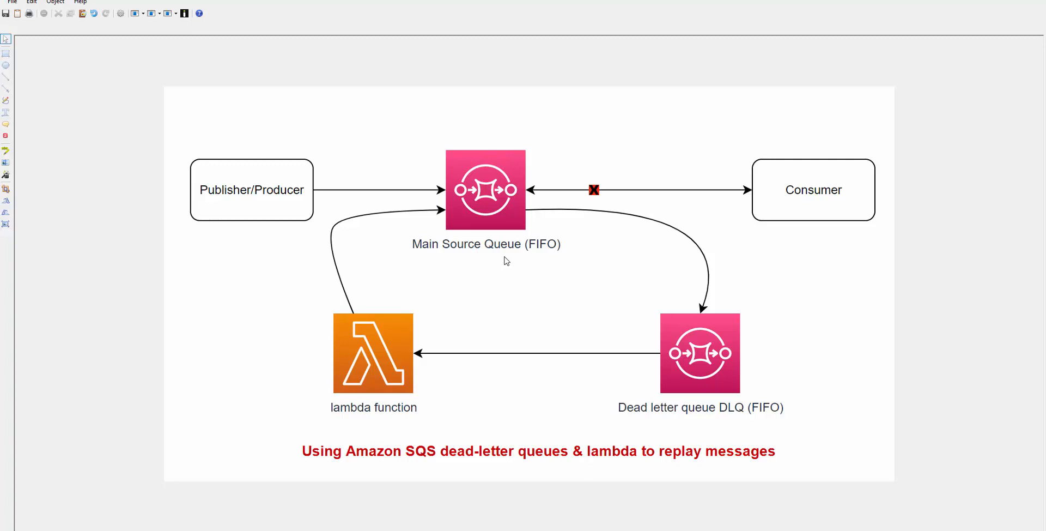
pyautogui.moveTo(249, 213)
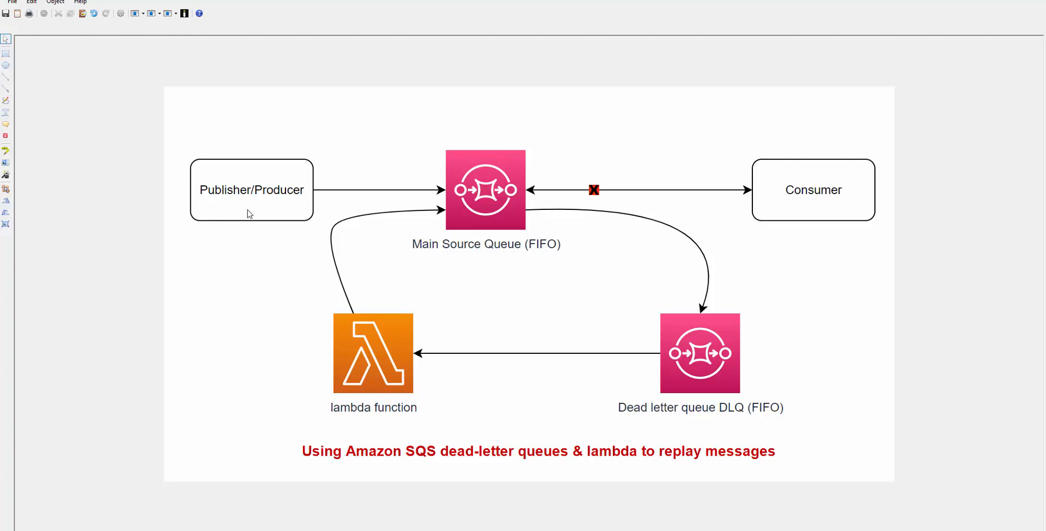
pyautogui.moveTo(479, 208)
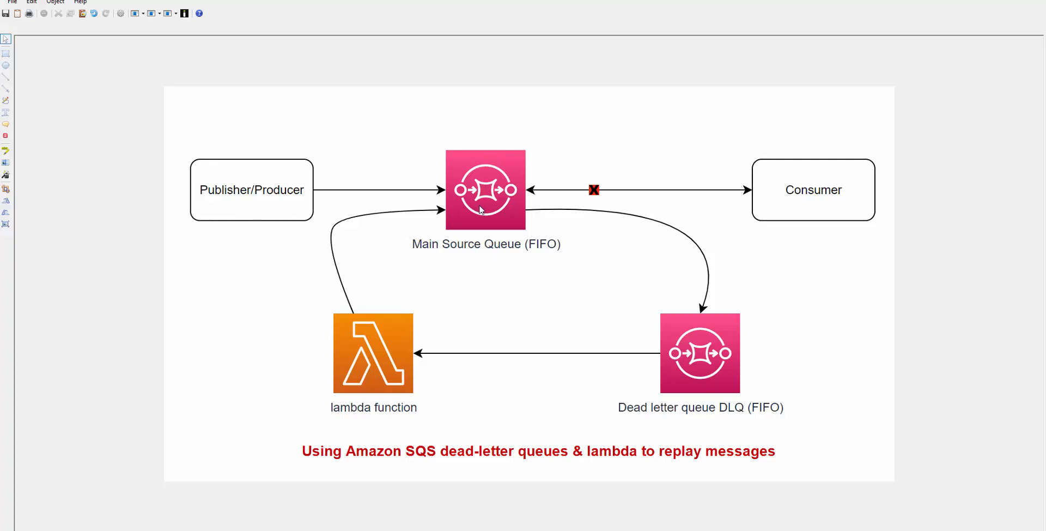
pyautogui.moveTo(768, 200)
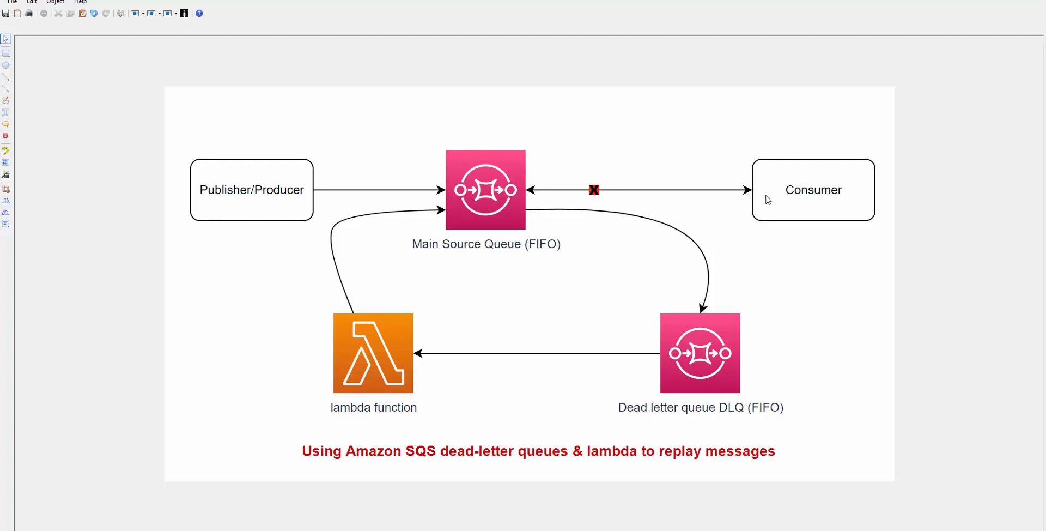
pyautogui.moveTo(483, 195)
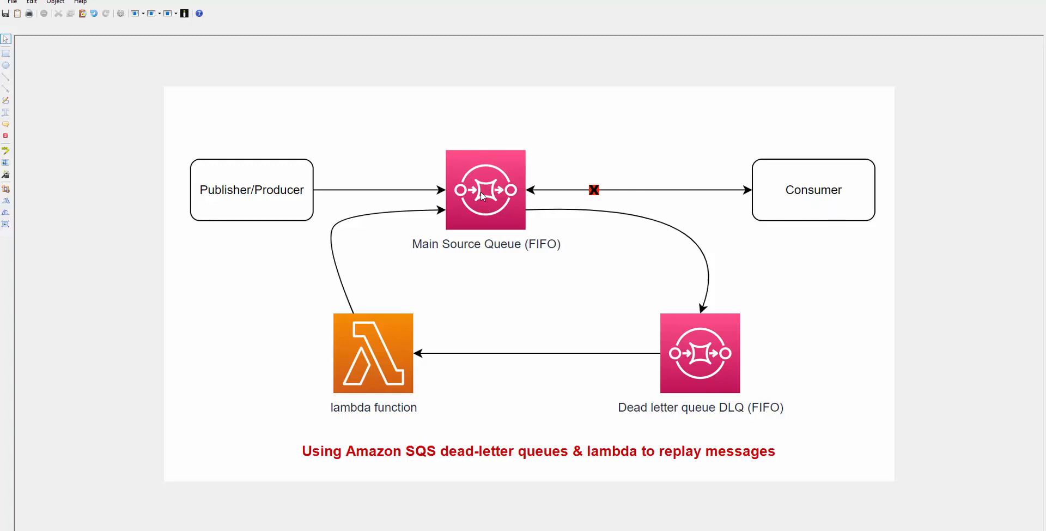
pyautogui.moveTo(495, 202)
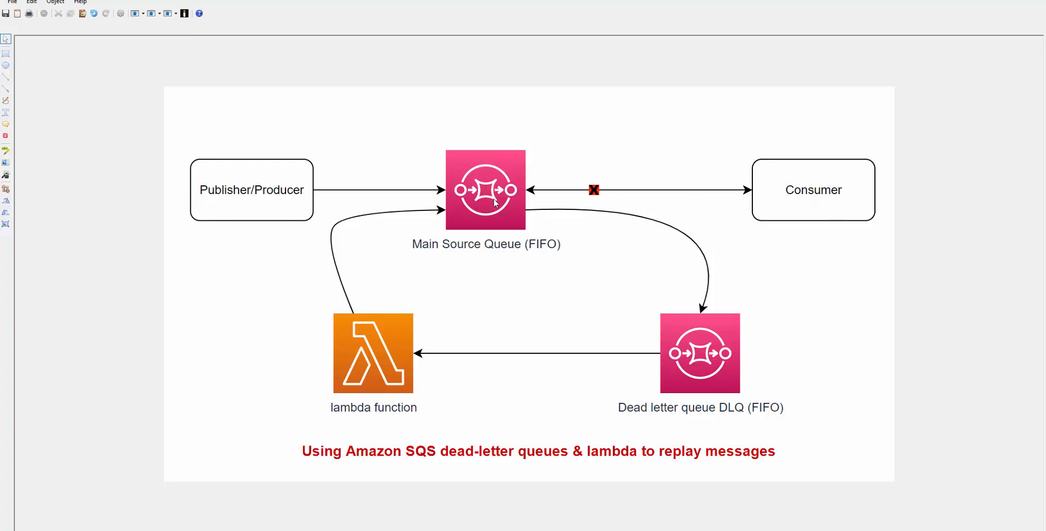
pyautogui.moveTo(629, 181)
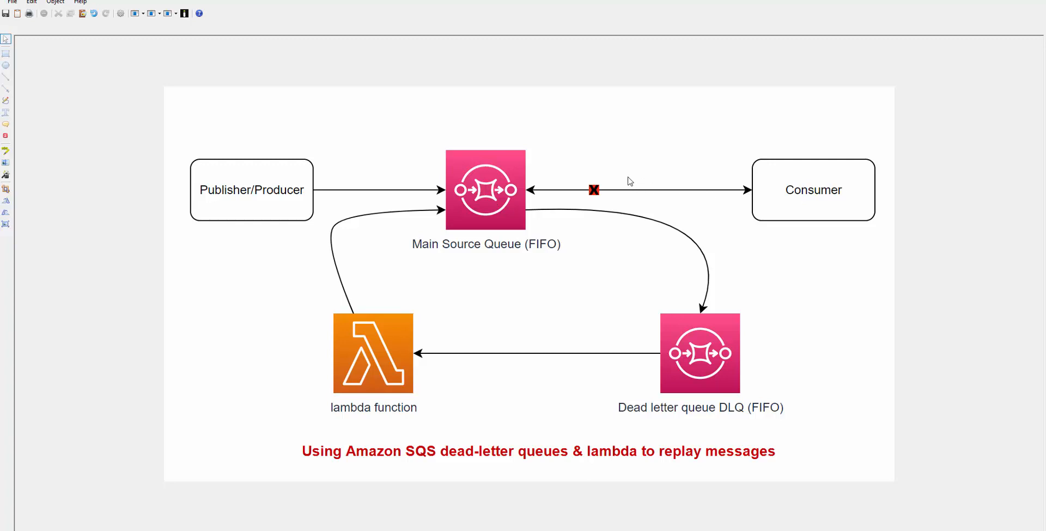
pyautogui.moveTo(591, 202)
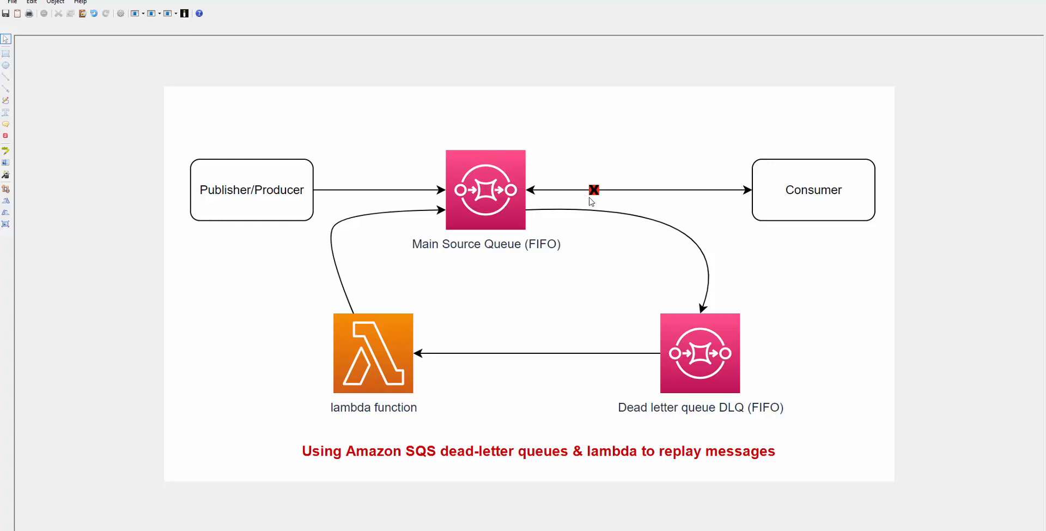
pyautogui.moveTo(485, 225)
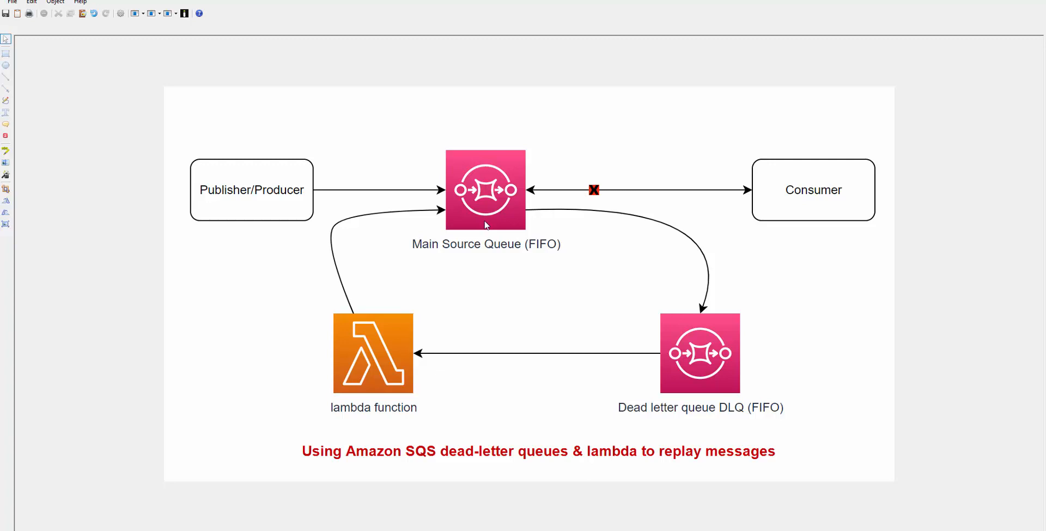
pyautogui.moveTo(513, 191)
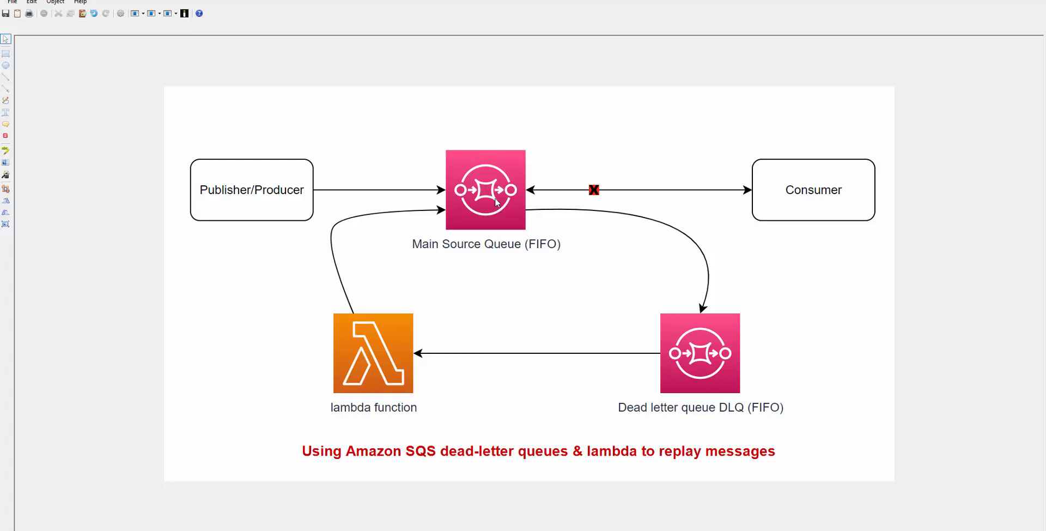
pyautogui.moveTo(815, 380)
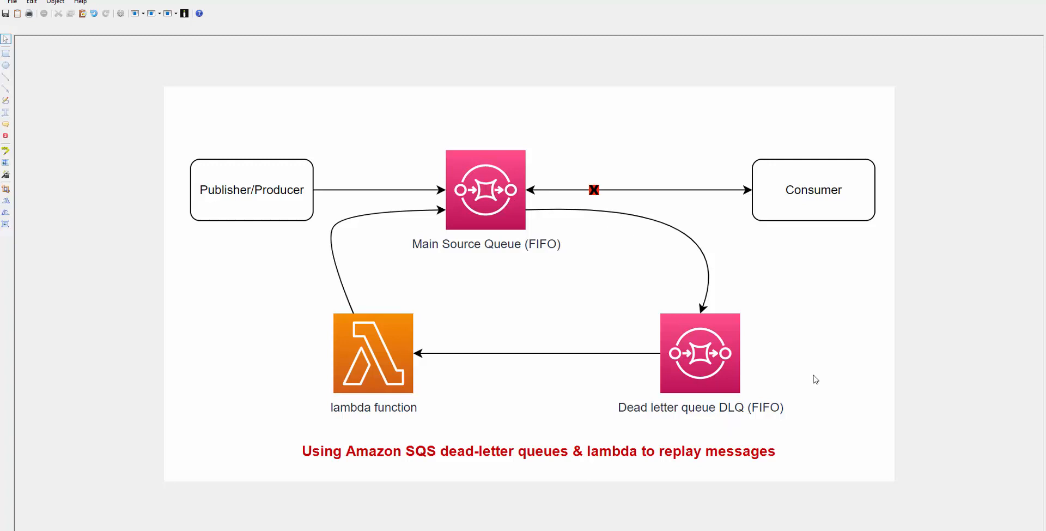
pyautogui.moveTo(726, 365)
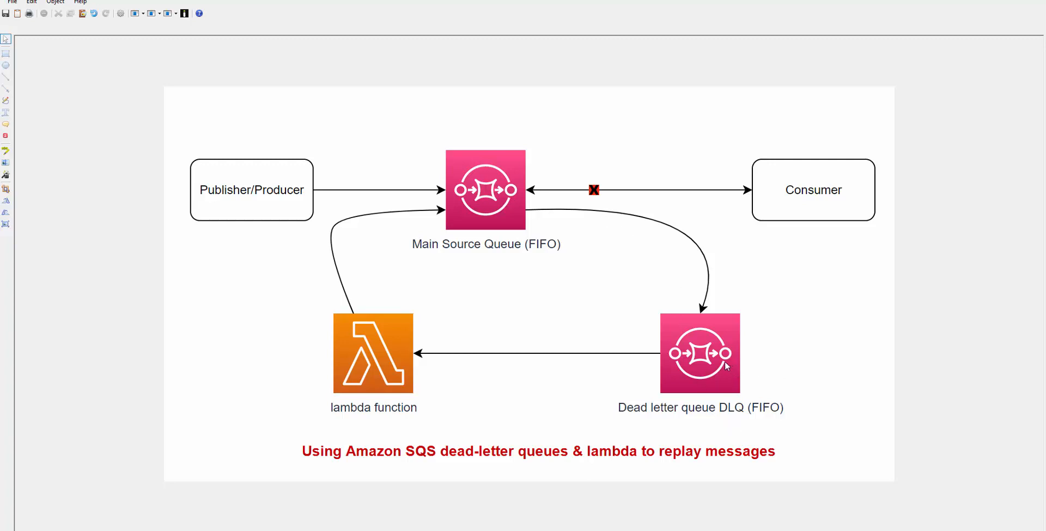
pyautogui.moveTo(671, 338)
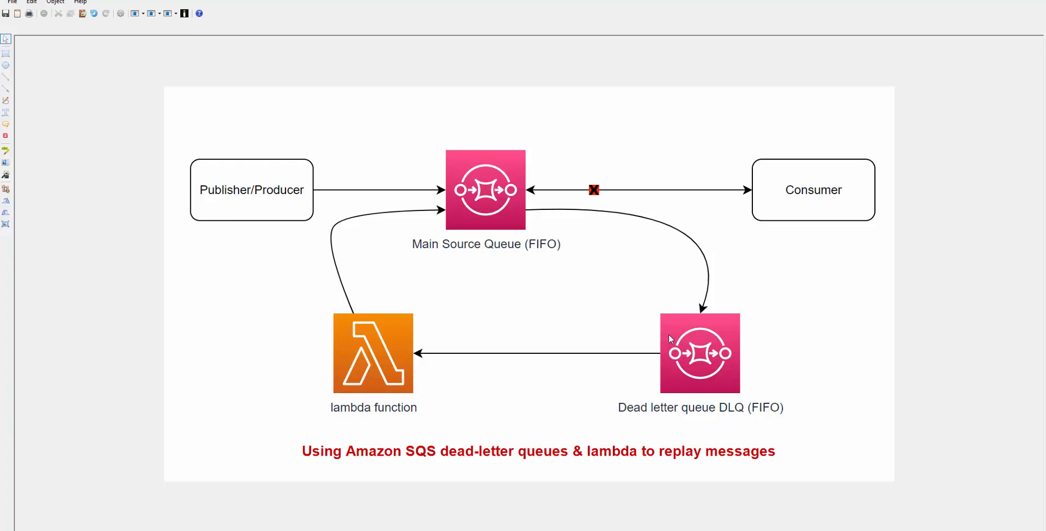
pyautogui.moveTo(659, 384)
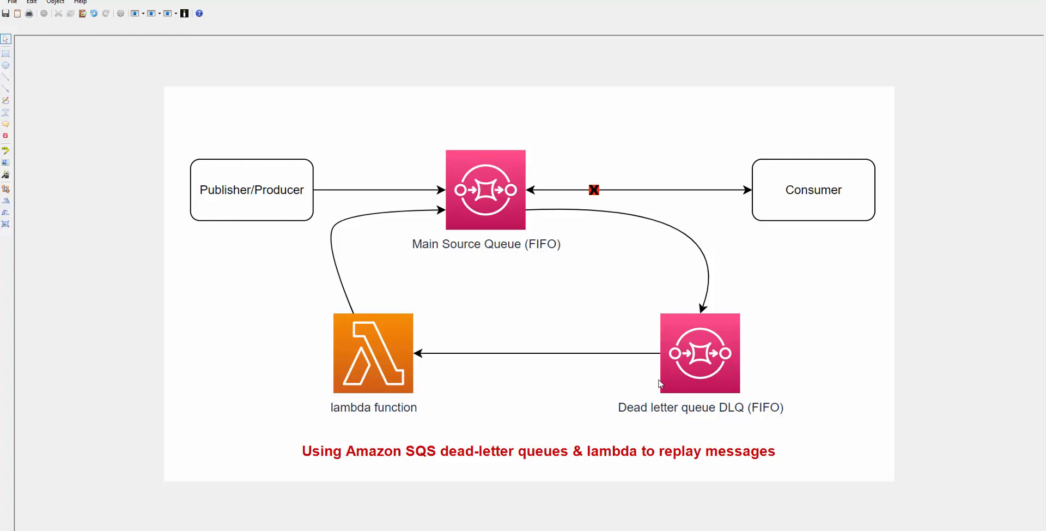
pyautogui.moveTo(523, 202)
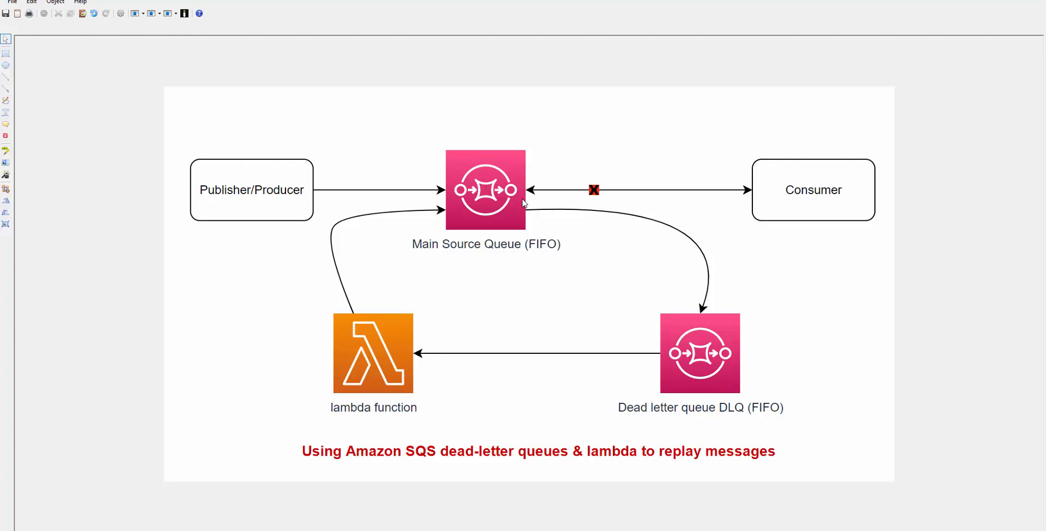
pyautogui.moveTo(762, 195)
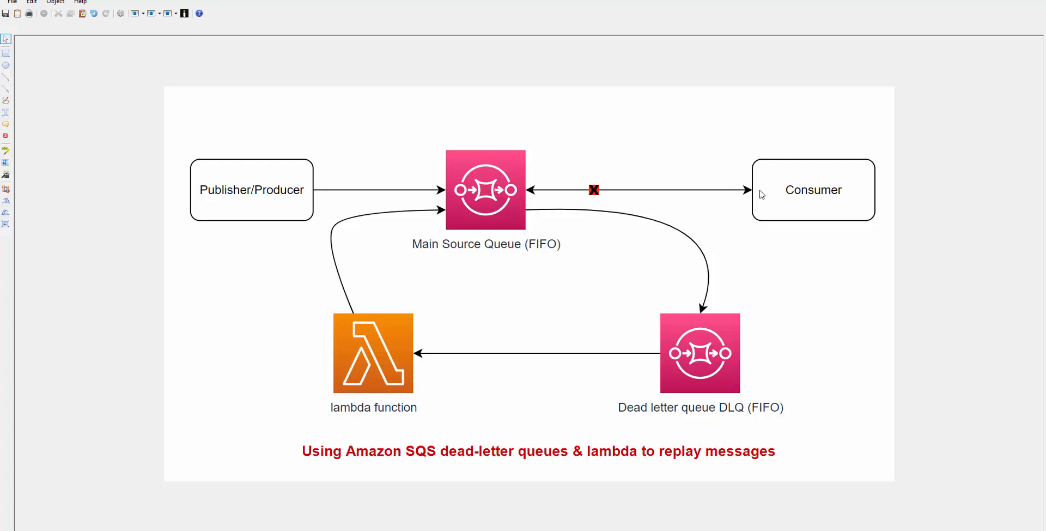
pyautogui.moveTo(411, 382)
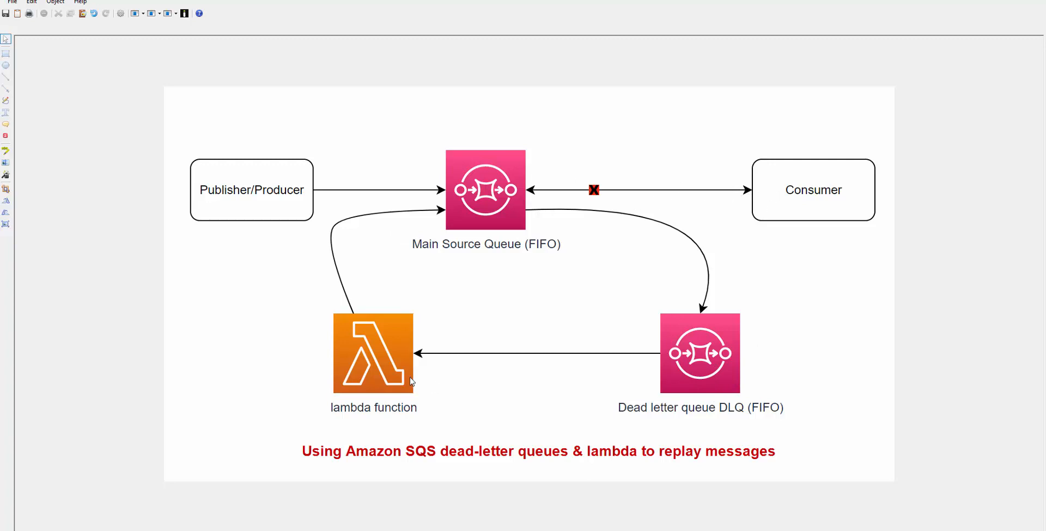
pyautogui.moveTo(688, 349)
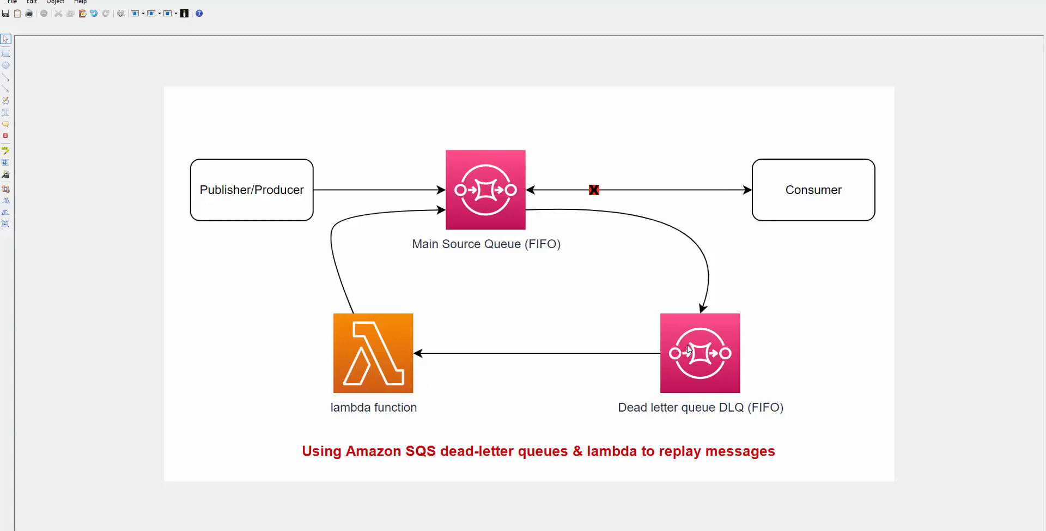
pyautogui.moveTo(514, 217)
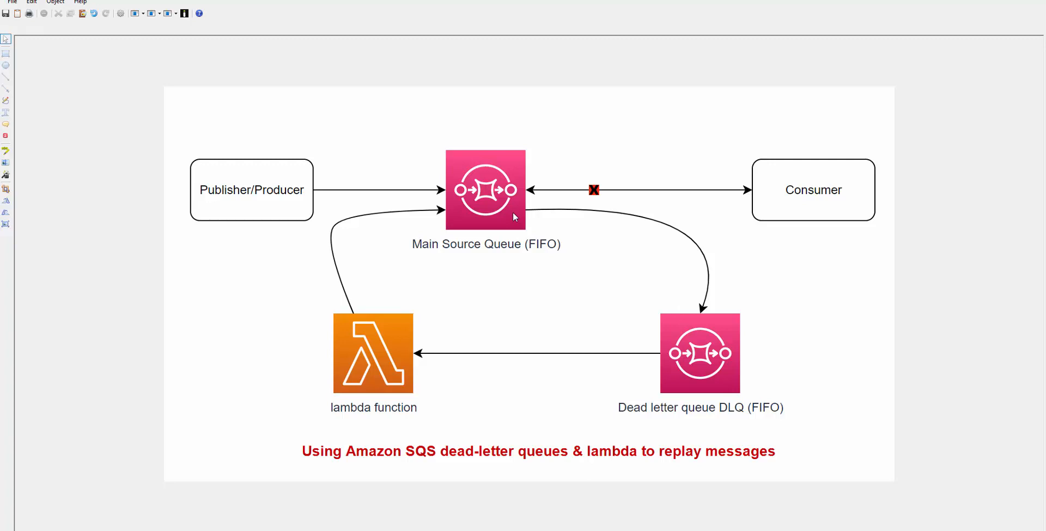
pyautogui.moveTo(516, 220)
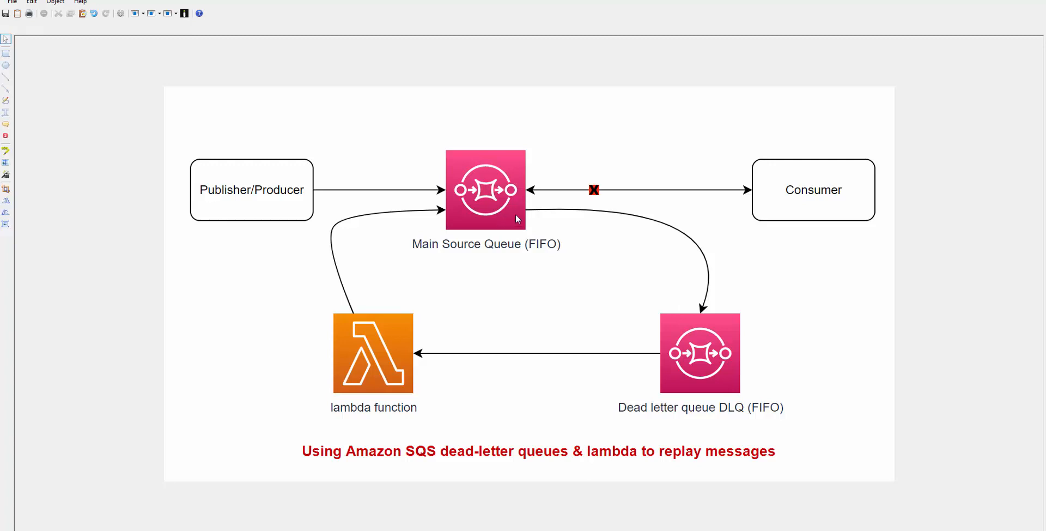
pyautogui.moveTo(565, 227)
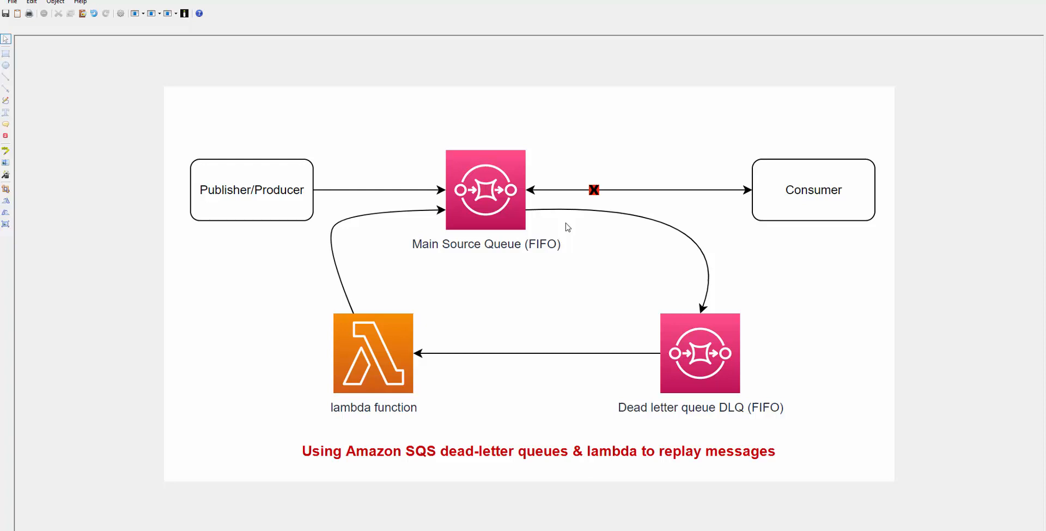
pyautogui.moveTo(665, 387)
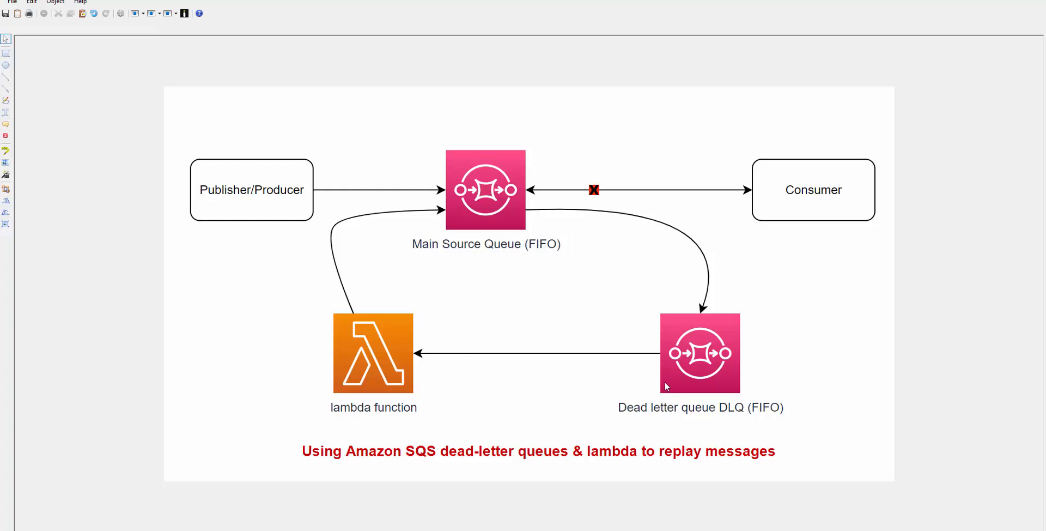
pyautogui.moveTo(696, 368)
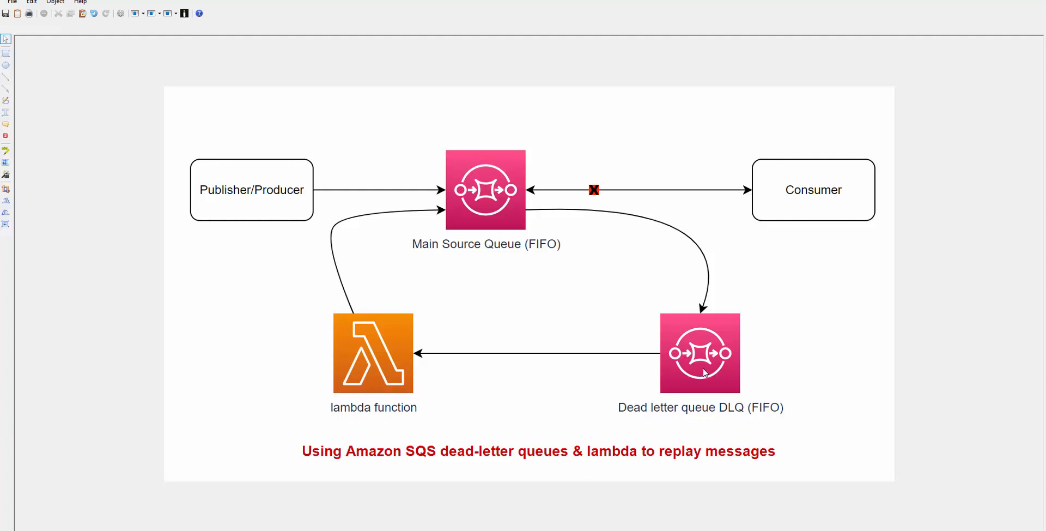
pyautogui.moveTo(402, 353)
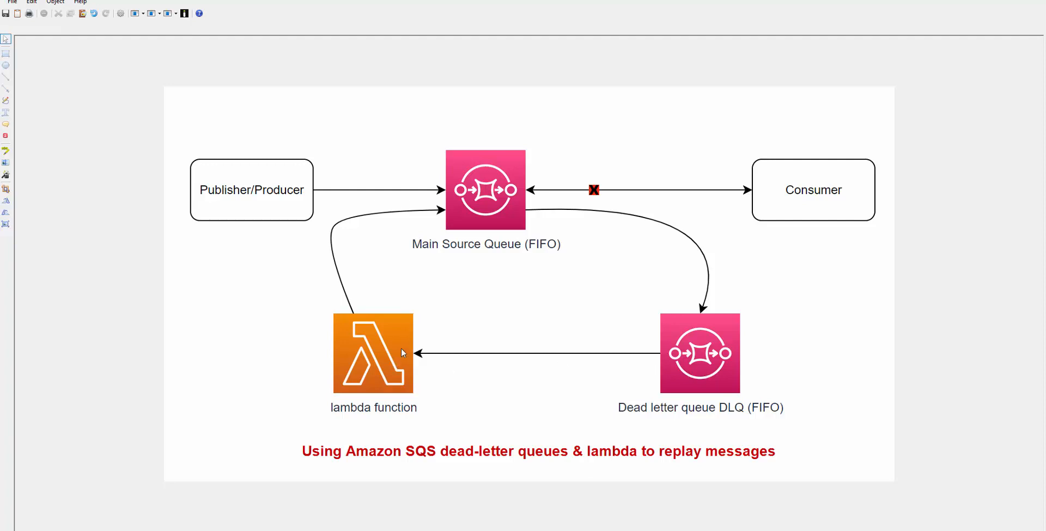
pyautogui.moveTo(487, 221)
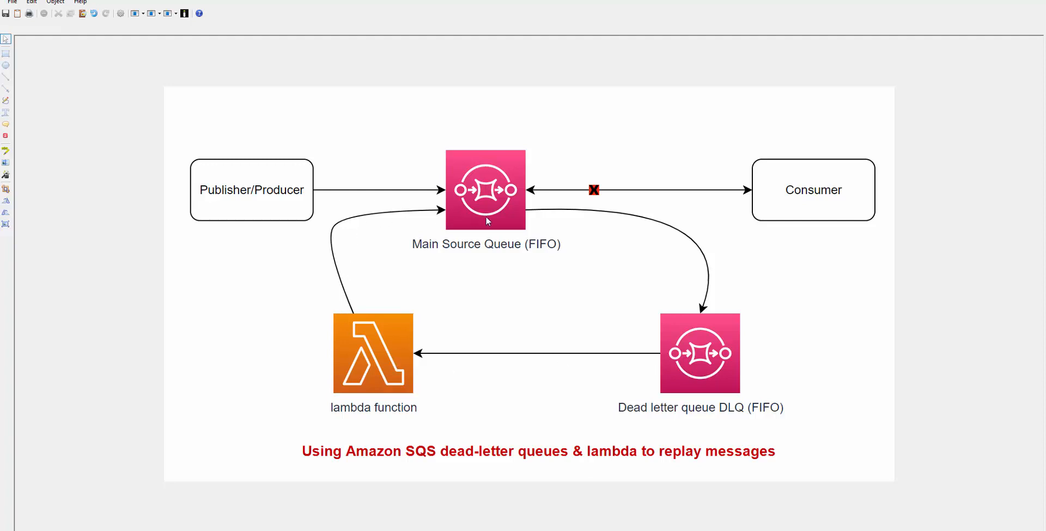
pyautogui.moveTo(963, 457)
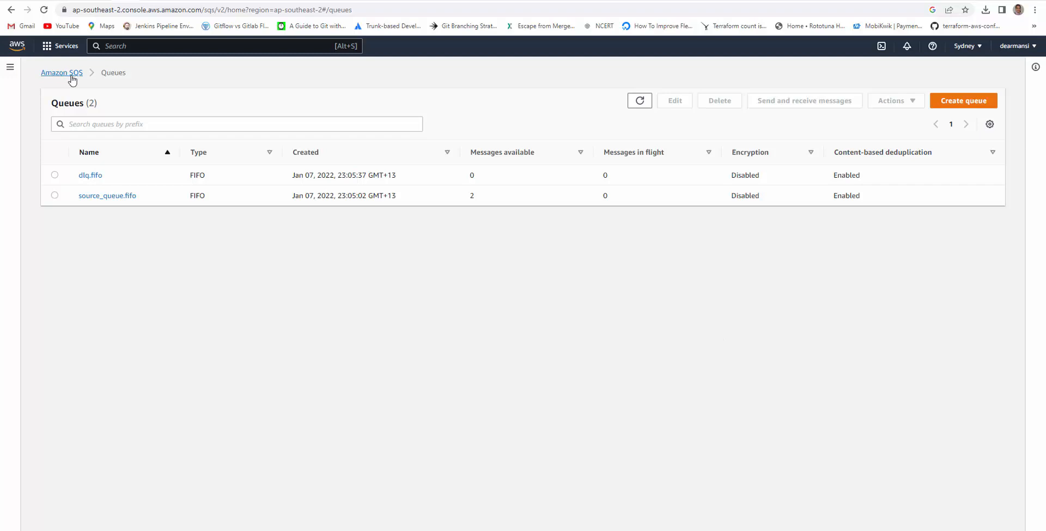
pyautogui.moveTo(104, 220)
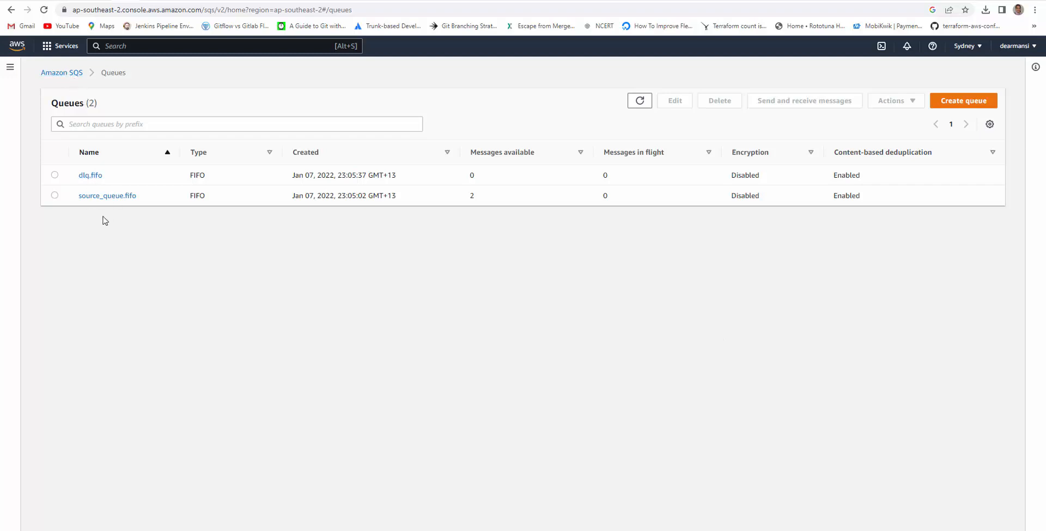
pyautogui.moveTo(107, 196)
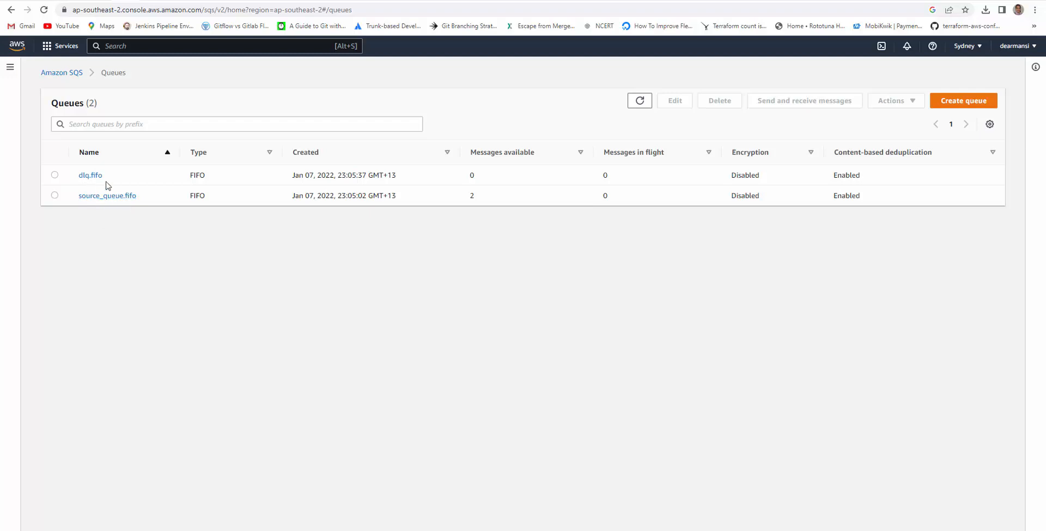
pyautogui.moveTo(126, 208)
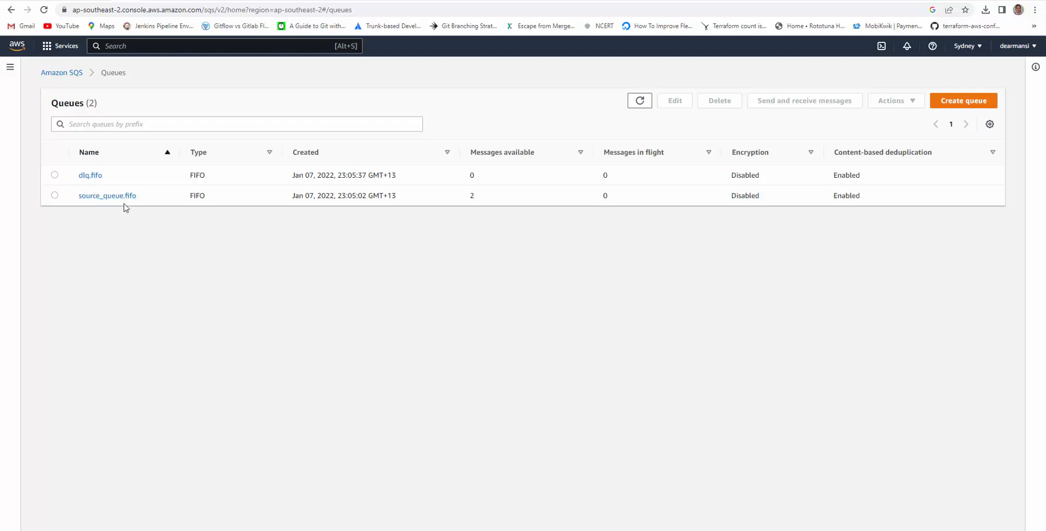
pyautogui.moveTo(178, 258)
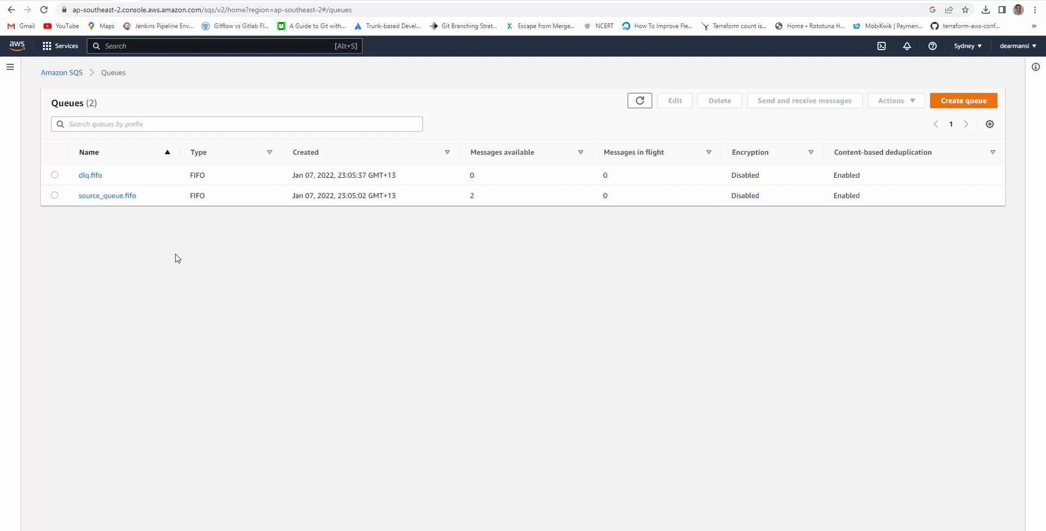
pyautogui.moveTo(258, 180)
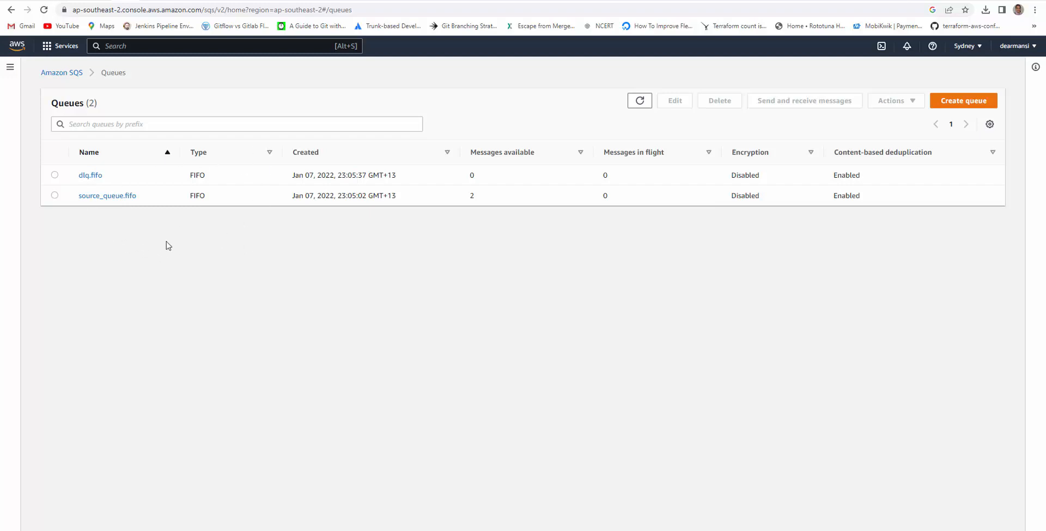
pyautogui.moveTo(140, 224)
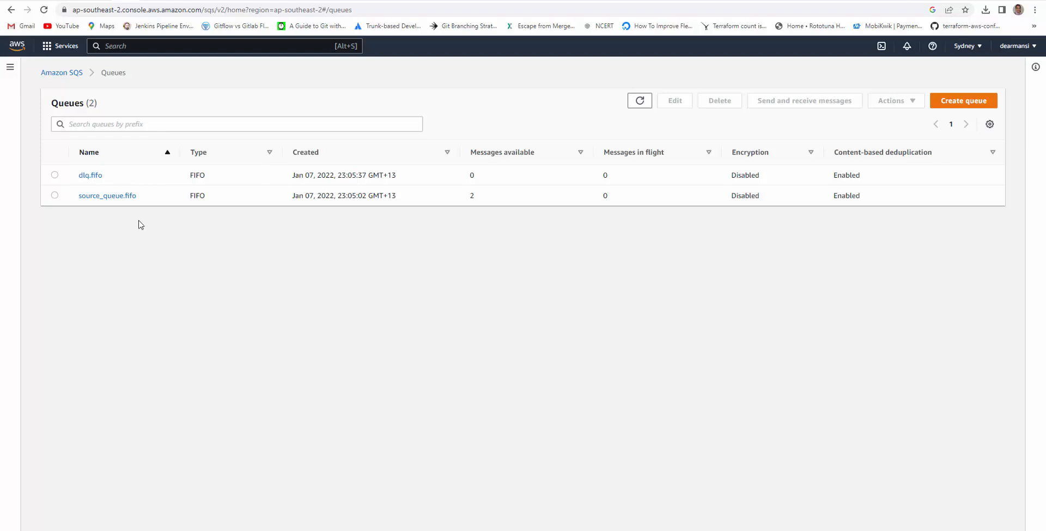
pyautogui.moveTo(943, 166)
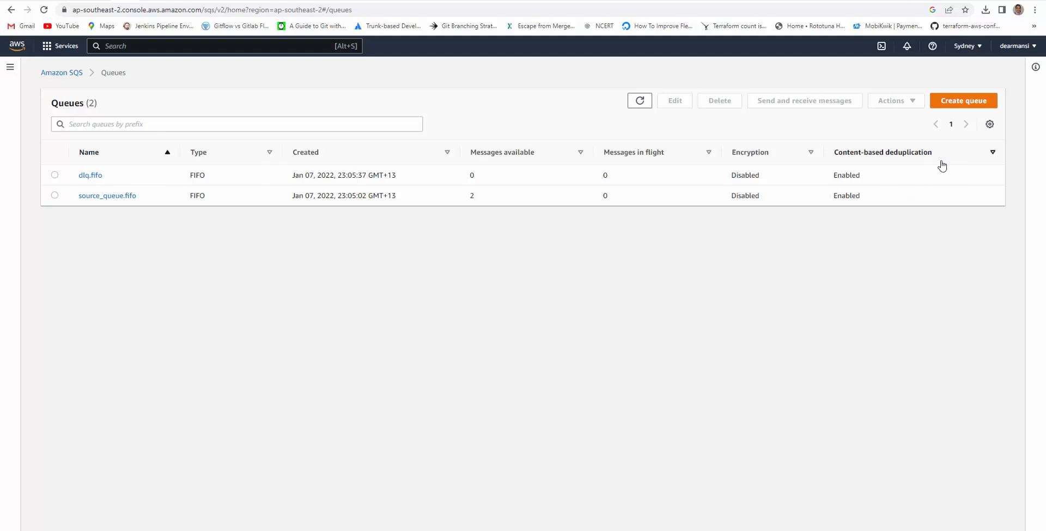
# View the empty dlq.fifo, then select source_queue.fifo (2 messages) and open its edit page.
pyautogui.click(90, 175)
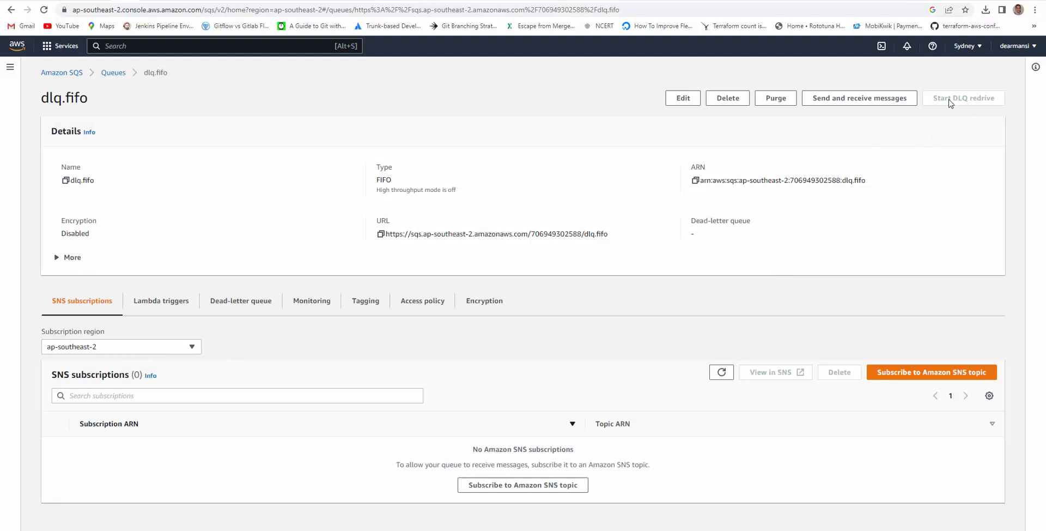
pyautogui.moveTo(987, 101)
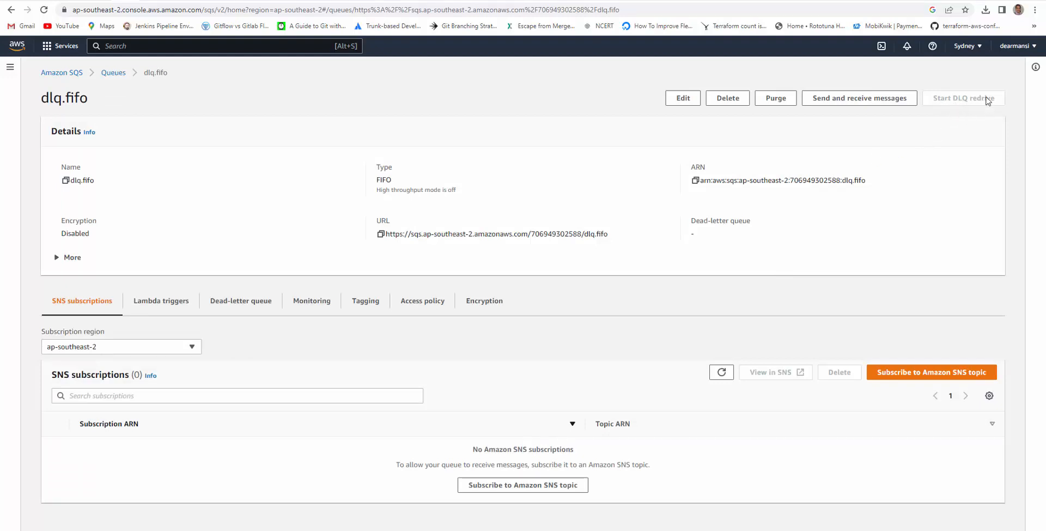
pyautogui.moveTo(967, 110)
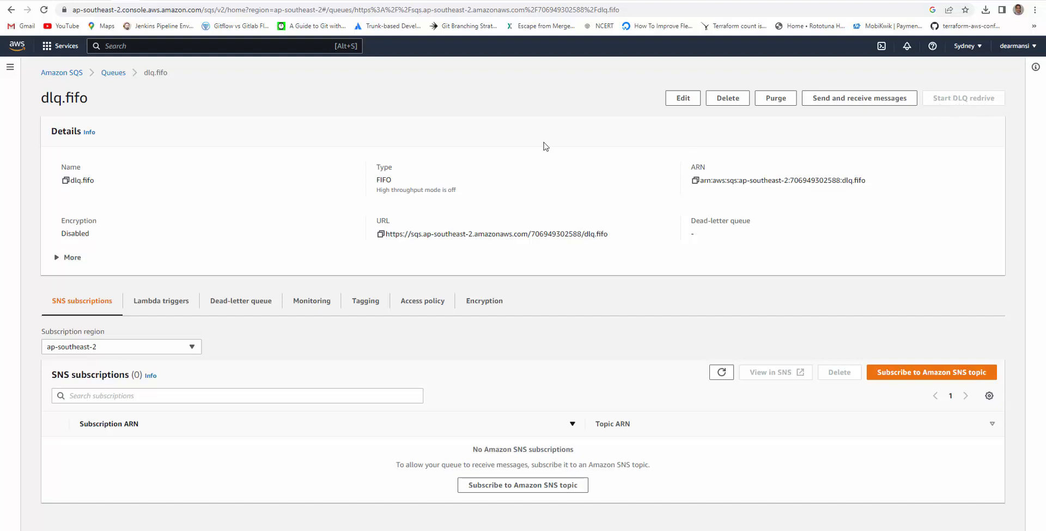
pyautogui.click(113, 72)
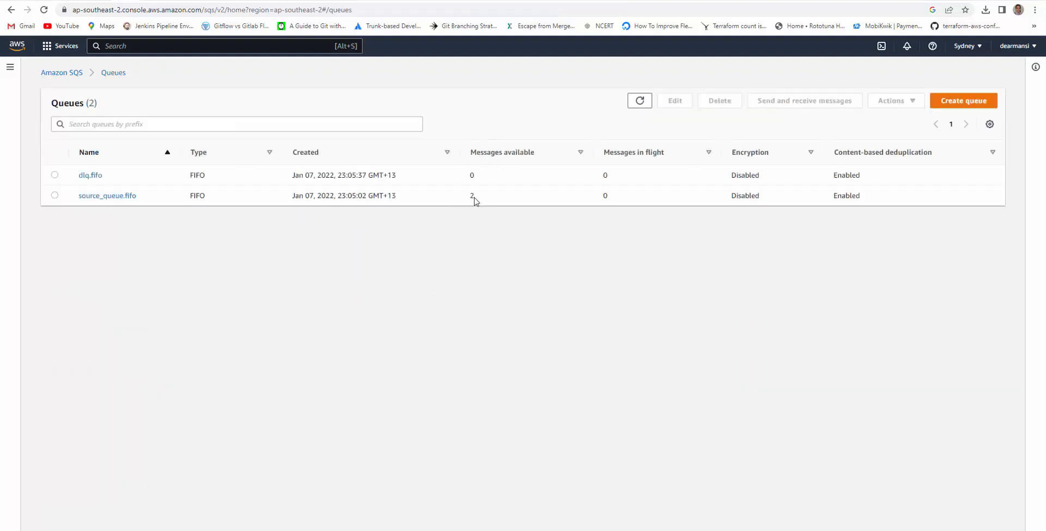
pyautogui.doubleClick(472, 195)
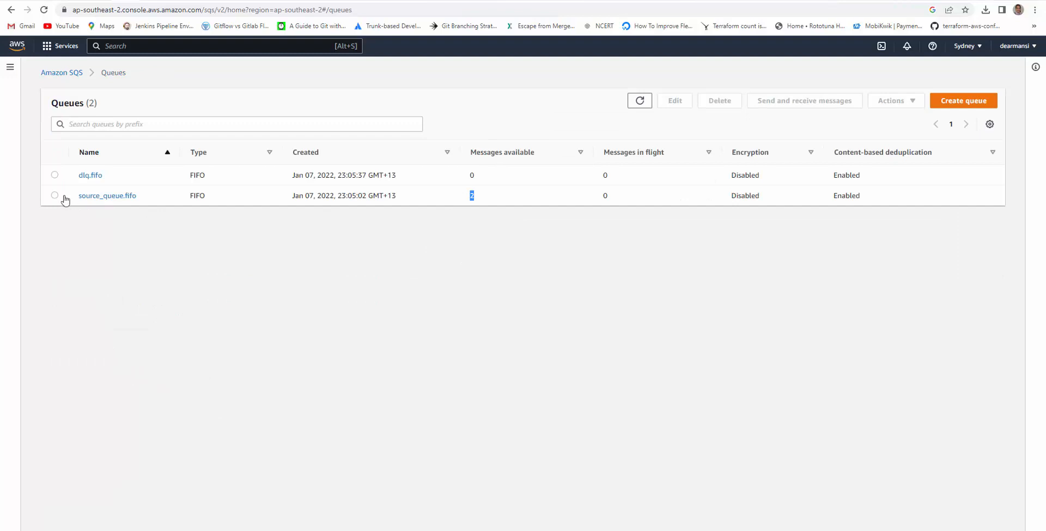
pyautogui.click(54, 195)
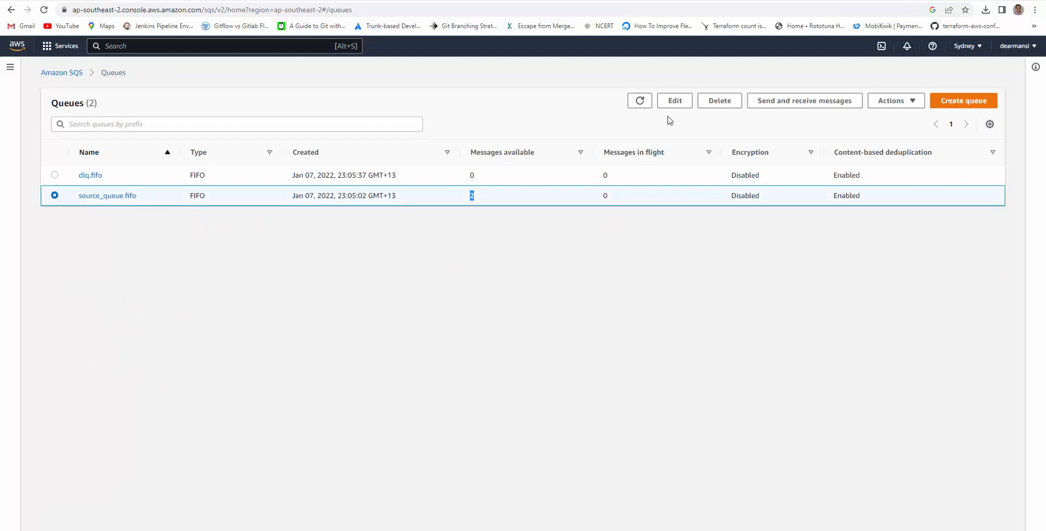
pyautogui.click(674, 100)
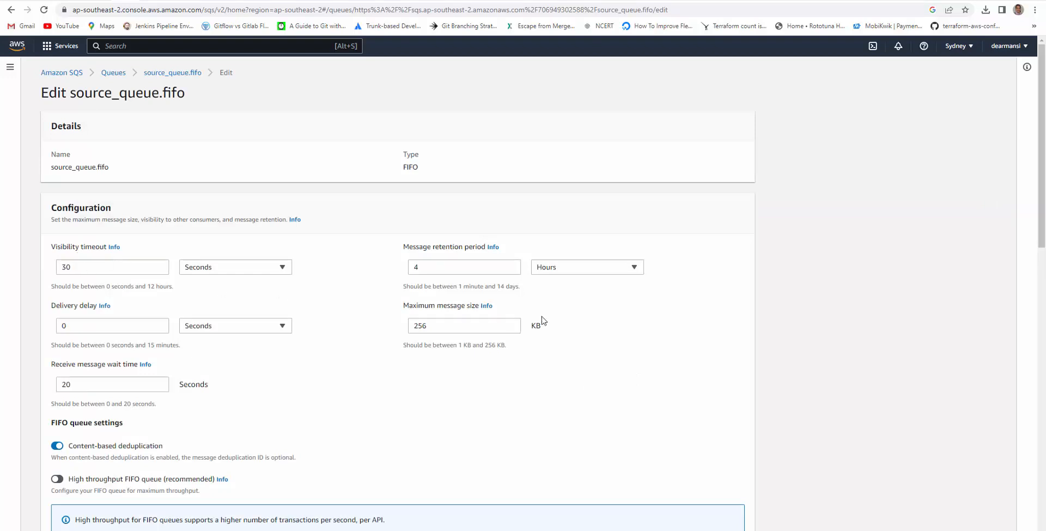
pyautogui.moveTo(459, 279)
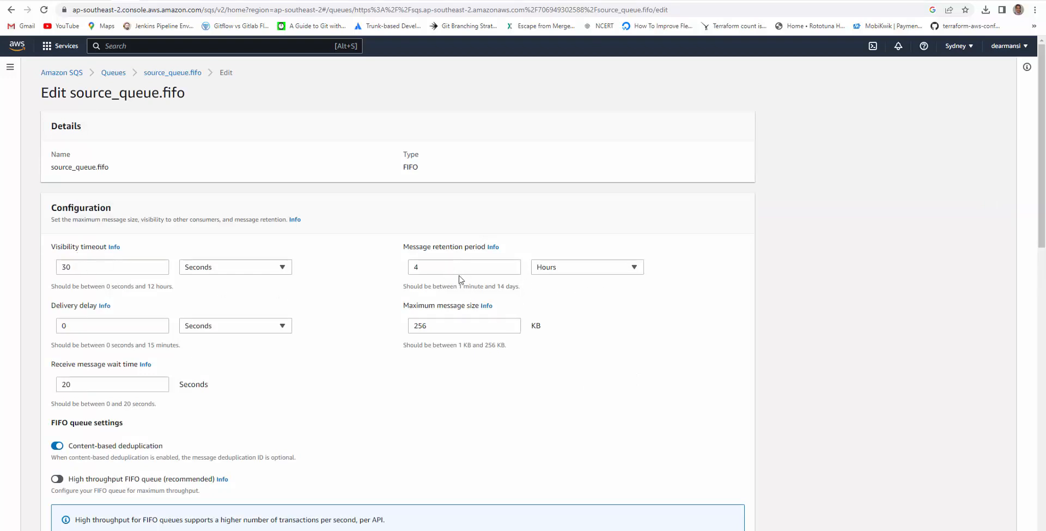
pyautogui.scroll(-3)
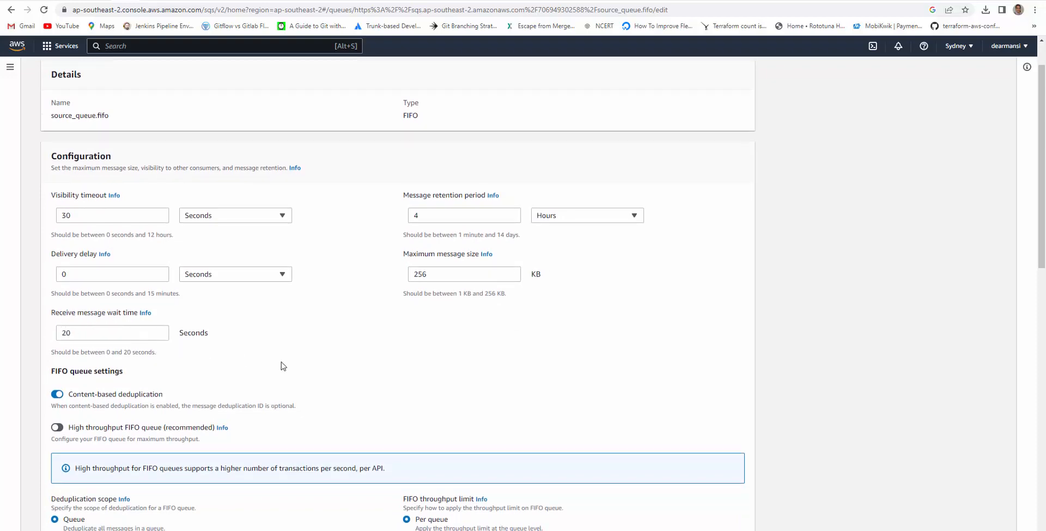
pyautogui.scroll(-3)
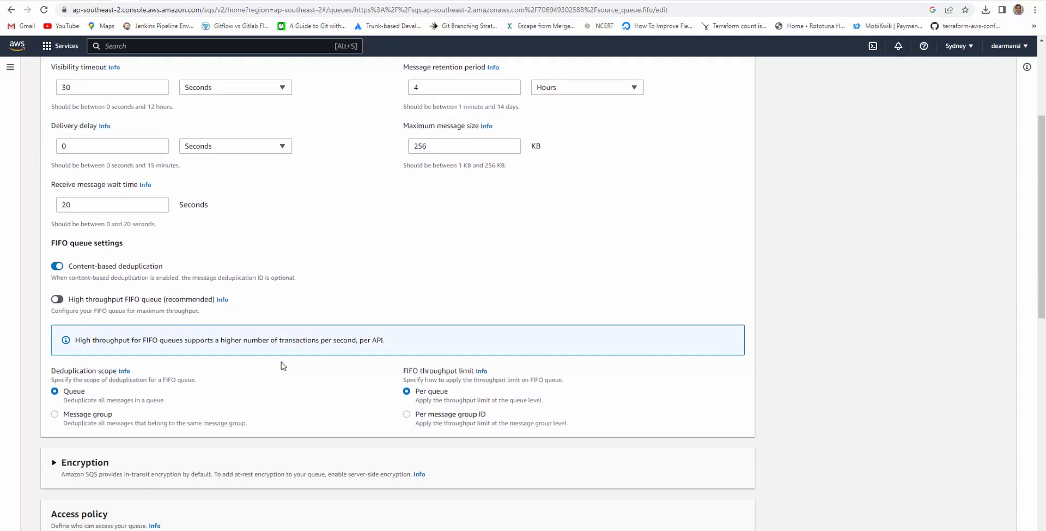
pyautogui.scroll(-3)
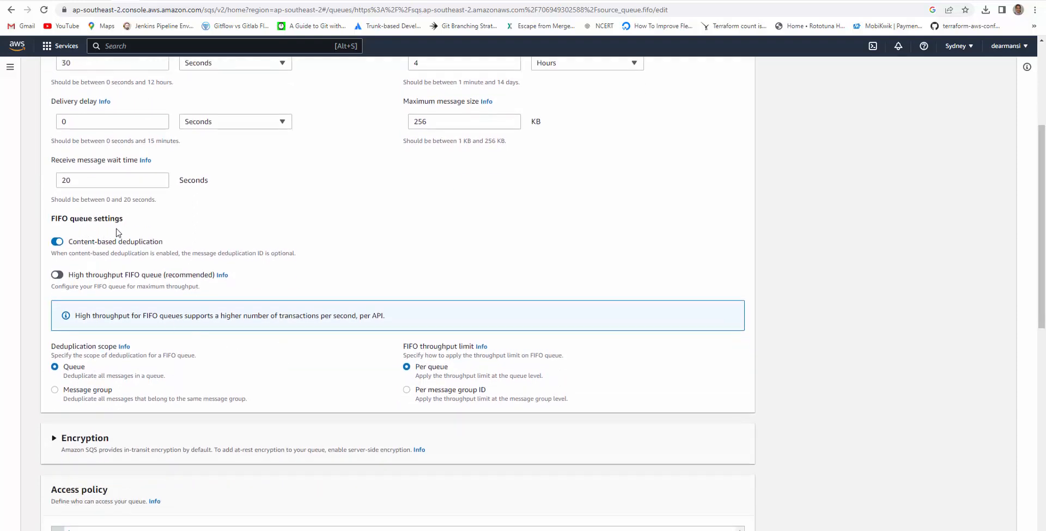
pyautogui.moveTo(133, 249)
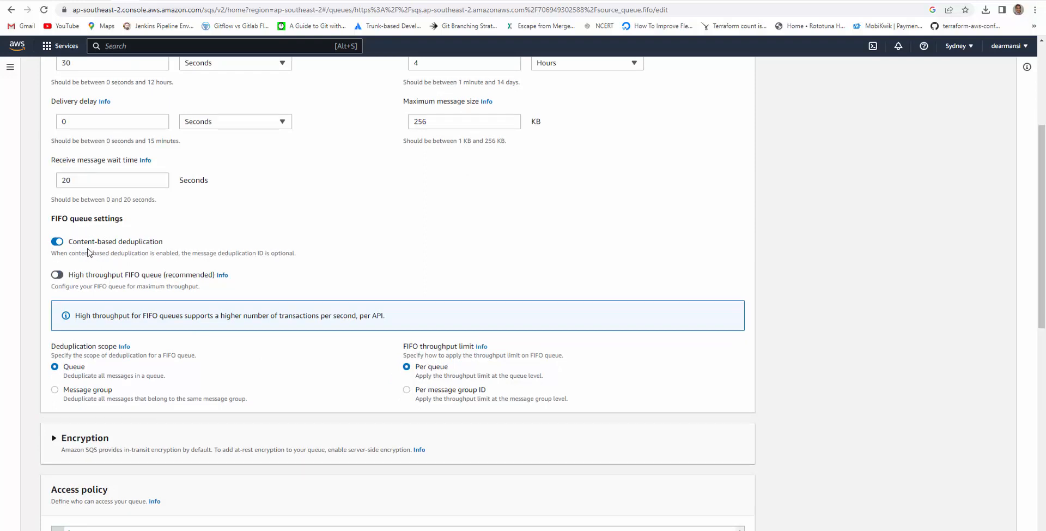
pyautogui.moveTo(131, 244)
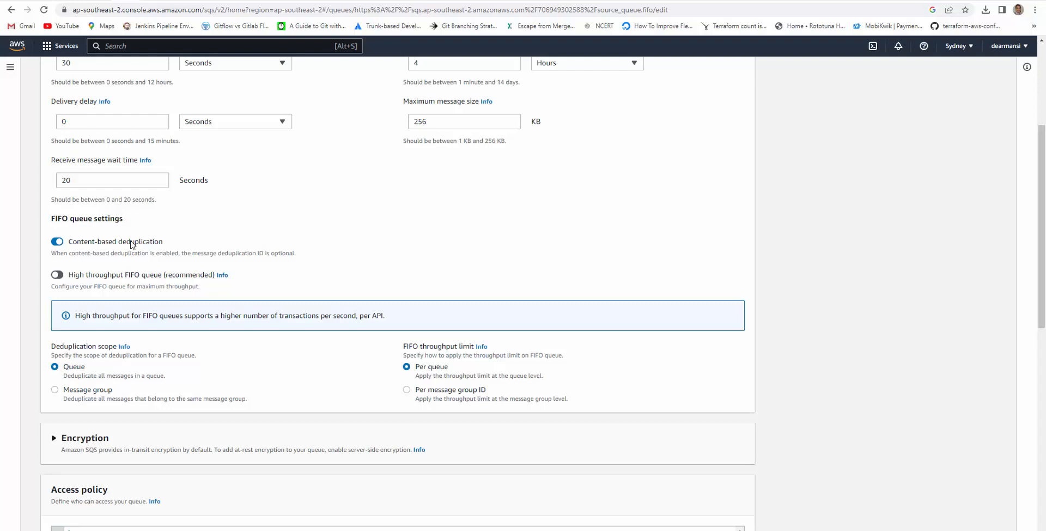
pyautogui.scroll(-3)
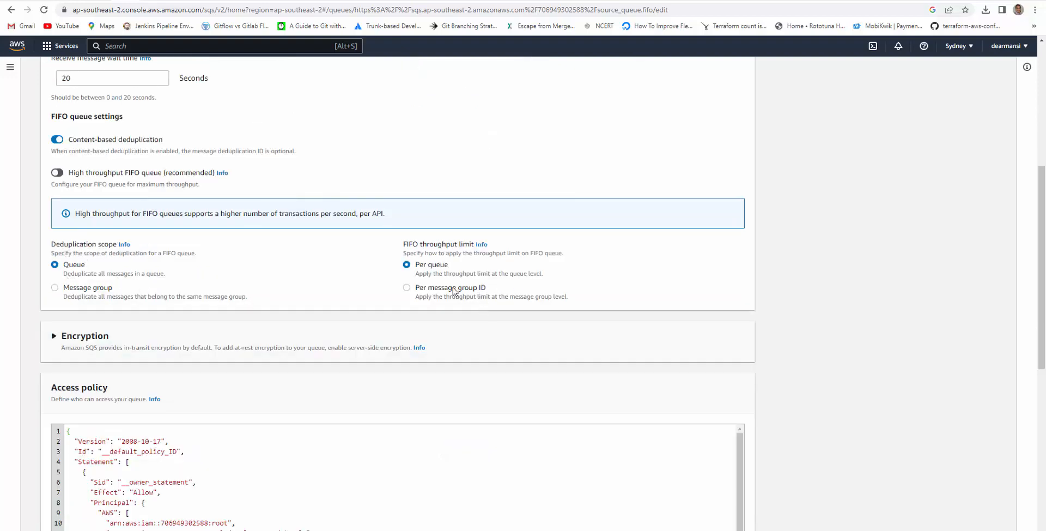
# Review source_queue.fifo's access policy and dead-letter queue: enabled, dlq.fifo, maximum receives 1.
pyautogui.scroll(-3)
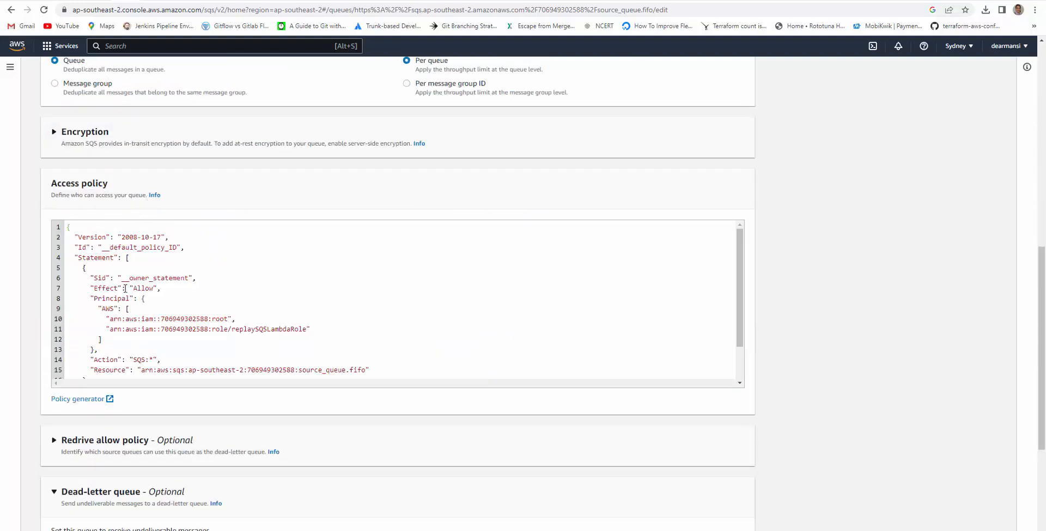
pyautogui.scroll(-3)
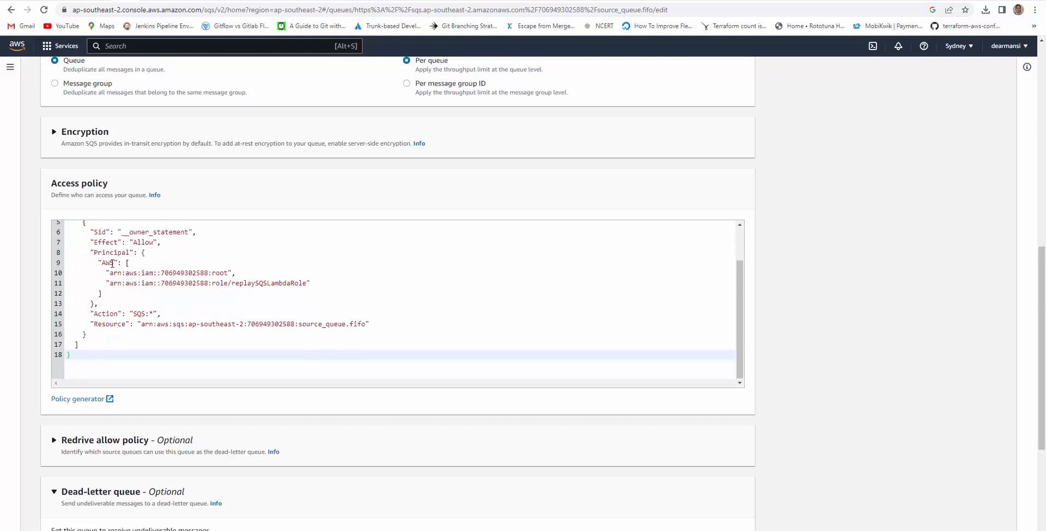
pyautogui.doubleClick(193, 272)
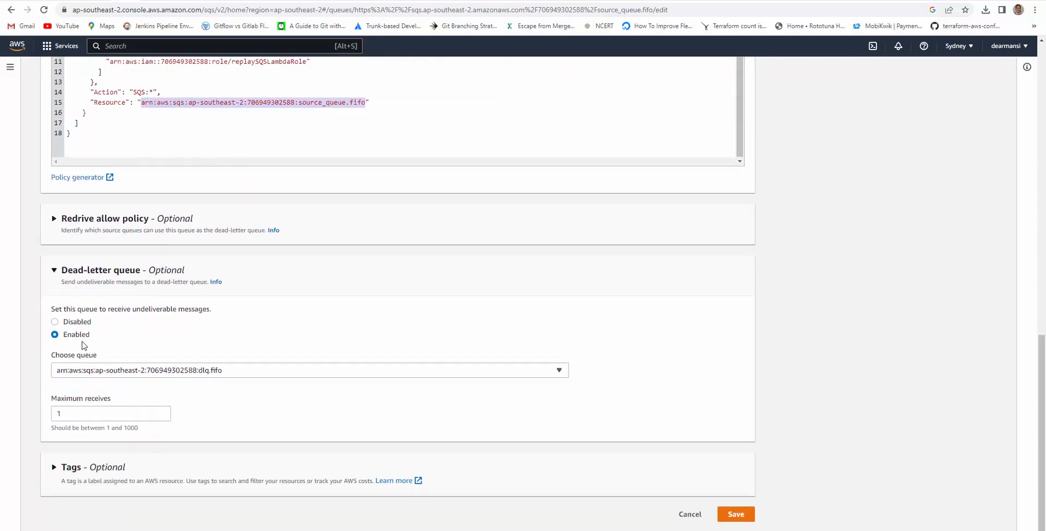
pyautogui.moveTo(214, 374)
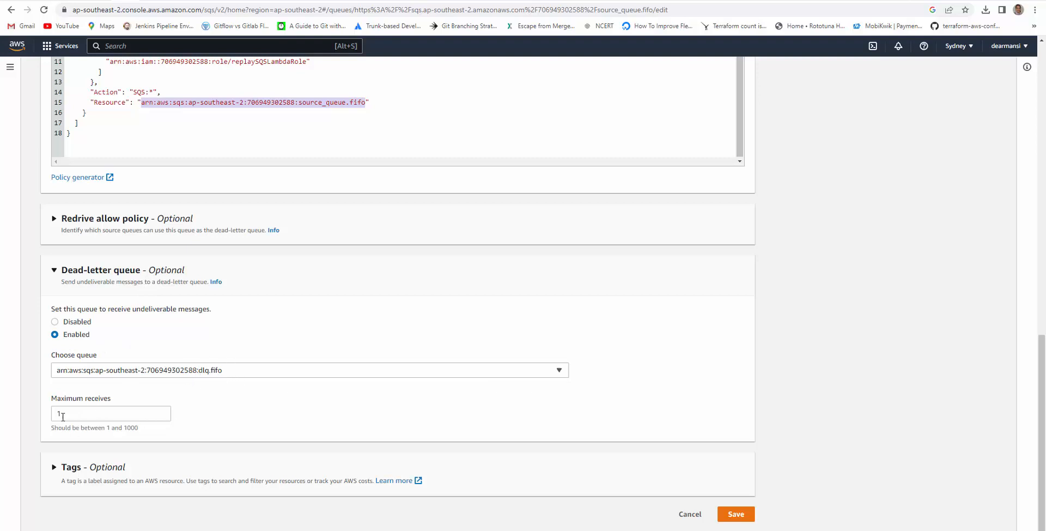
pyautogui.click(110, 412)
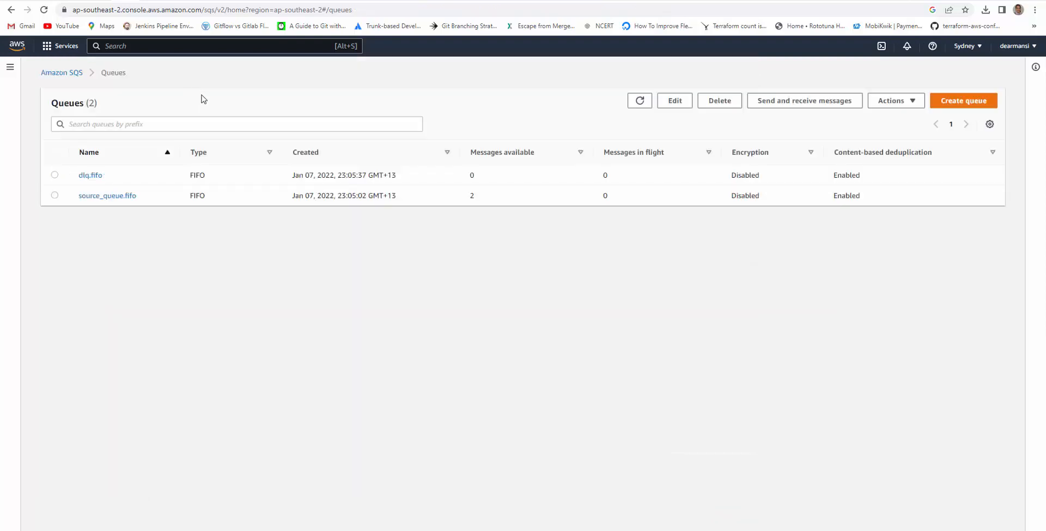
# Open dlq.fifo's edit page, scroll through its settings, save, and return to Queues.
pyautogui.click(90, 174)
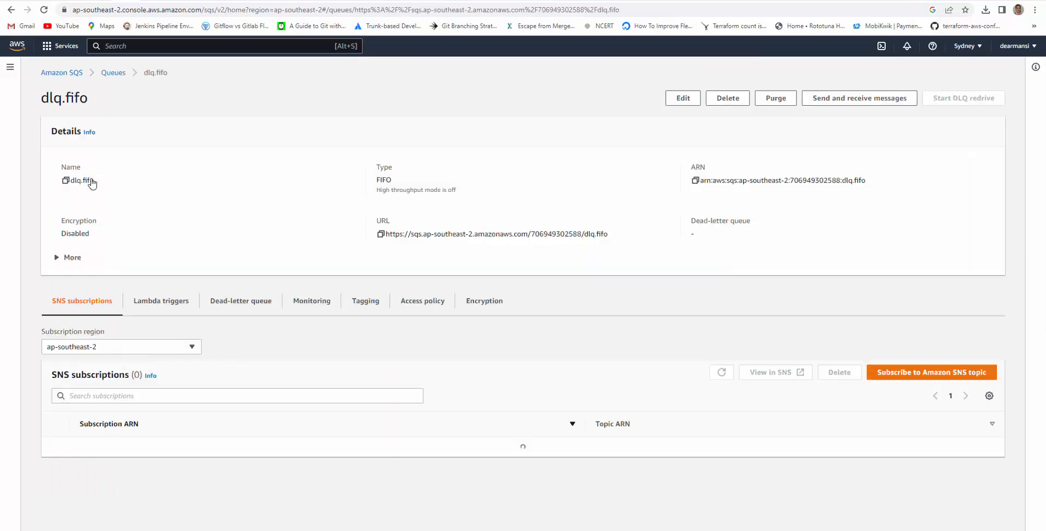
pyautogui.click(681, 97)
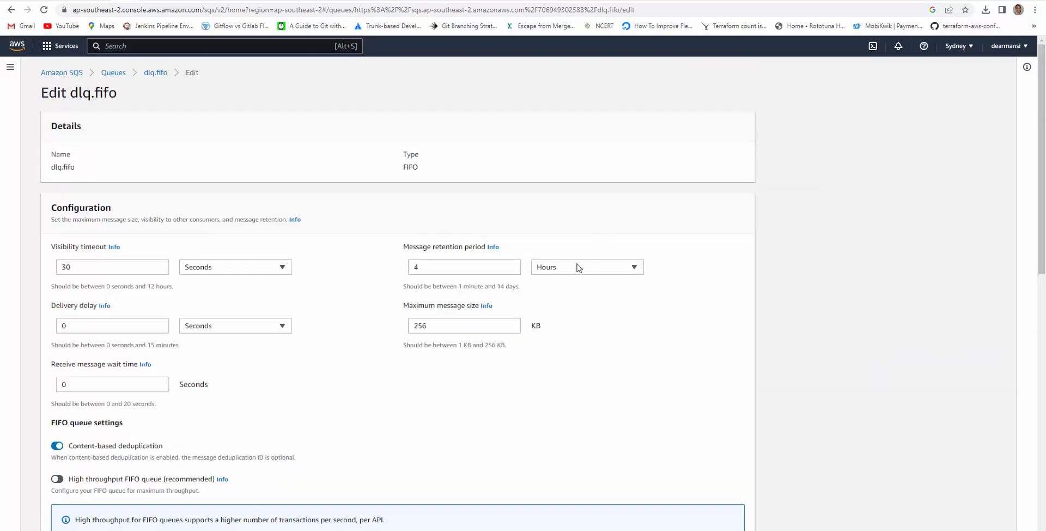
pyautogui.moveTo(449, 282)
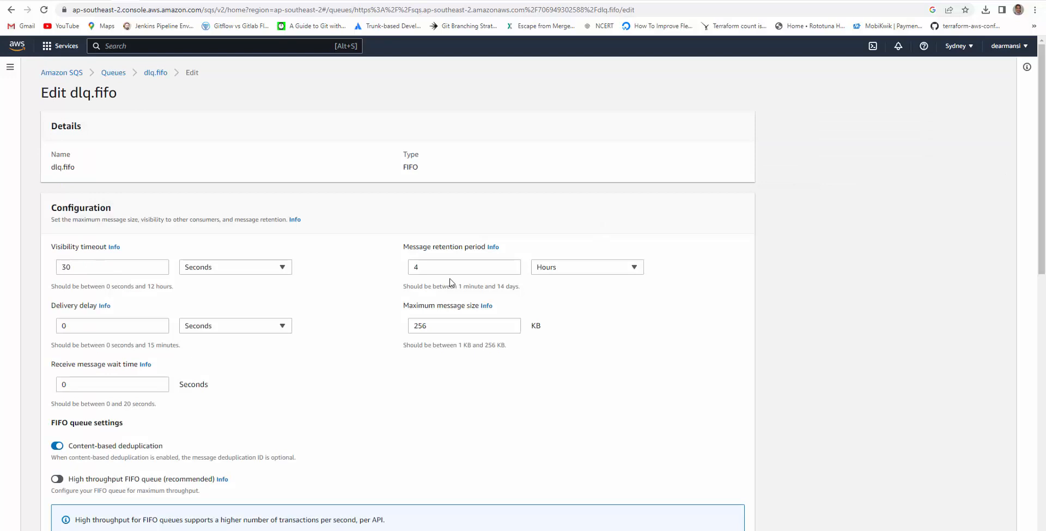
pyautogui.moveTo(493, 385)
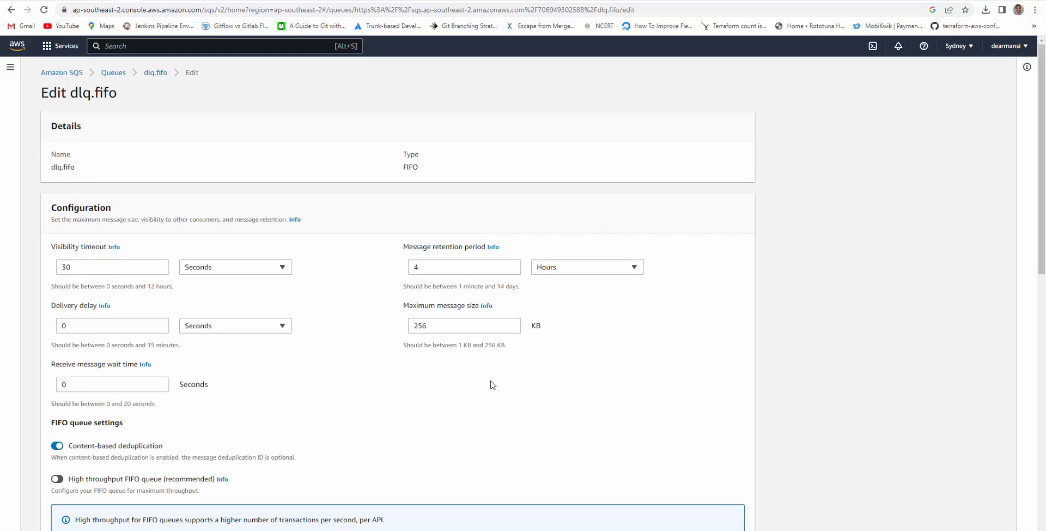
pyautogui.scroll(-3)
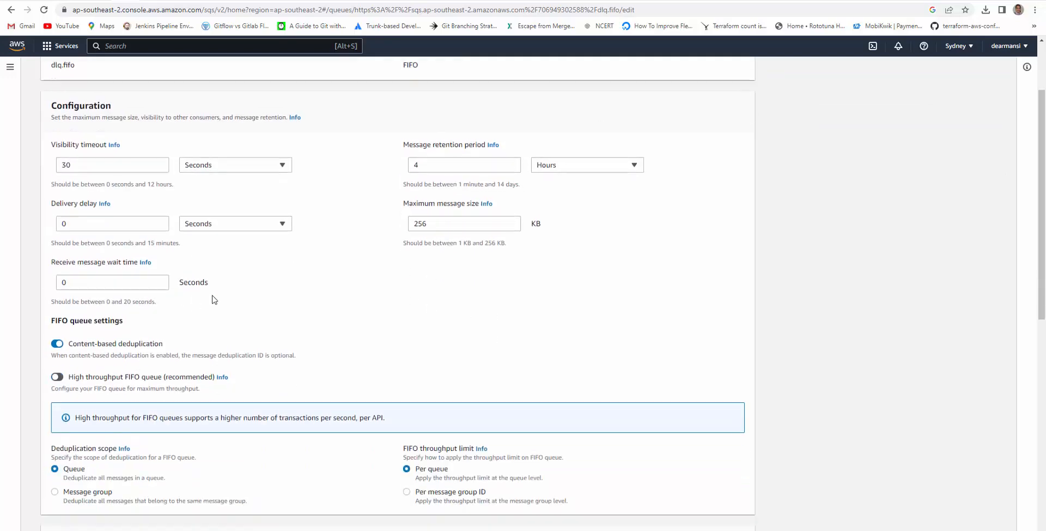
pyautogui.moveTo(105, 335)
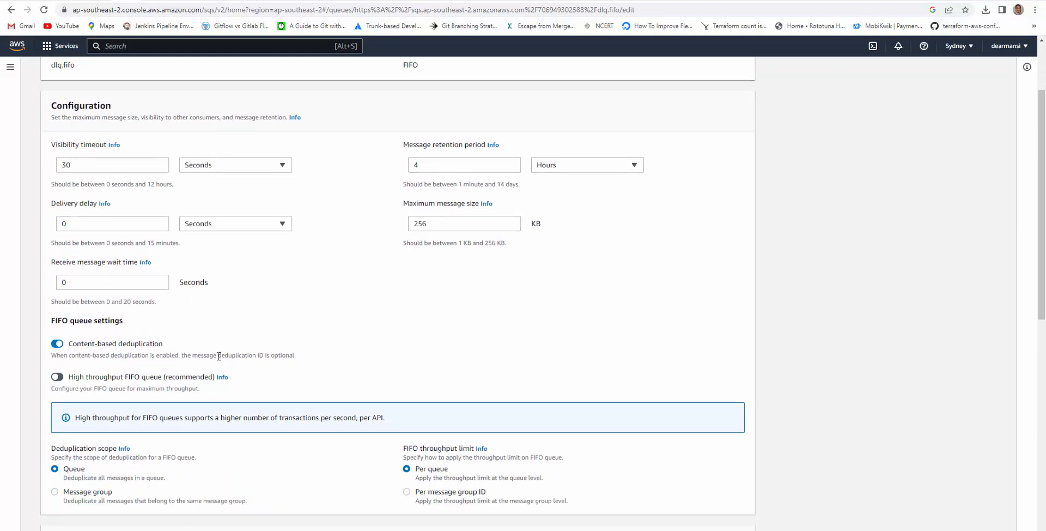
pyautogui.scroll(-3)
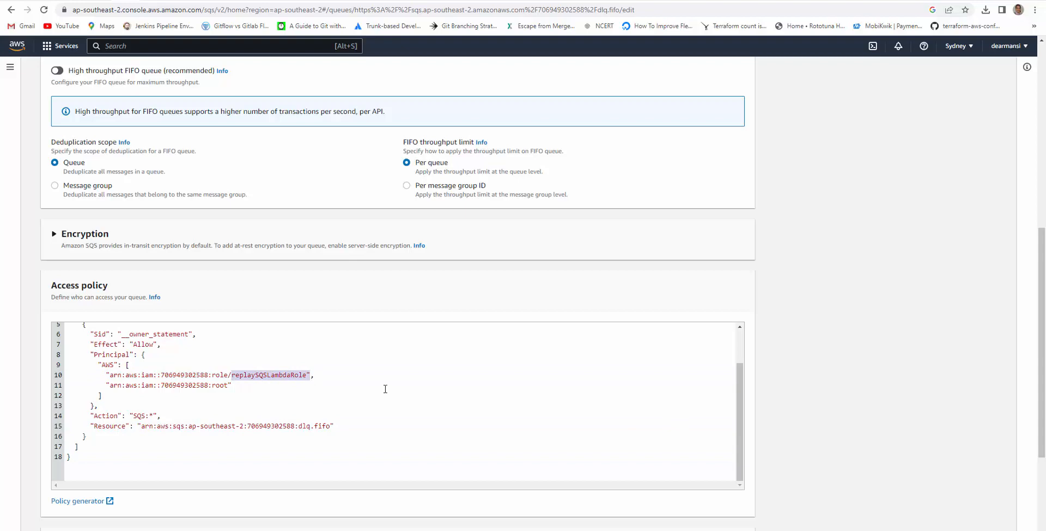
pyautogui.scroll(-3)
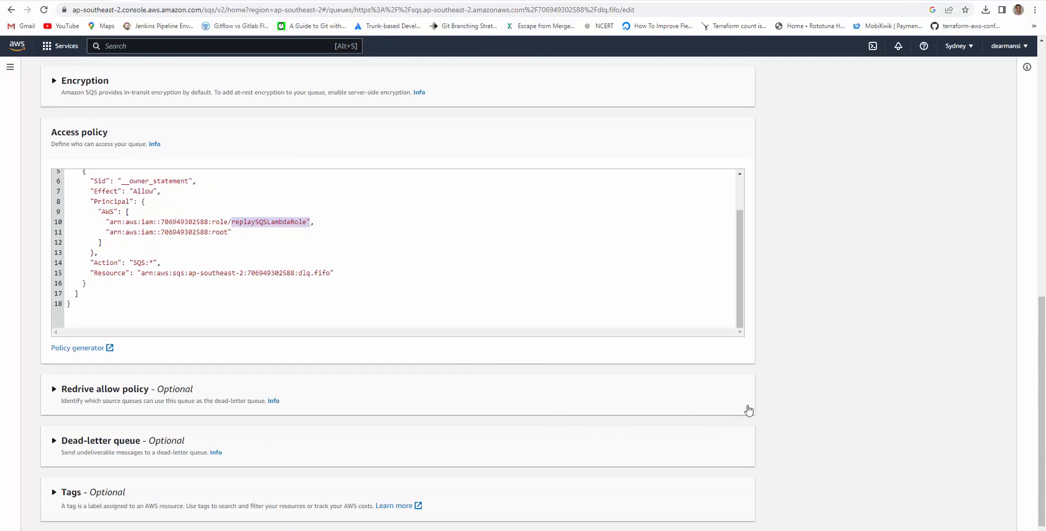
pyautogui.scroll(-3)
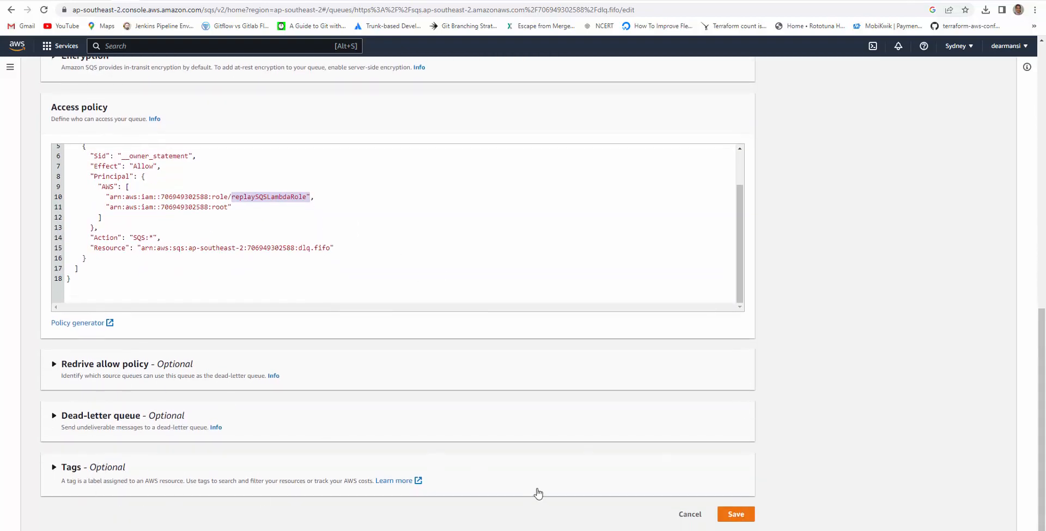
pyautogui.moveTo(151, 448)
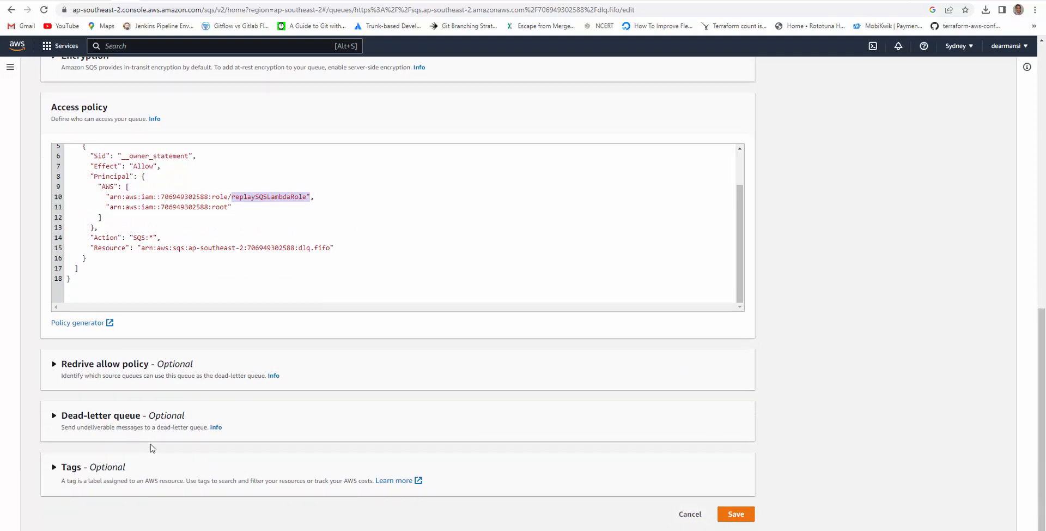
pyautogui.click(690, 513)
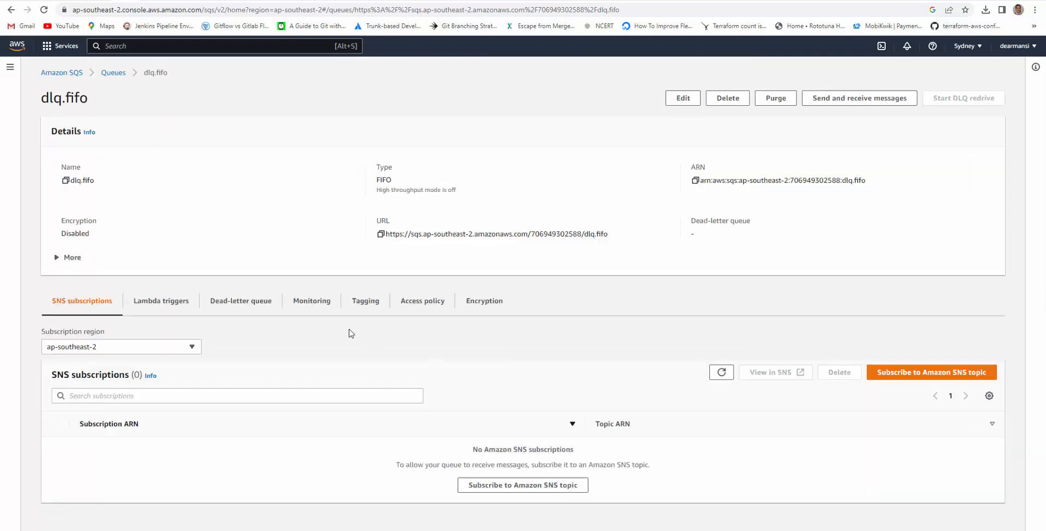
pyautogui.moveTo(113, 72)
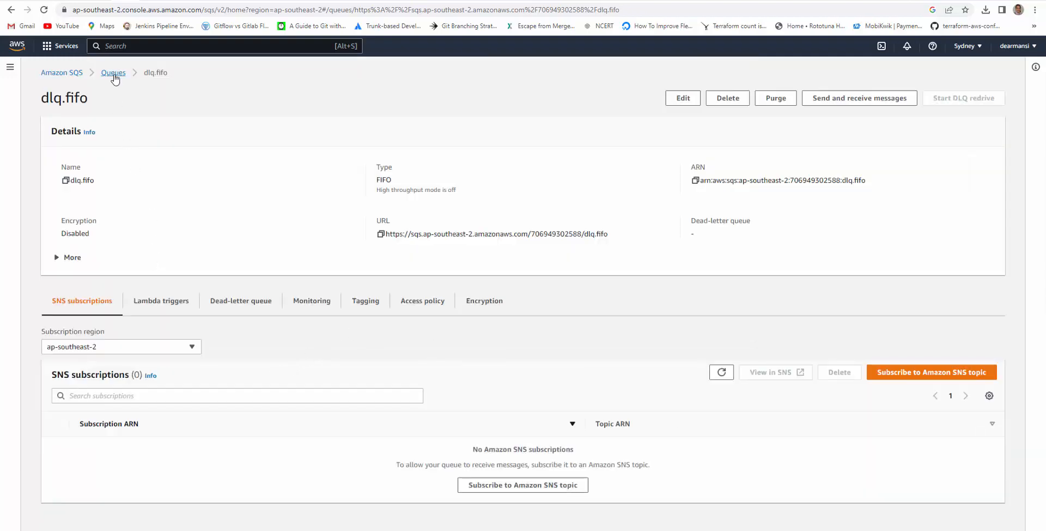
pyautogui.click(113, 72)
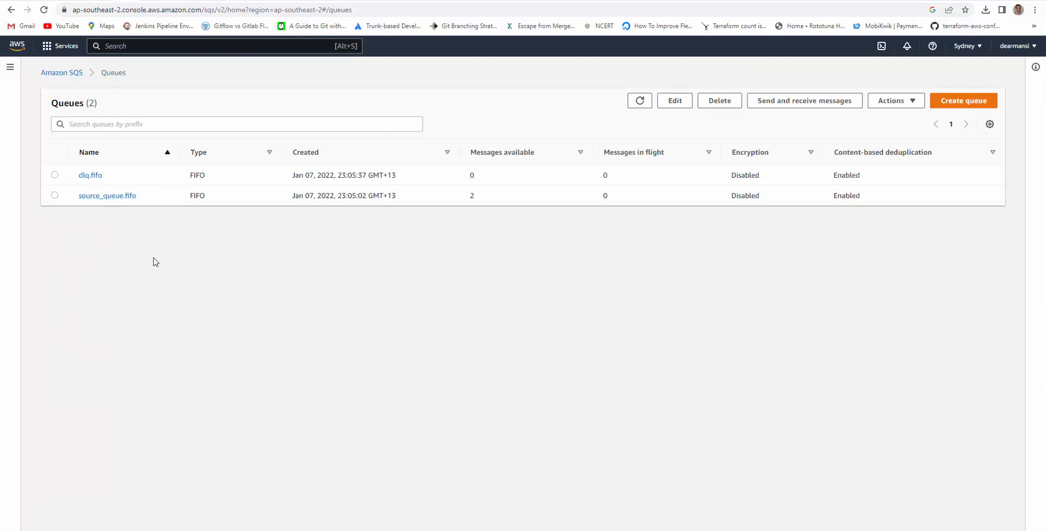
pyautogui.moveTo(215, 248)
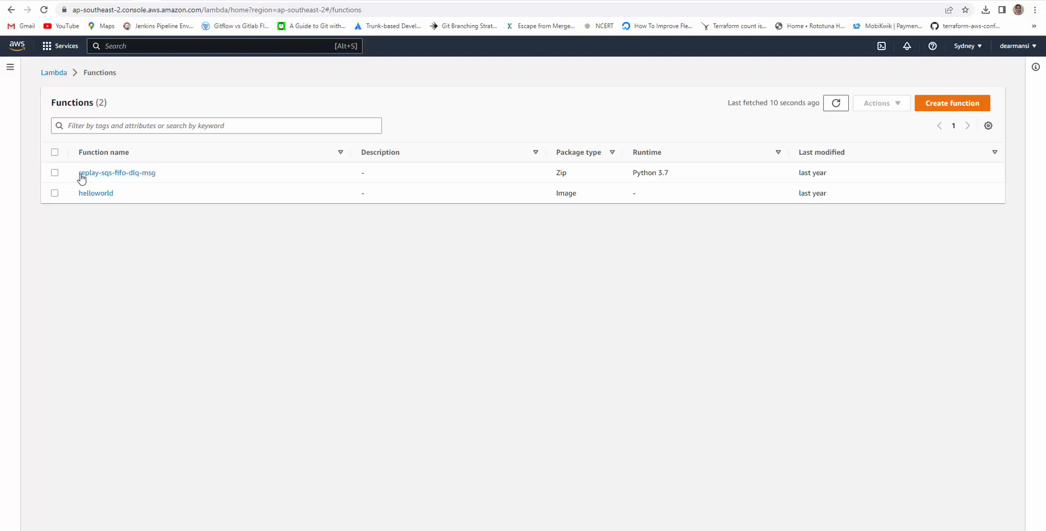
pyautogui.moveTo(131, 181)
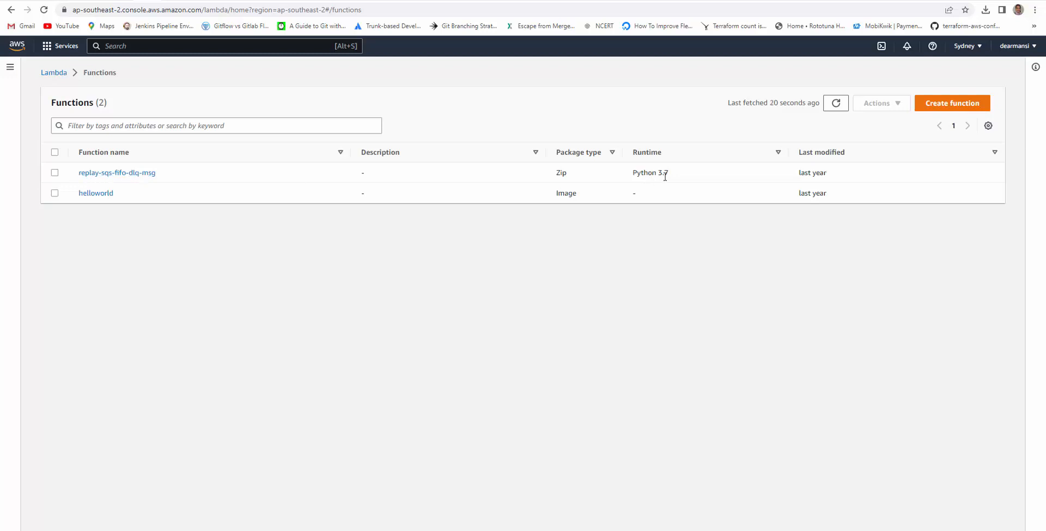
# Open replay-sqs-fifo-dlq-msg and highlight the code line that logs the incoming event.
pyautogui.click(117, 172)
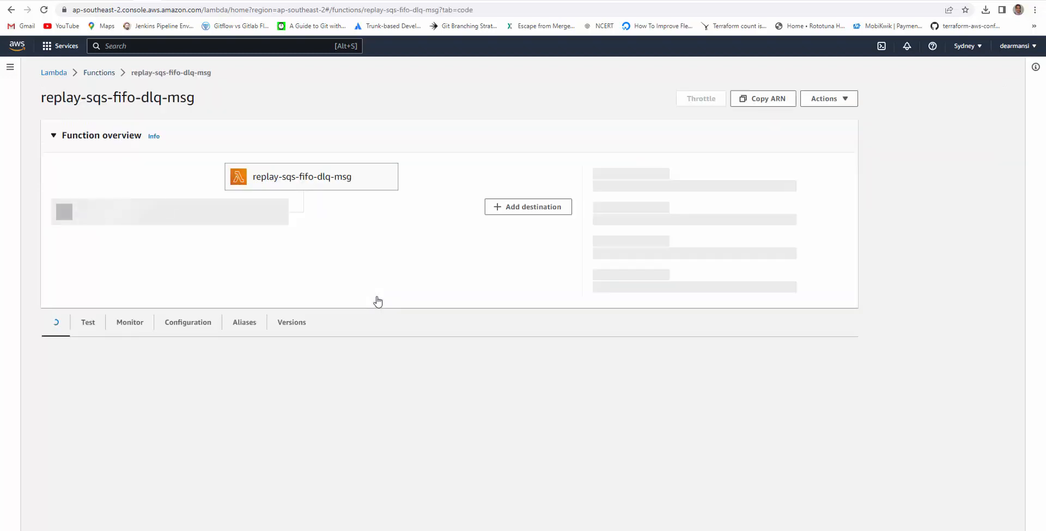
pyautogui.scroll(-3)
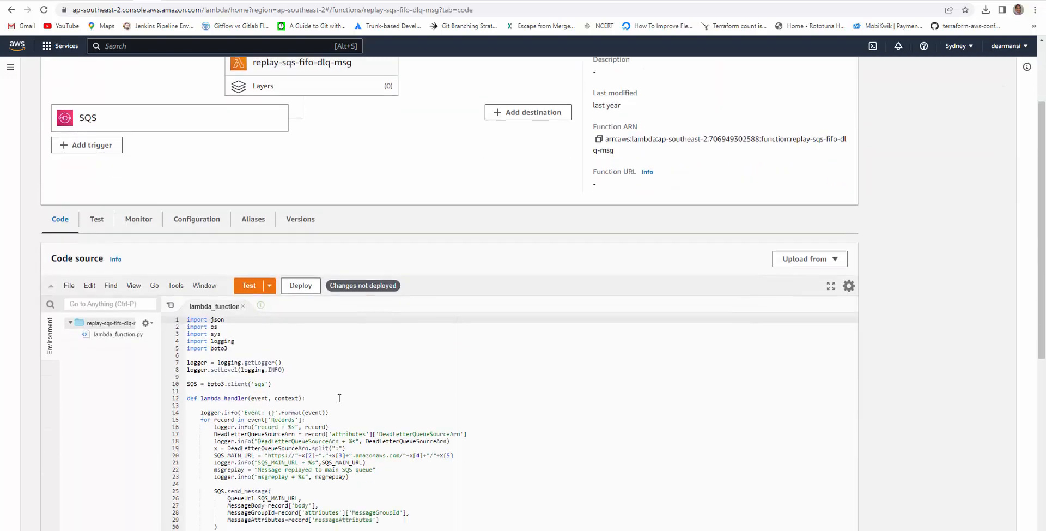
pyautogui.scroll(-3)
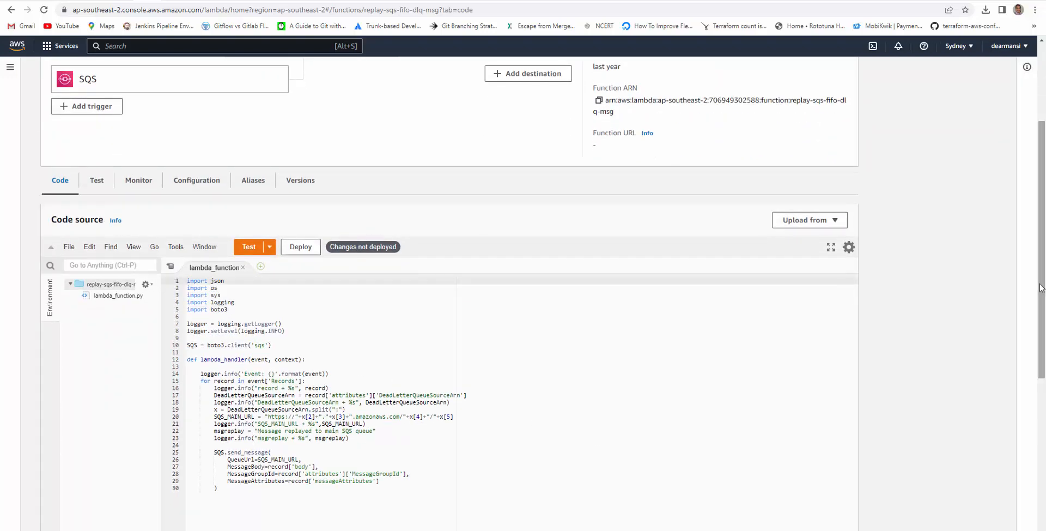
pyautogui.scroll(-3)
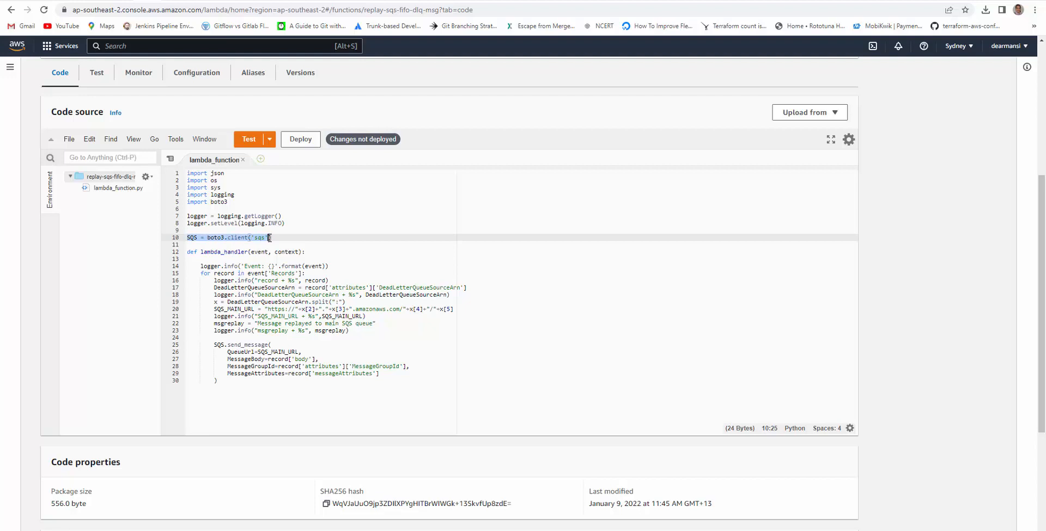
pyautogui.moveTo(251, 254)
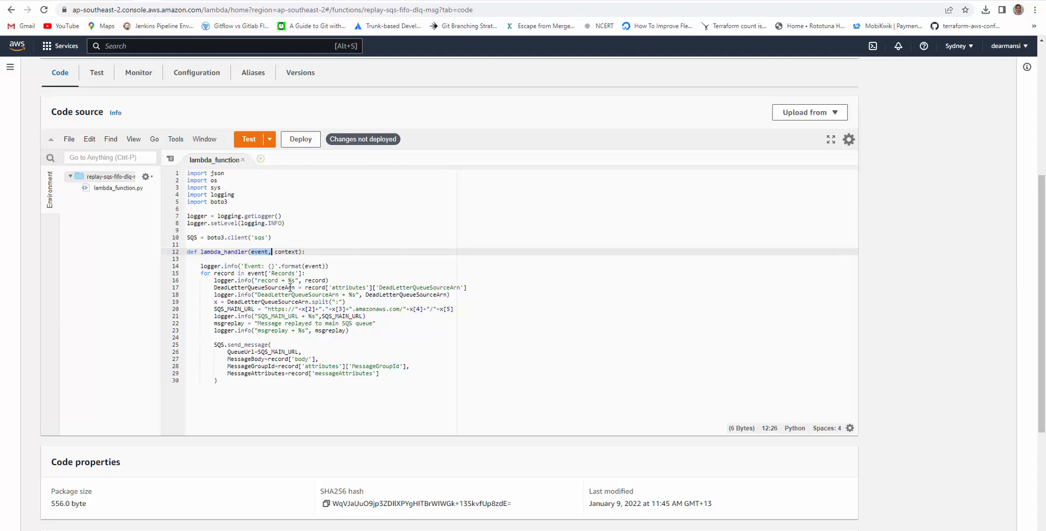
pyautogui.click(244, 266)
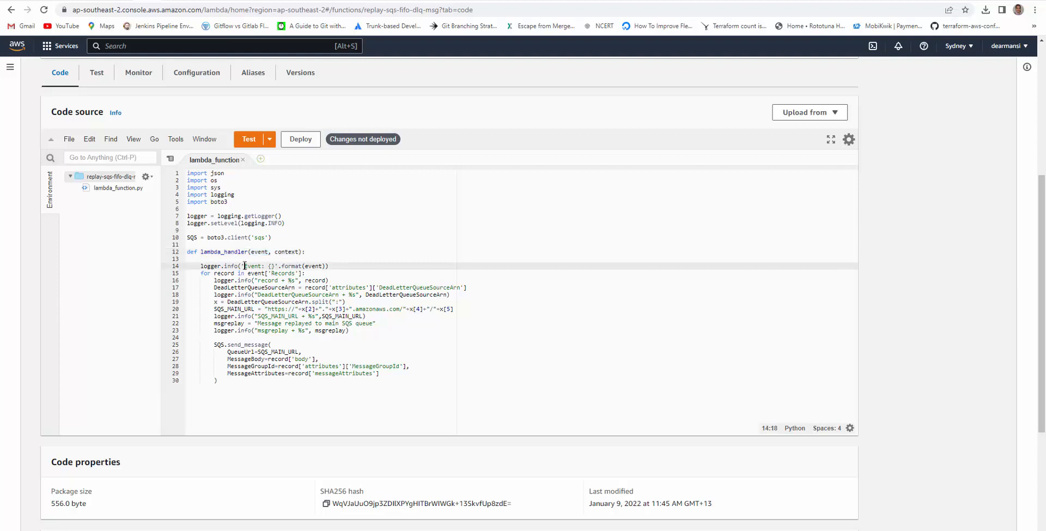
pyautogui.moveTo(243, 266); pyautogui.dragTo(326, 266)
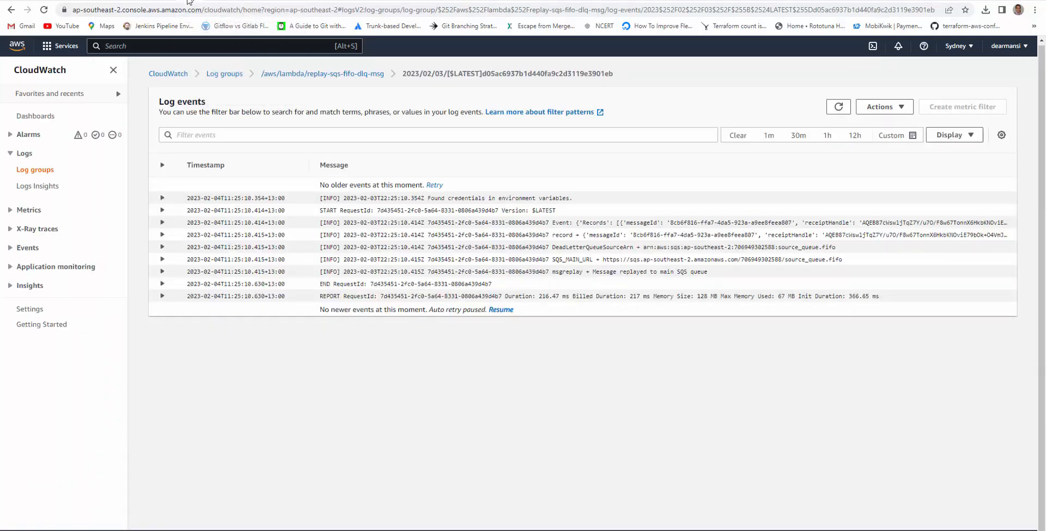
# Expand the logged Event entry, pick out its Records key, then return to the Lambda code.
pyautogui.click(161, 223)
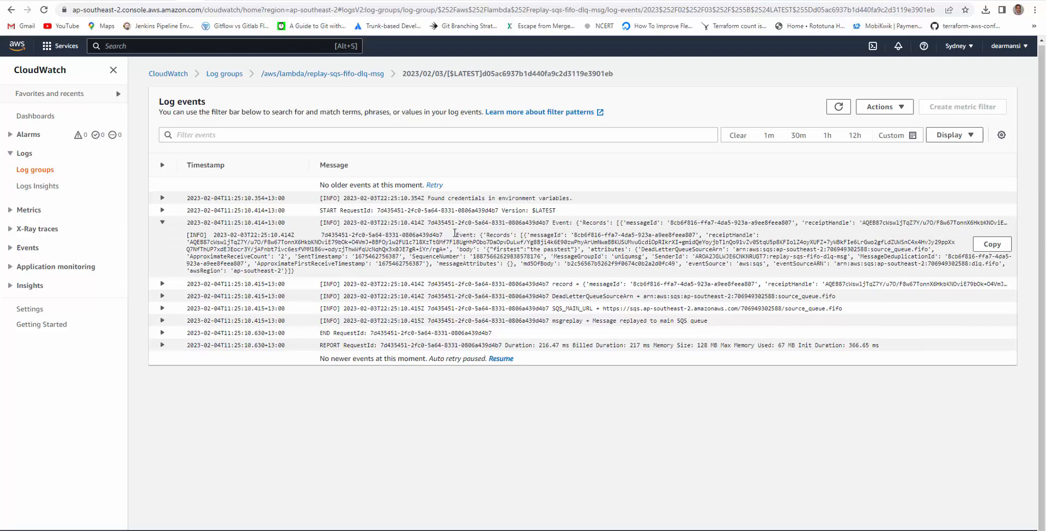
pyautogui.doubleClick(497, 234)
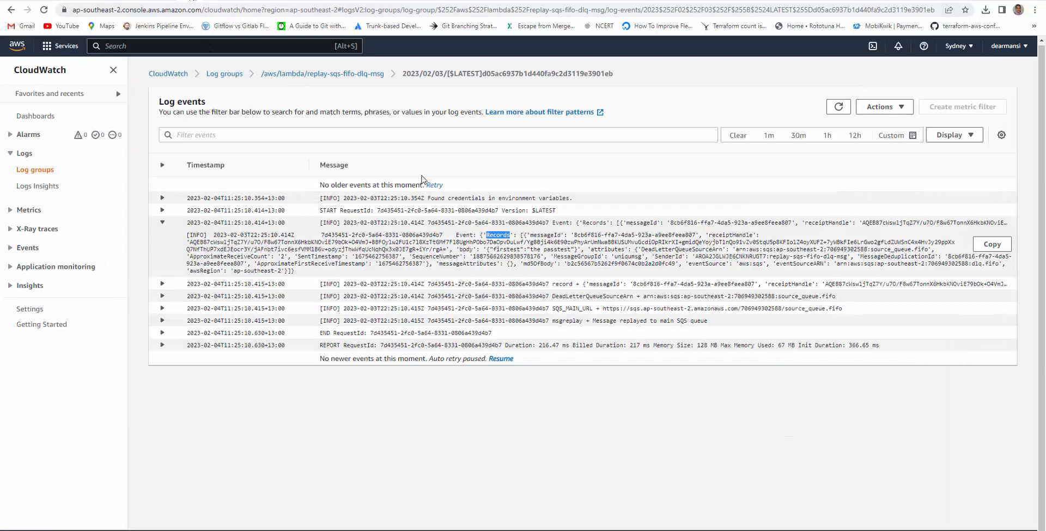
pyautogui.click(161, 283)
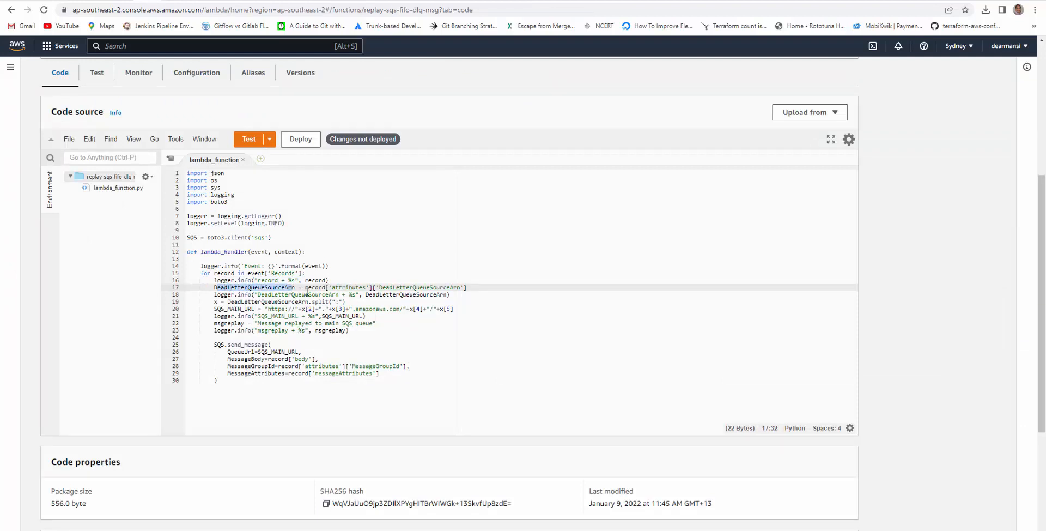
pyautogui.moveTo(309, 290)
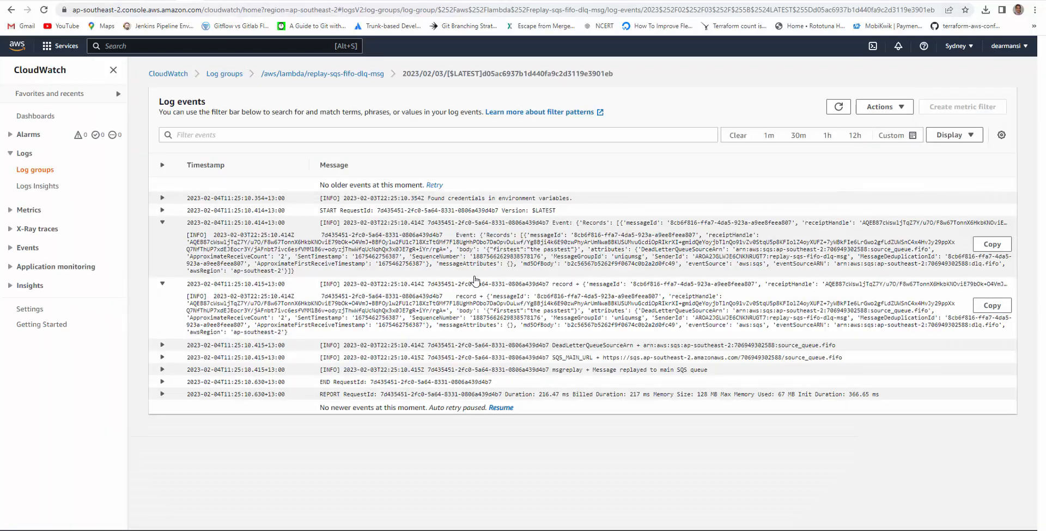
pyautogui.doubleClick(657, 310)
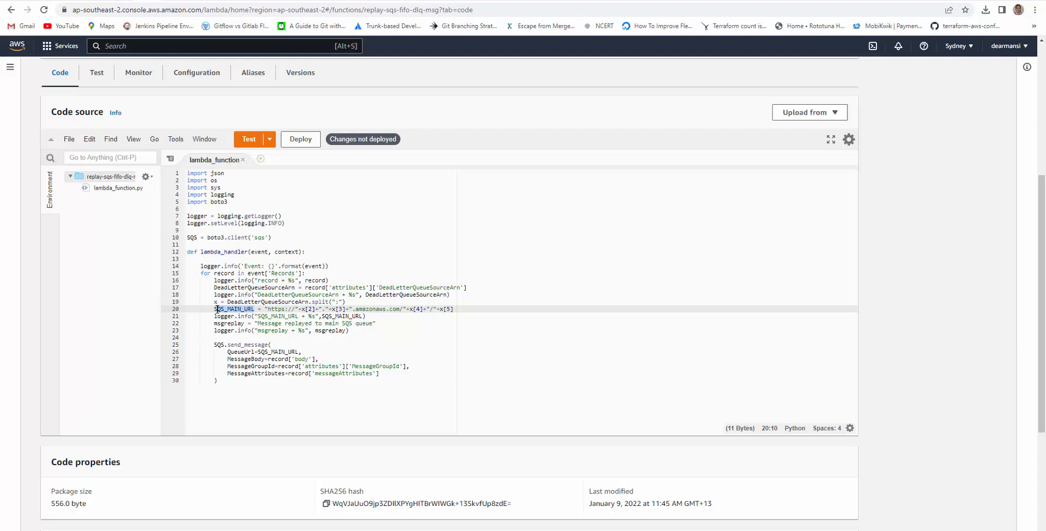
pyautogui.click(265, 308)
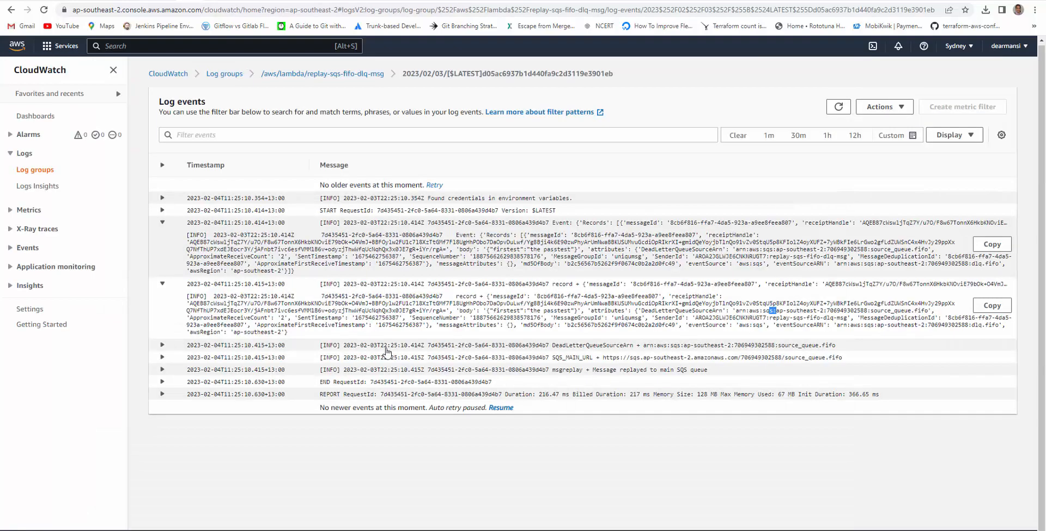
pyautogui.click(161, 344)
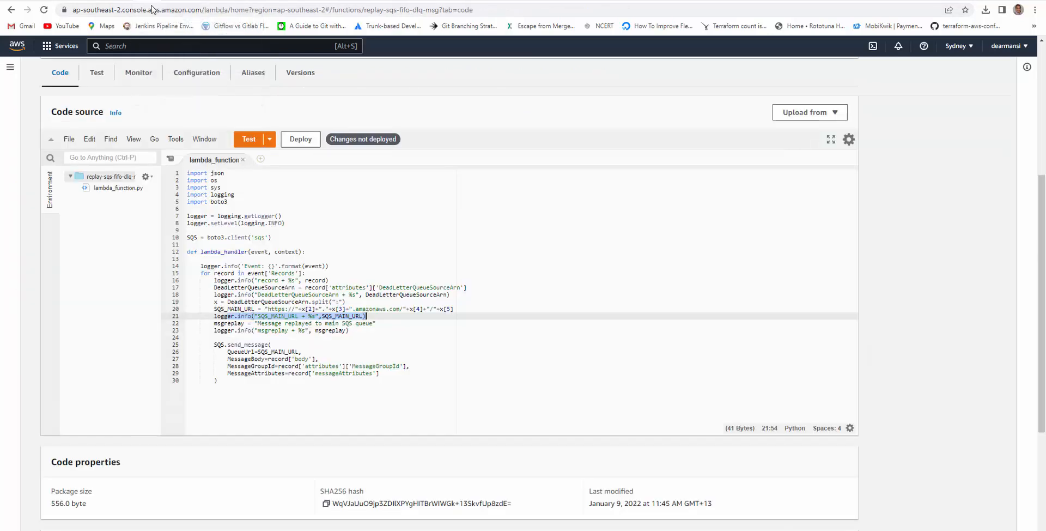
pyautogui.click(374, 316)
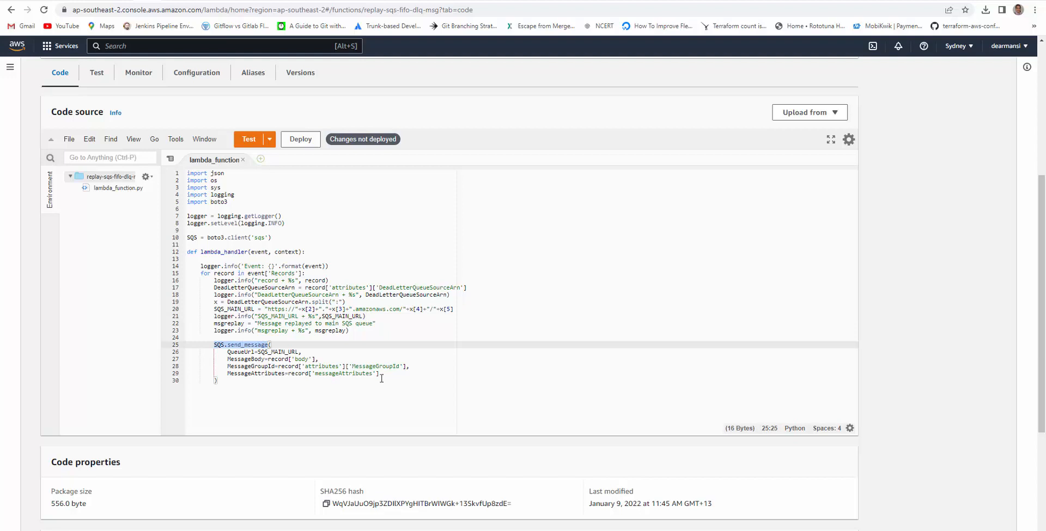
pyautogui.moveTo(213, 344); pyautogui.dragTo(380, 373)
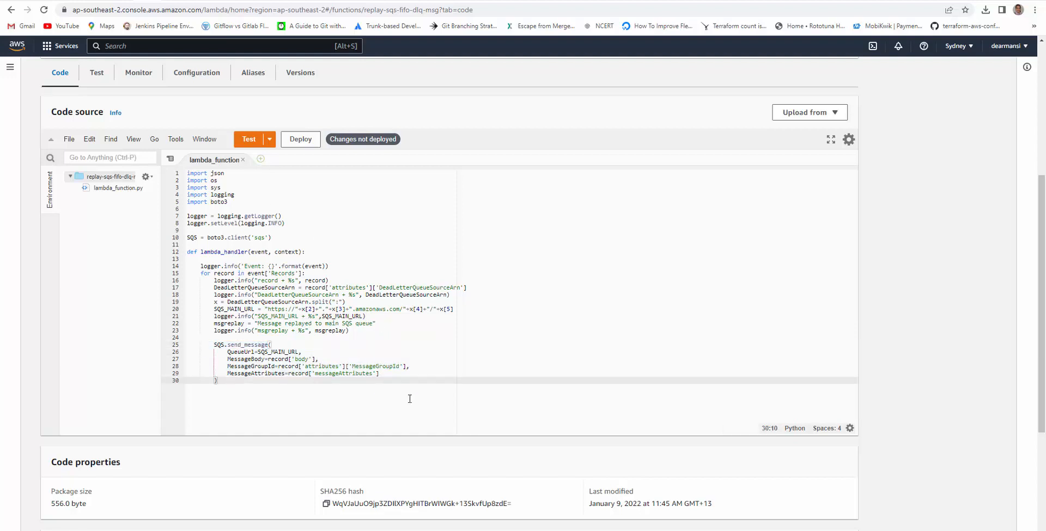
pyautogui.click(196, 72)
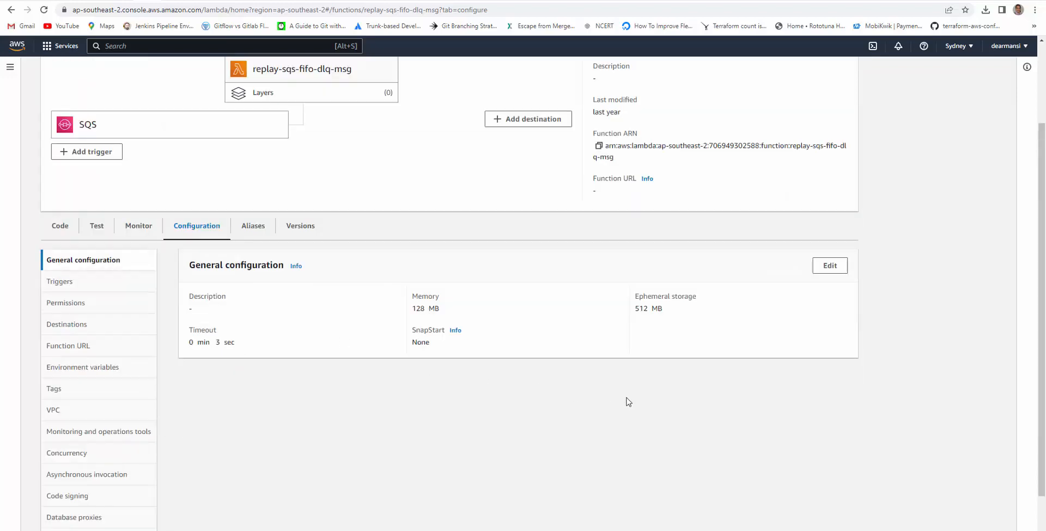
pyautogui.moveTo(317, 388)
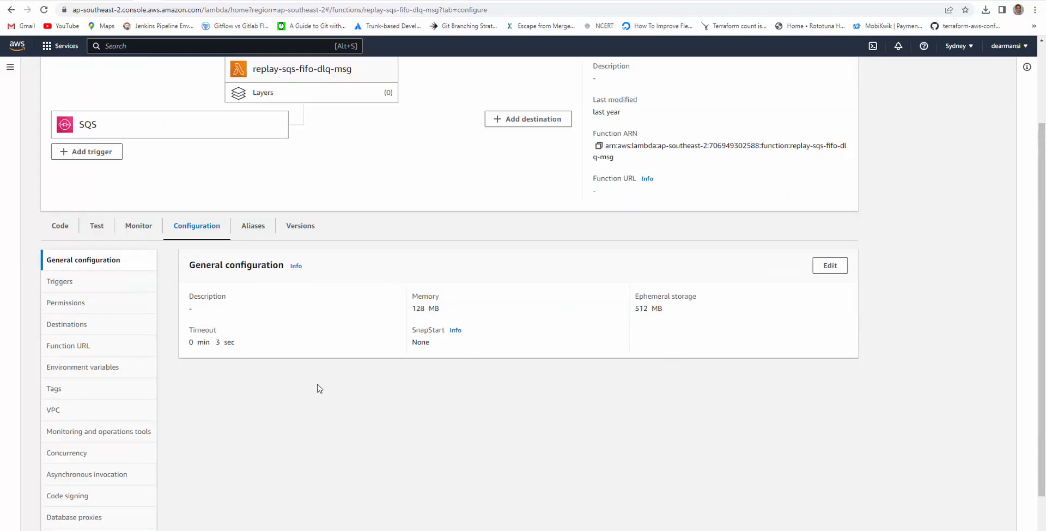
pyautogui.moveTo(73, 289)
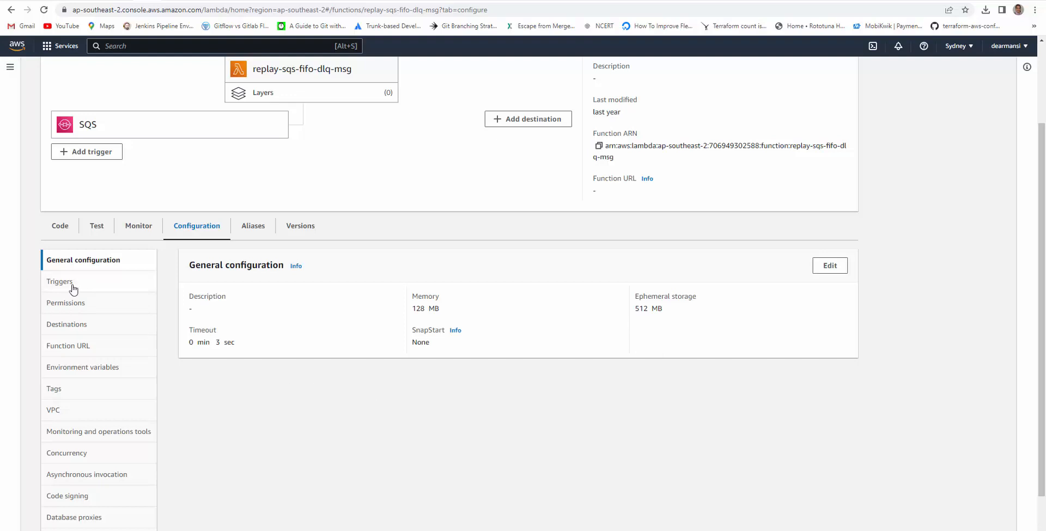
# View the function's dlq.fifo SQS trigger and its replaySQSLambdaRole execution role.
pyautogui.click(60, 281)
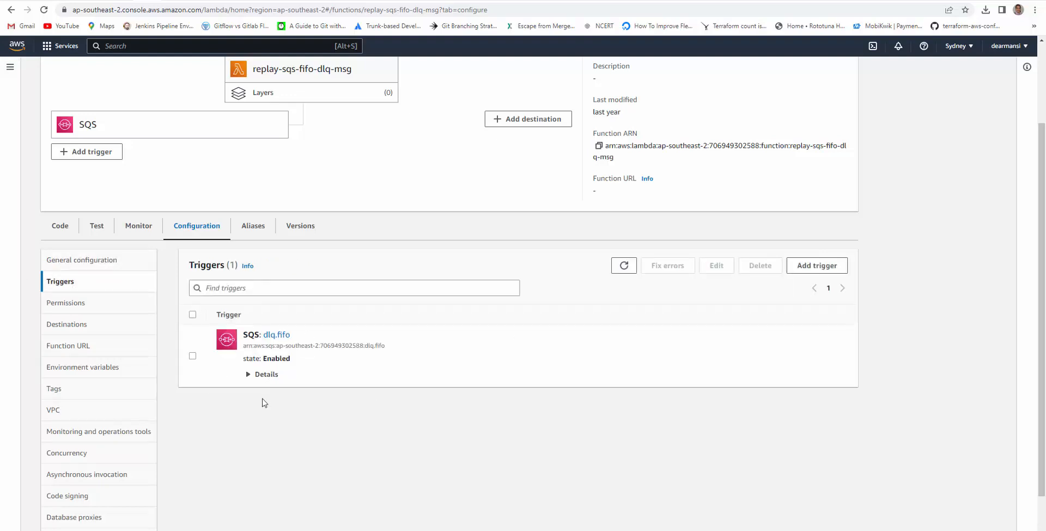
pyautogui.moveTo(277, 337)
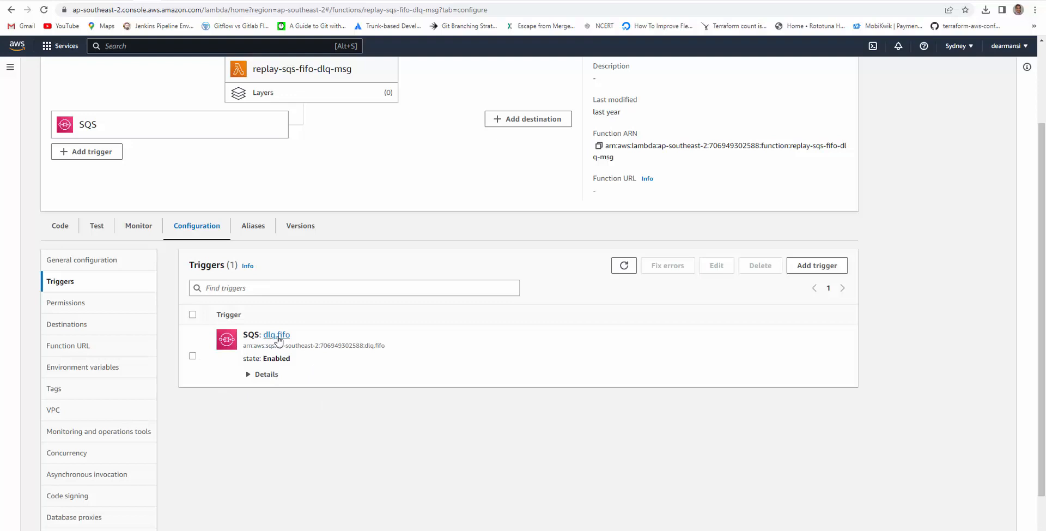
pyautogui.moveTo(802, 279)
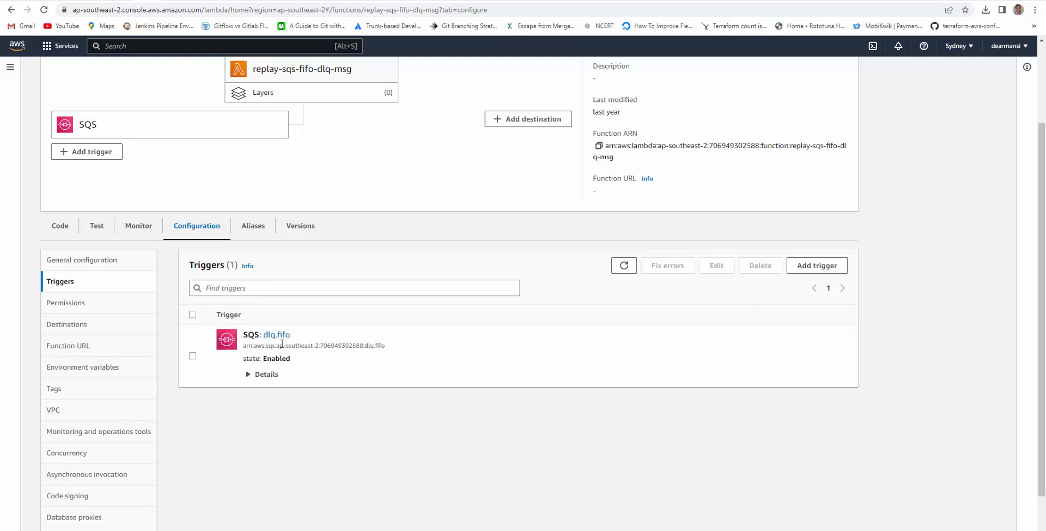
pyautogui.click(65, 303)
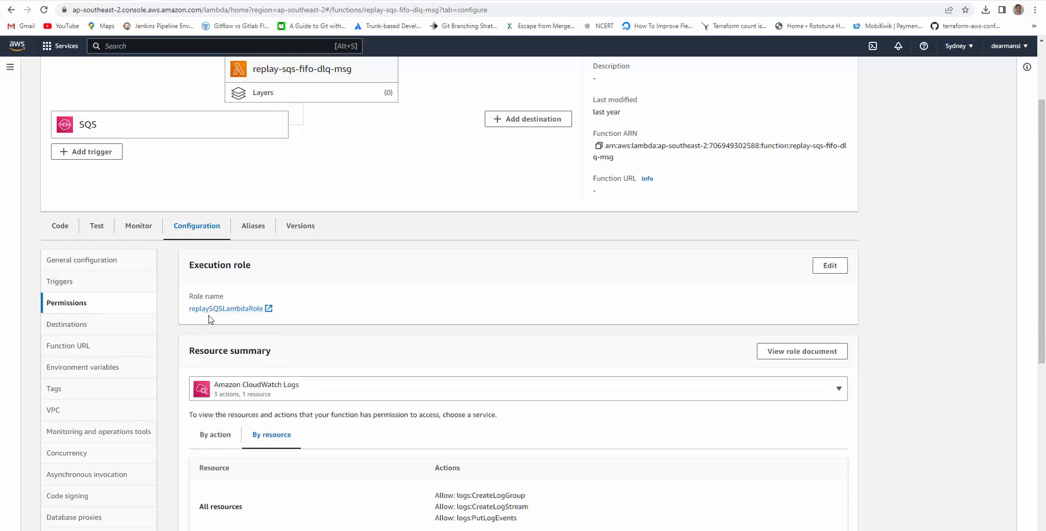
pyautogui.click(226, 308)
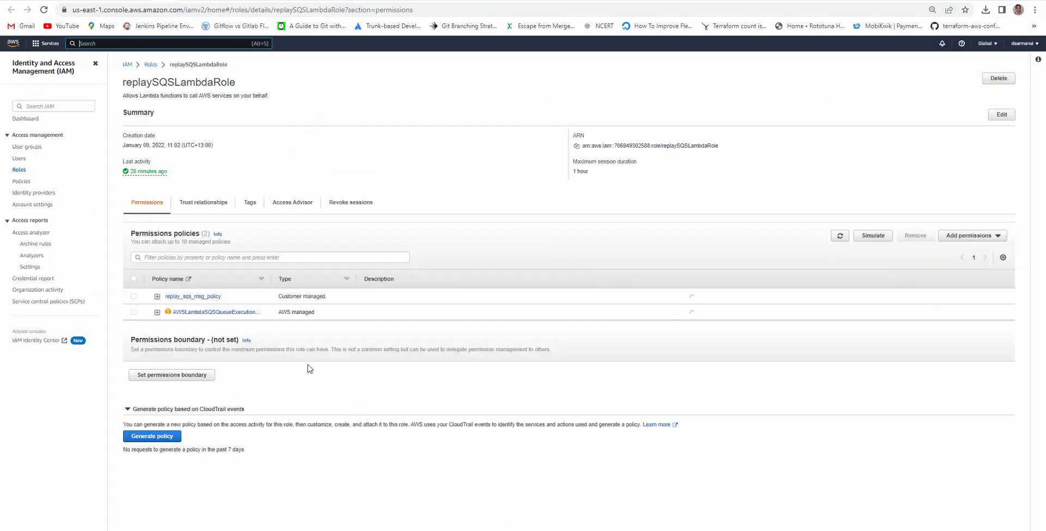
pyautogui.click(158, 296)
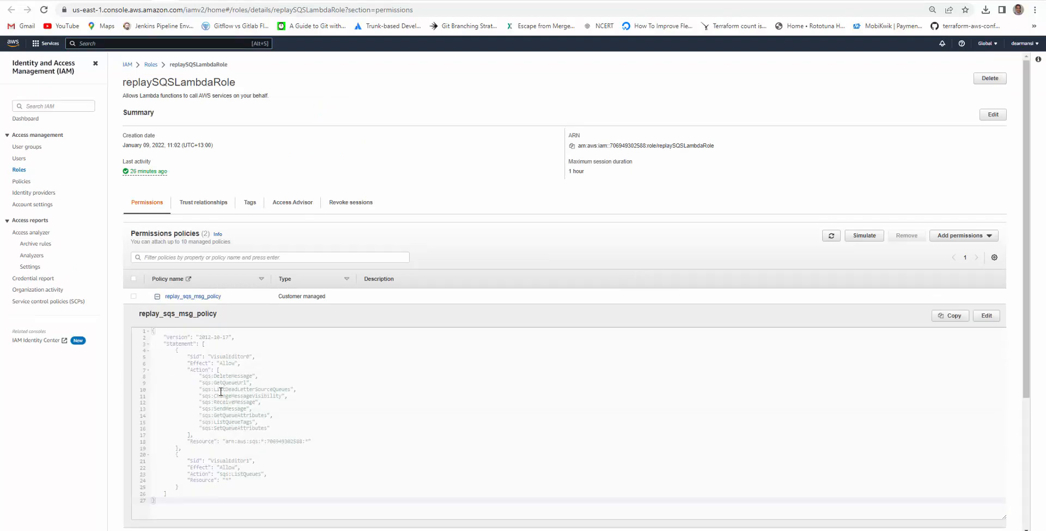
pyautogui.scroll(-3)
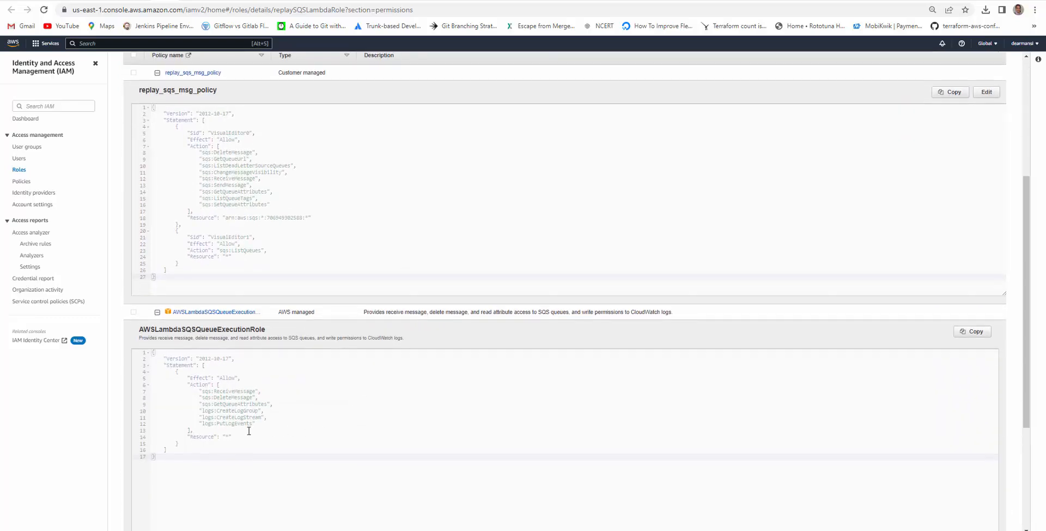
pyautogui.moveTo(261, 430)
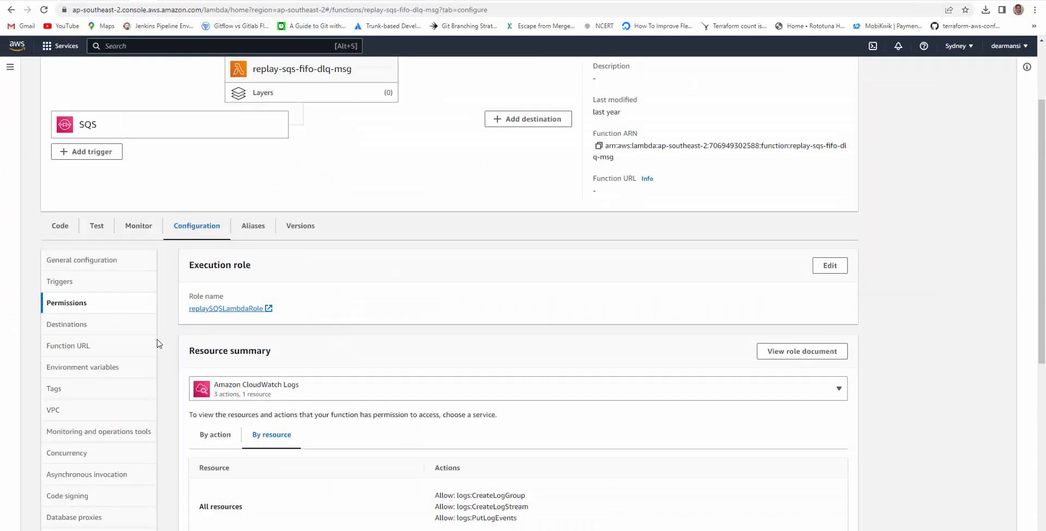
pyautogui.scroll(3)
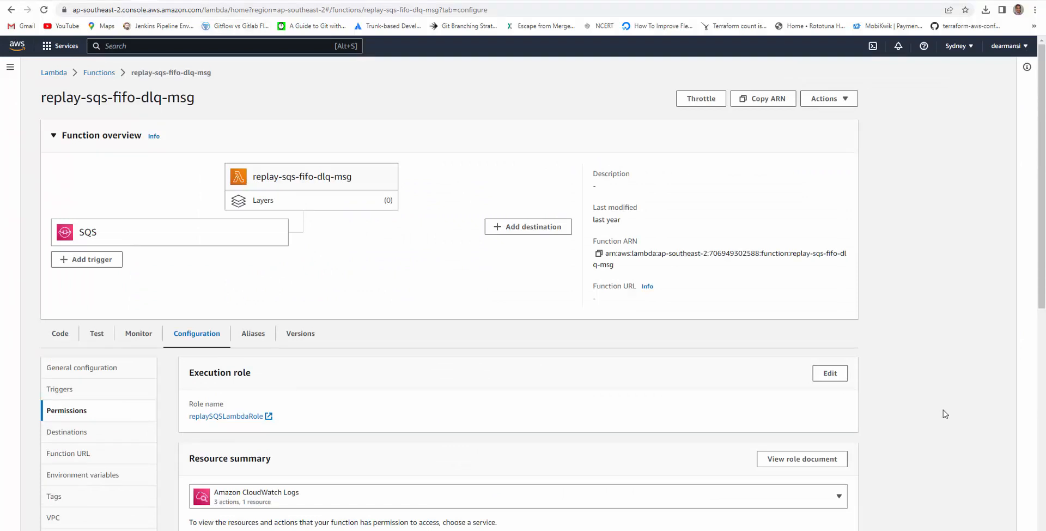
# Purge source_queue.fifo by confirming 'purge', then refresh the queue list and select it.
pyautogui.click(60, 333)
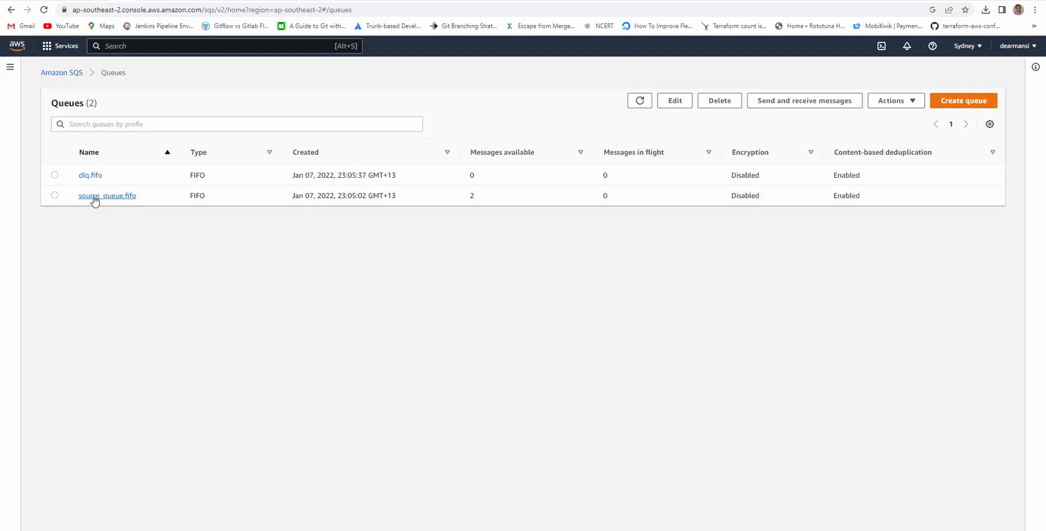
pyautogui.click(106, 195)
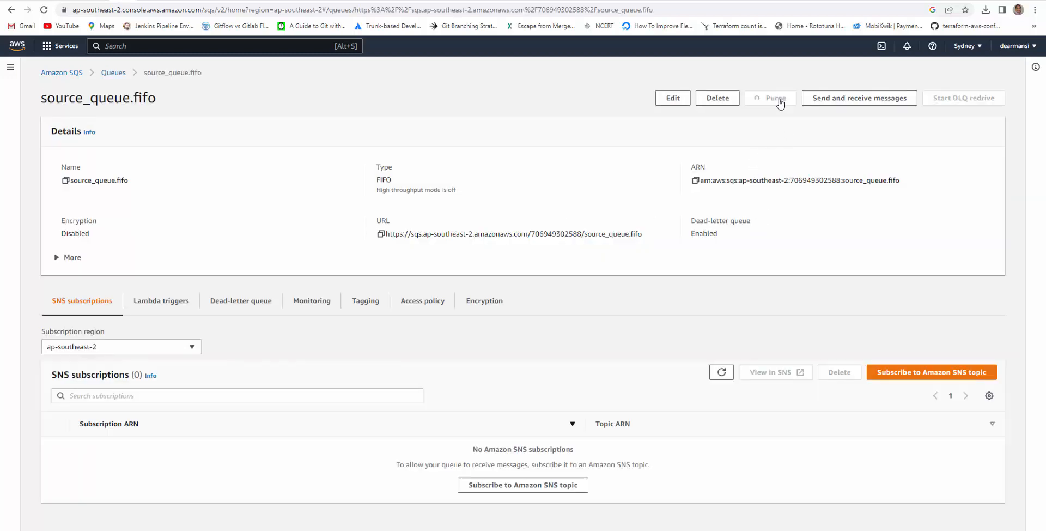
pyautogui.click(769, 98)
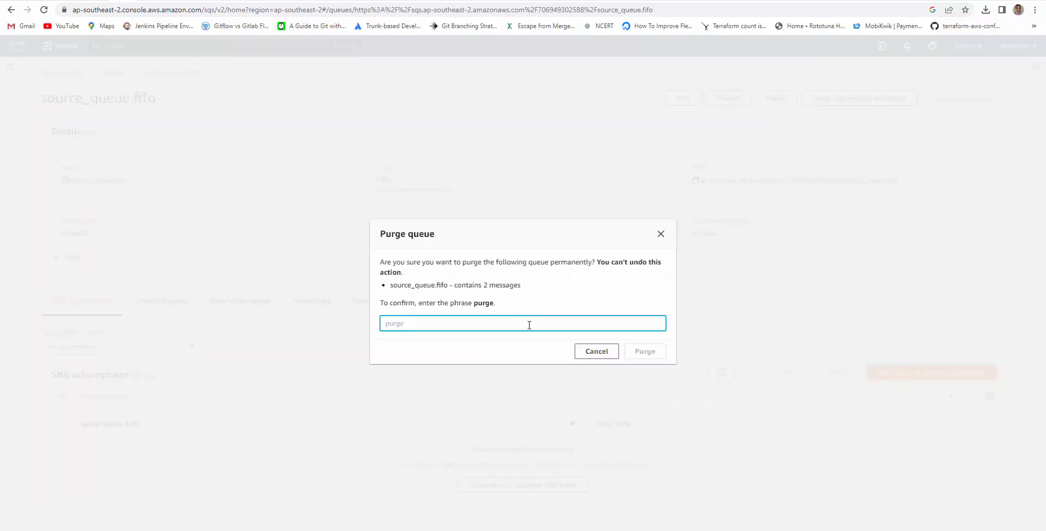
pyautogui.write('purge')
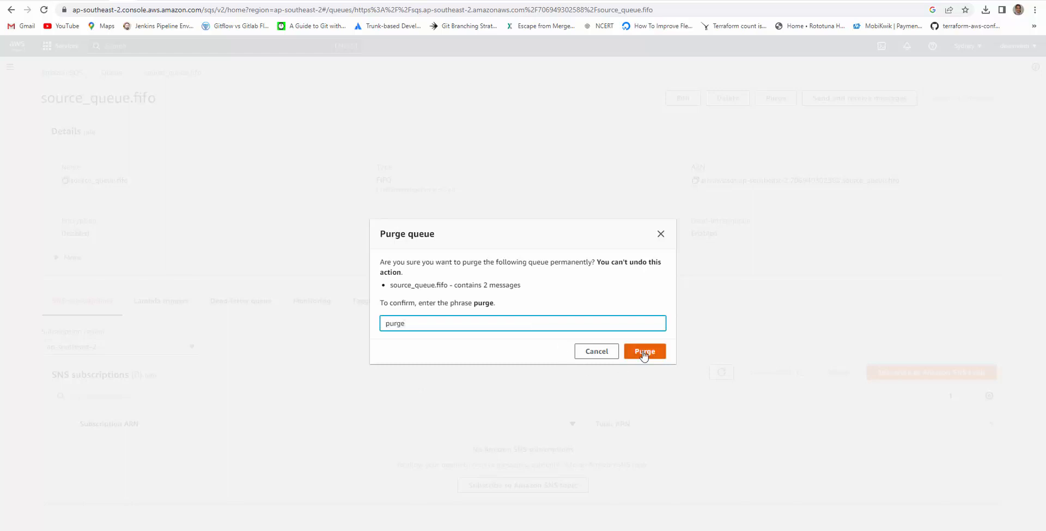
pyautogui.click(644, 350)
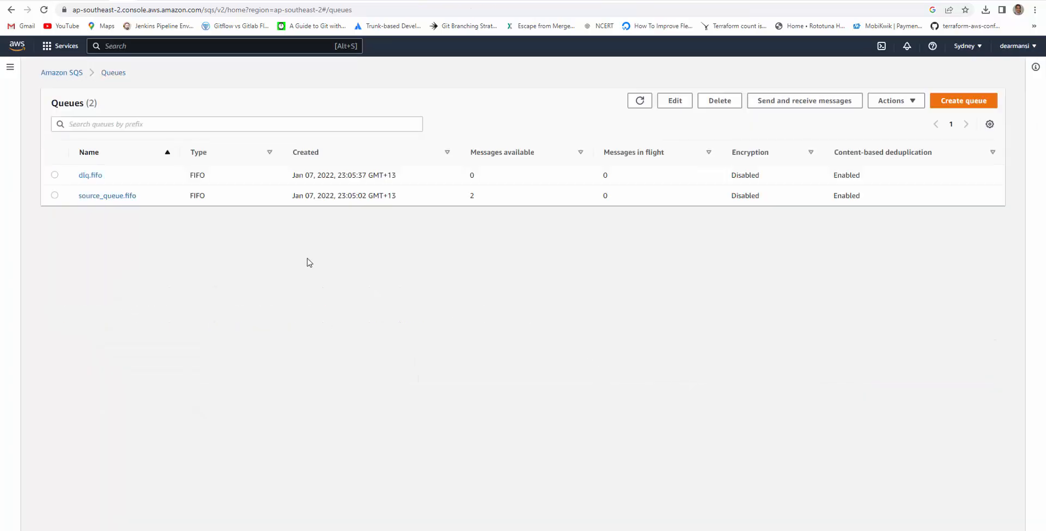
pyautogui.click(638, 100)
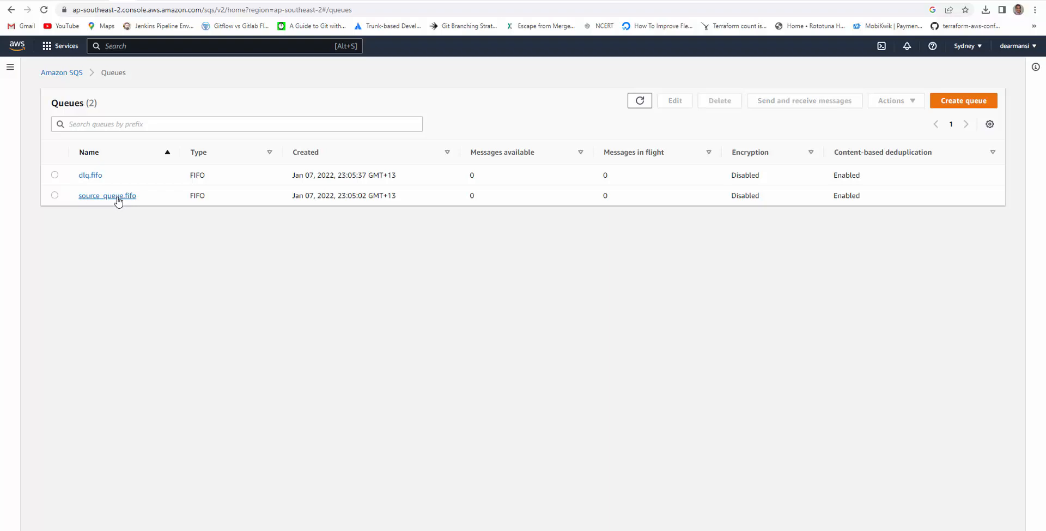
pyautogui.click(54, 195)
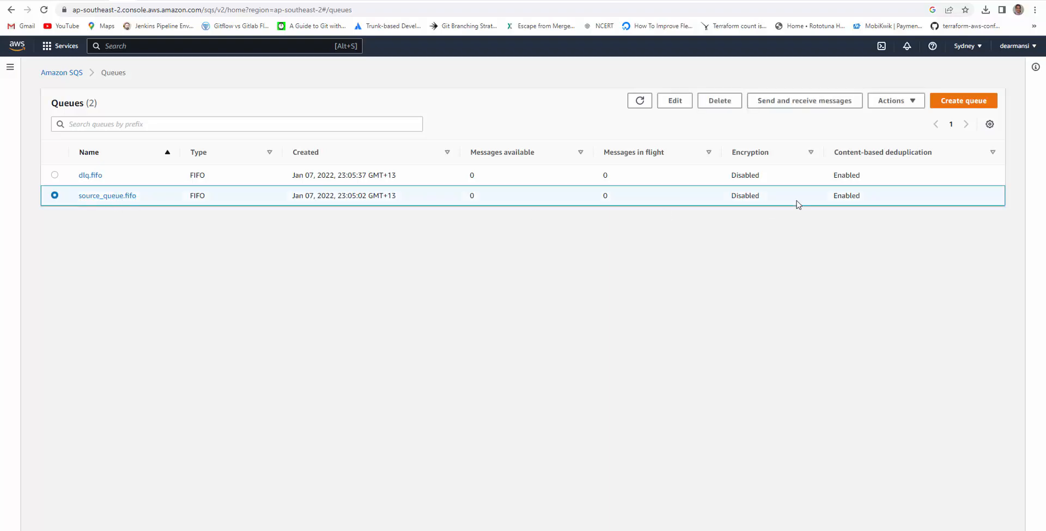
# Enter the message body {"This is test":"TestPASSED"} for source_queue.fifo.
pyautogui.click(804, 101)
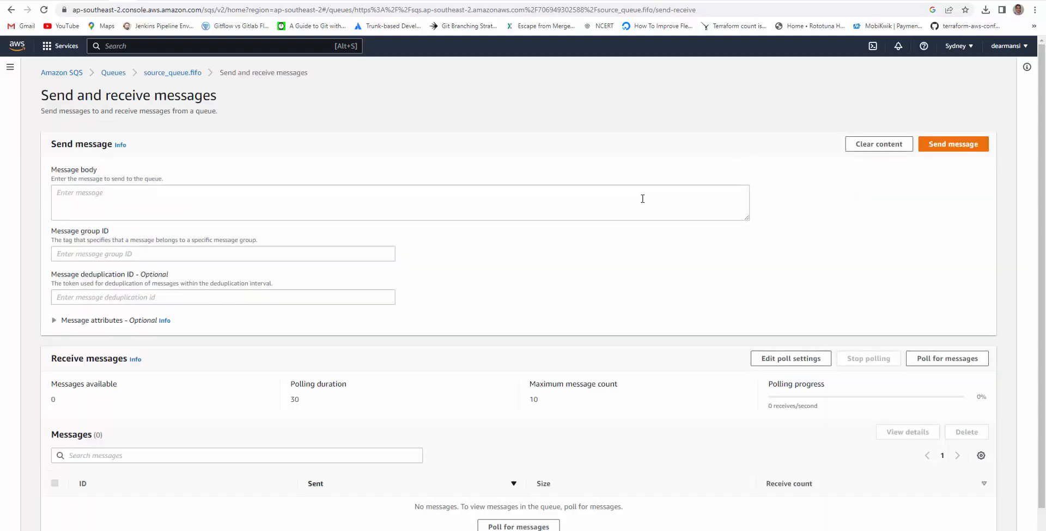
pyautogui.write('{')
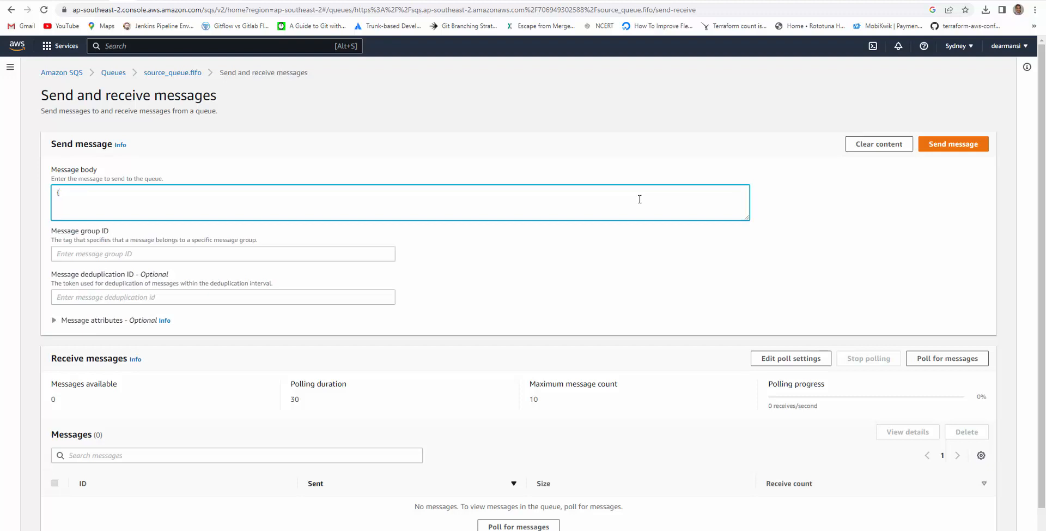
pyautogui.write('"This is test')
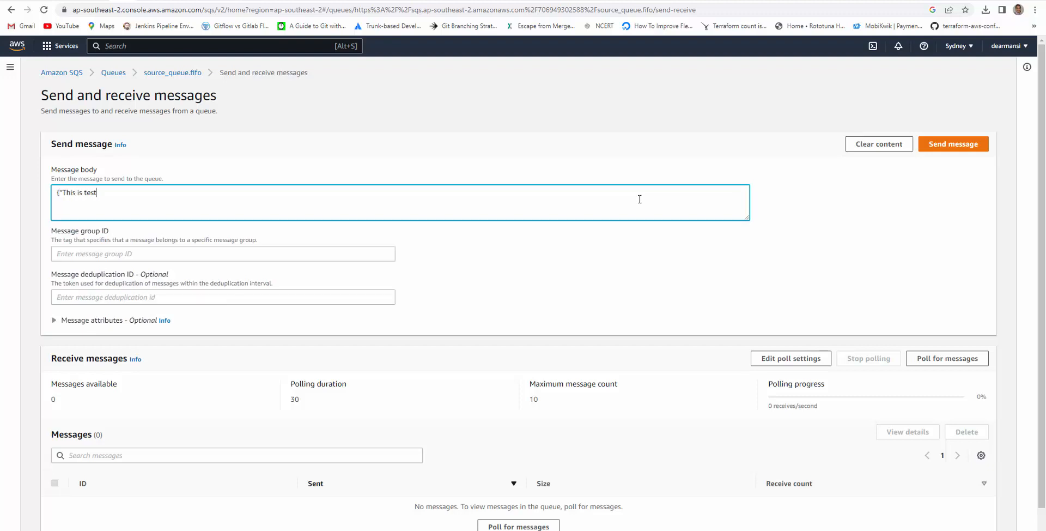
pyautogui.write('":"')
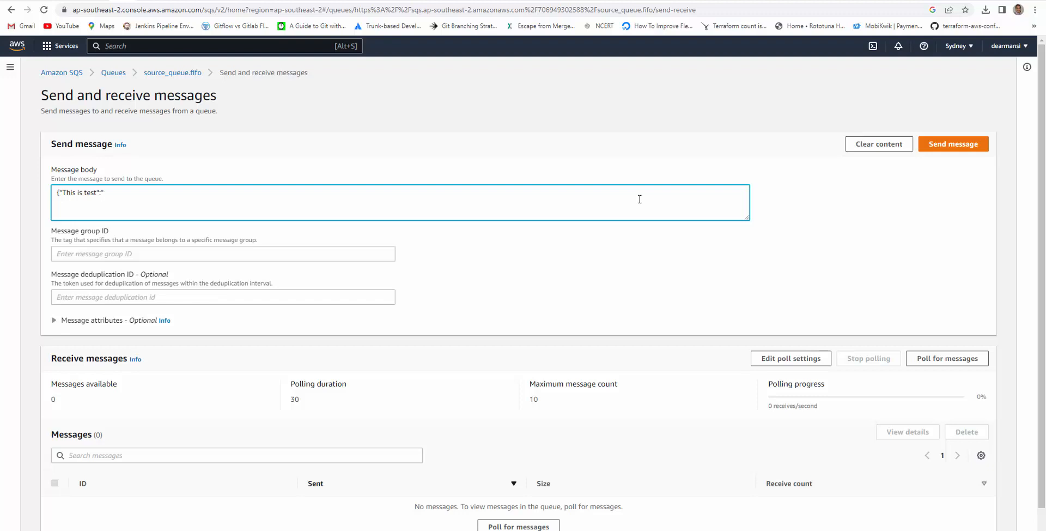
pyautogui.write('TestP')
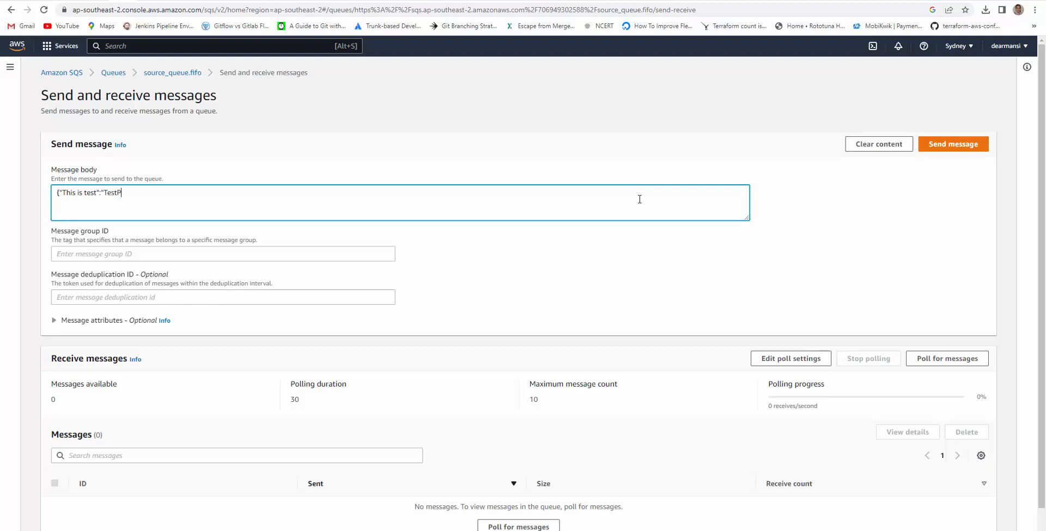
pyautogui.write('ASSED')
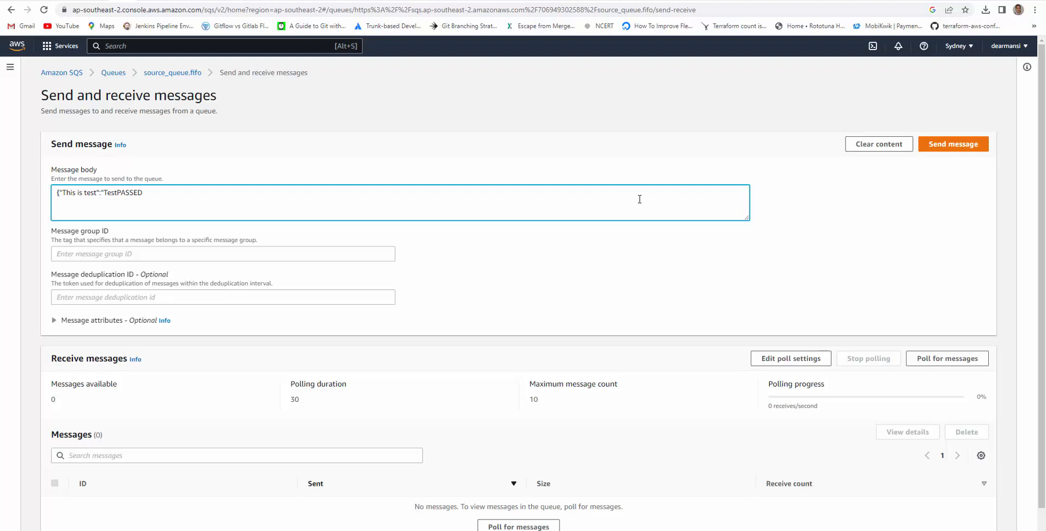
pyautogui.write('"}')
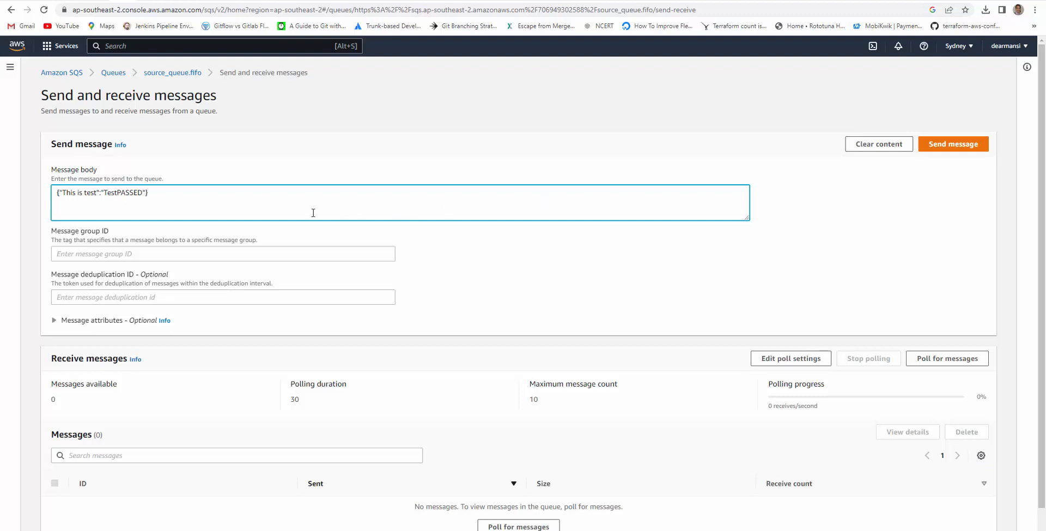
# Set message group ID TEstMSG_1, send the message, and go back to Queues.
pyautogui.click(223, 253)
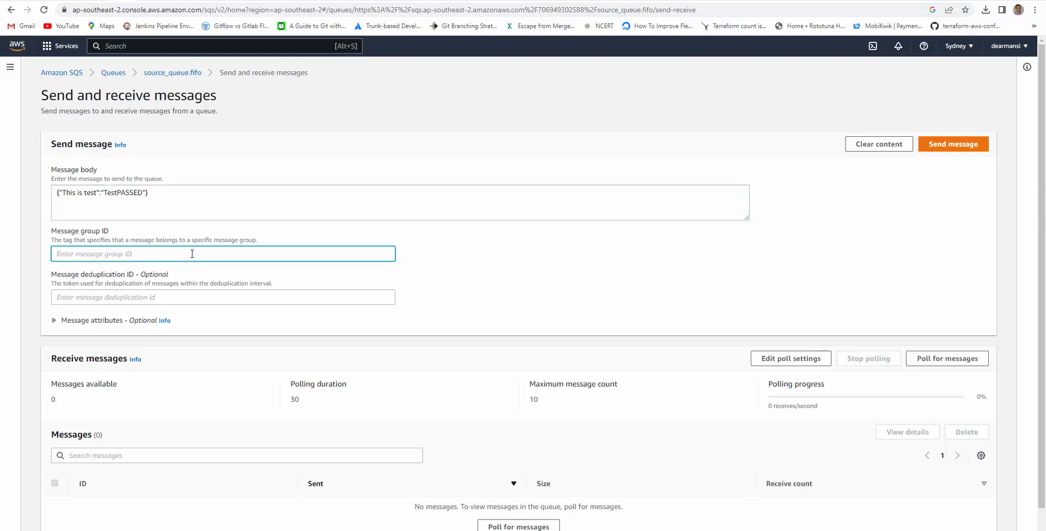
pyautogui.write('TEstMSG_1')
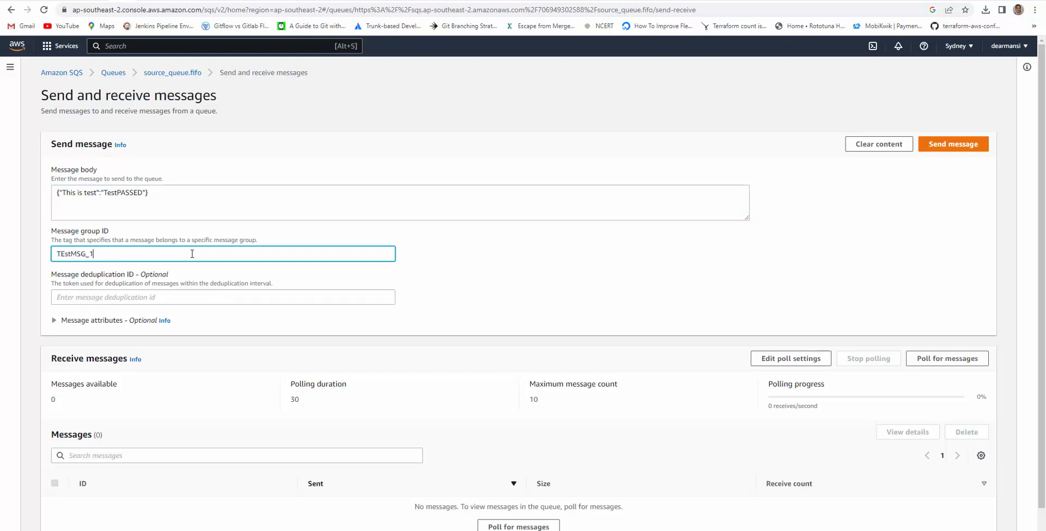
pyautogui.moveTo(502, 273)
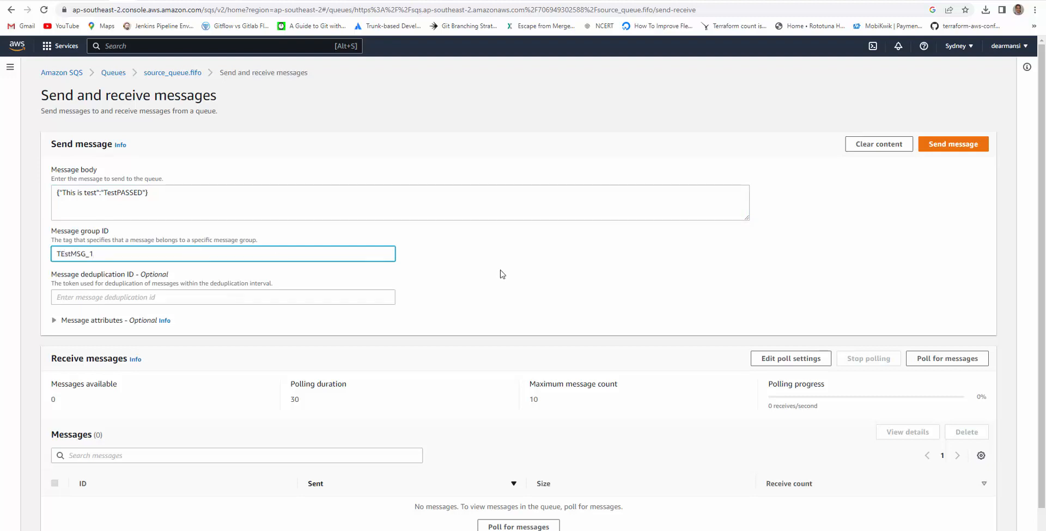
pyautogui.click(953, 144)
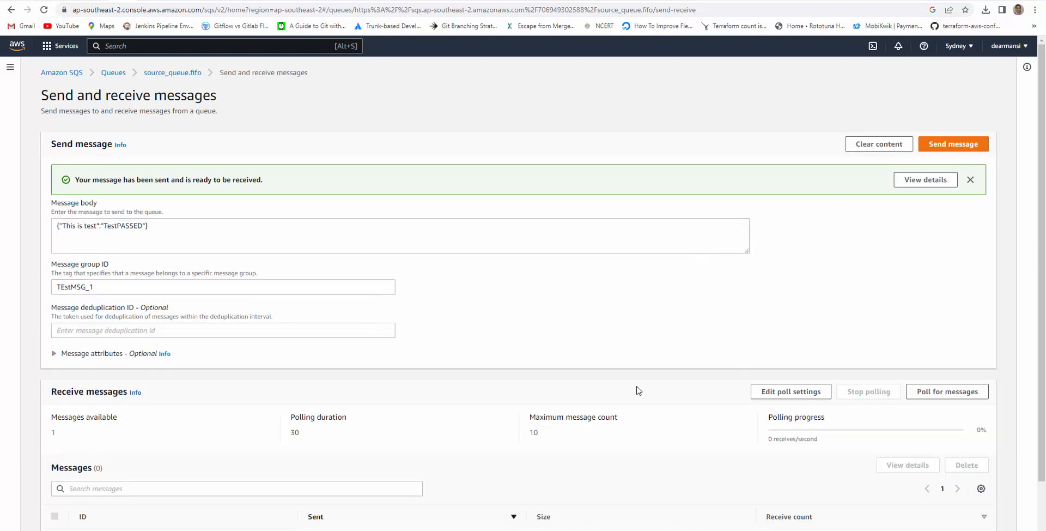
pyautogui.click(113, 72)
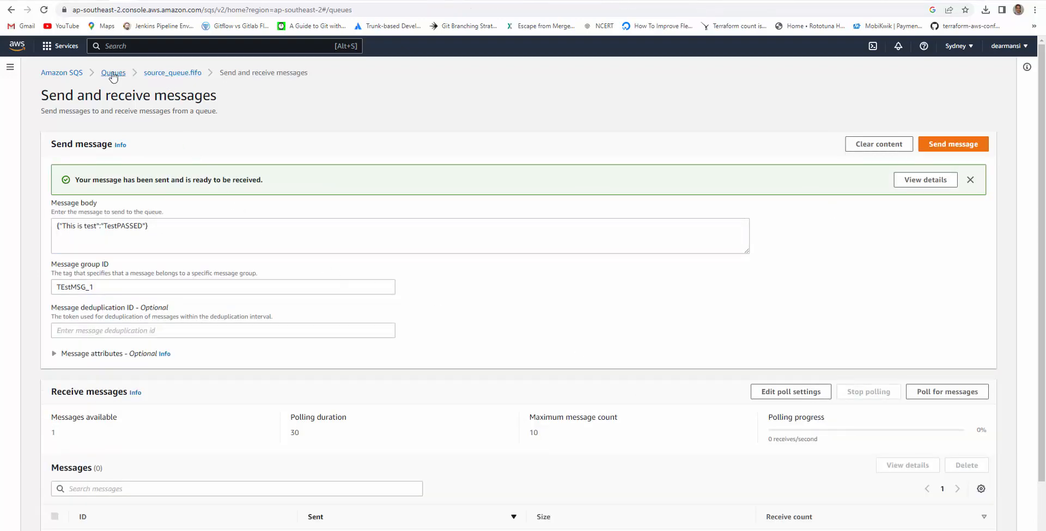
# Open source_queue.fifo's send-and-receive page and poll for messages.
pyautogui.click(113, 72)
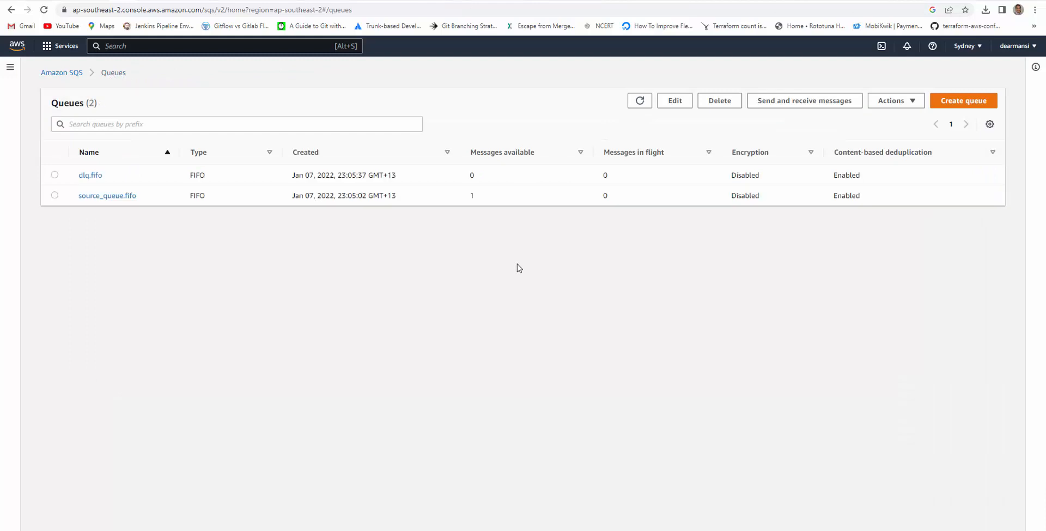
pyautogui.moveTo(486, 228)
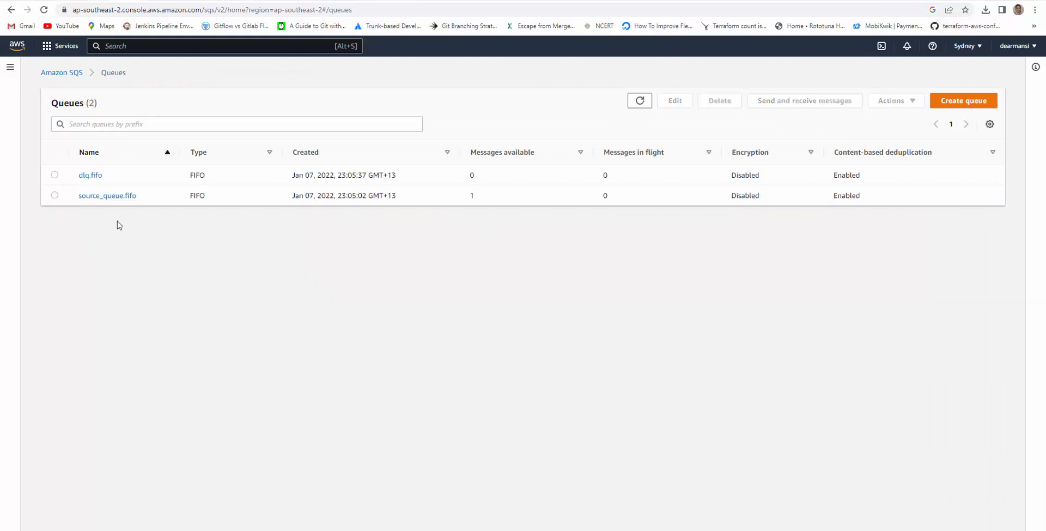
pyautogui.moveTo(146, 208)
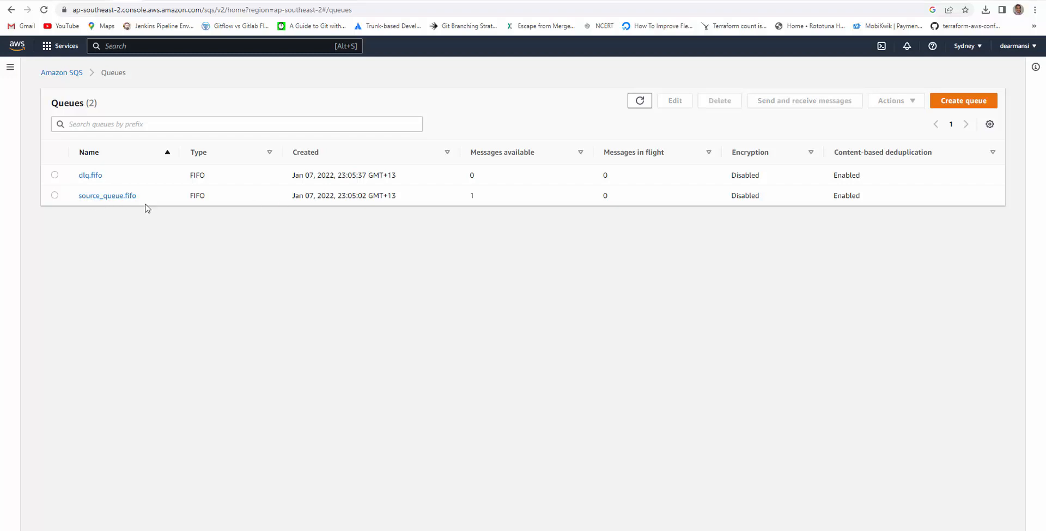
pyautogui.moveTo(107, 195)
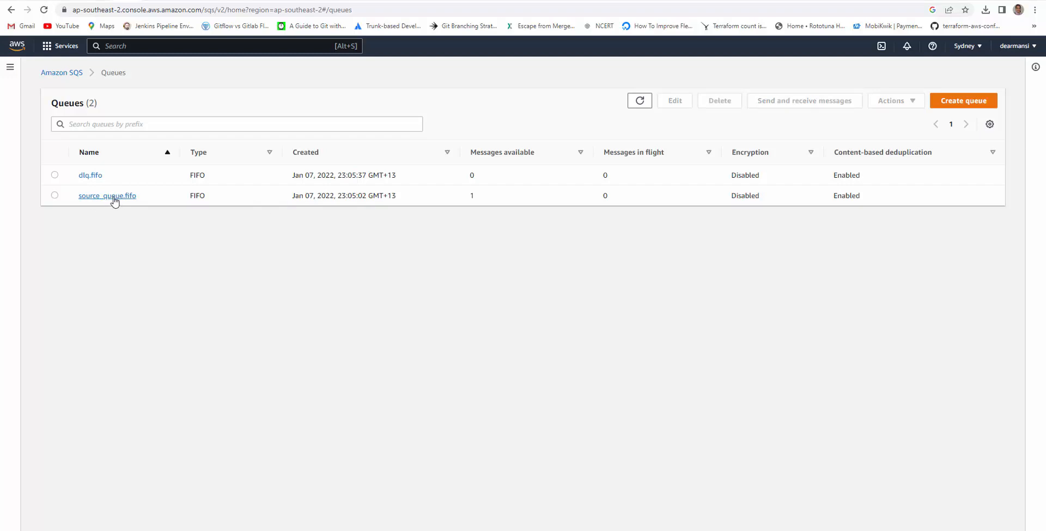
pyautogui.click(106, 195)
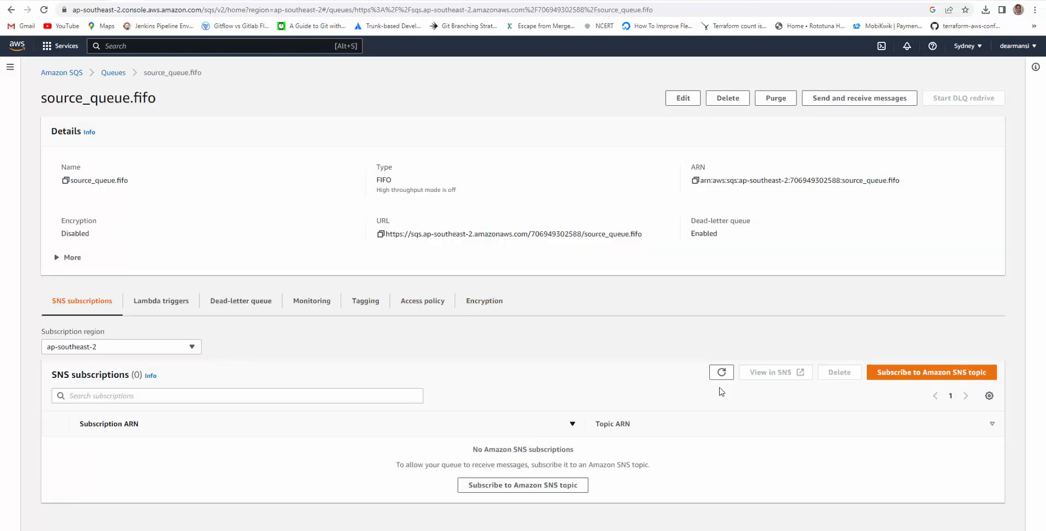
pyautogui.moveTo(859, 98)
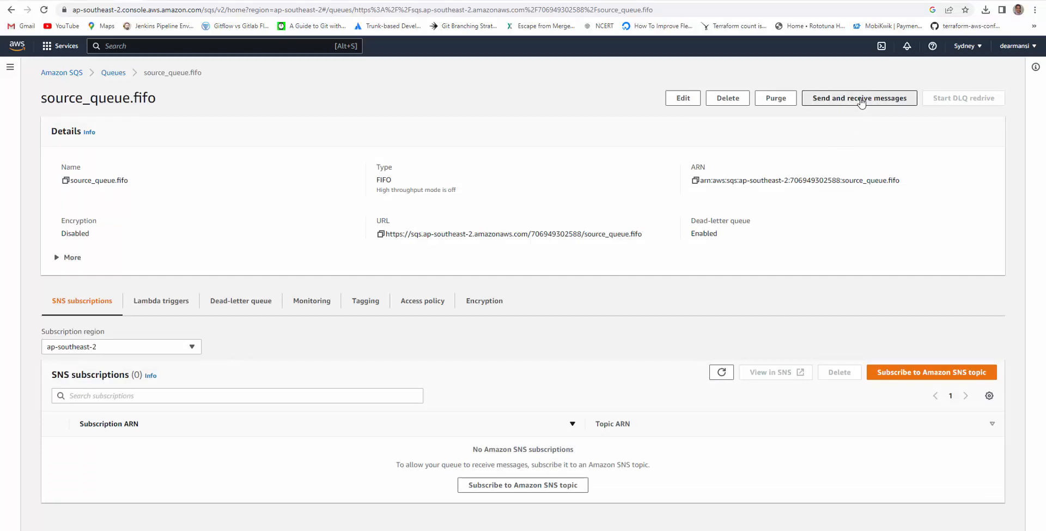
pyautogui.click(859, 99)
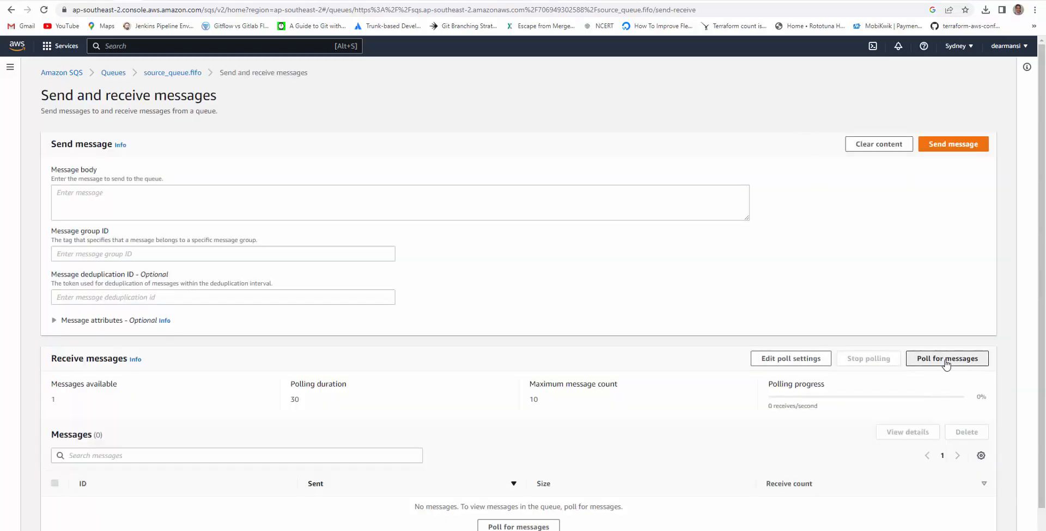
pyautogui.click(947, 358)
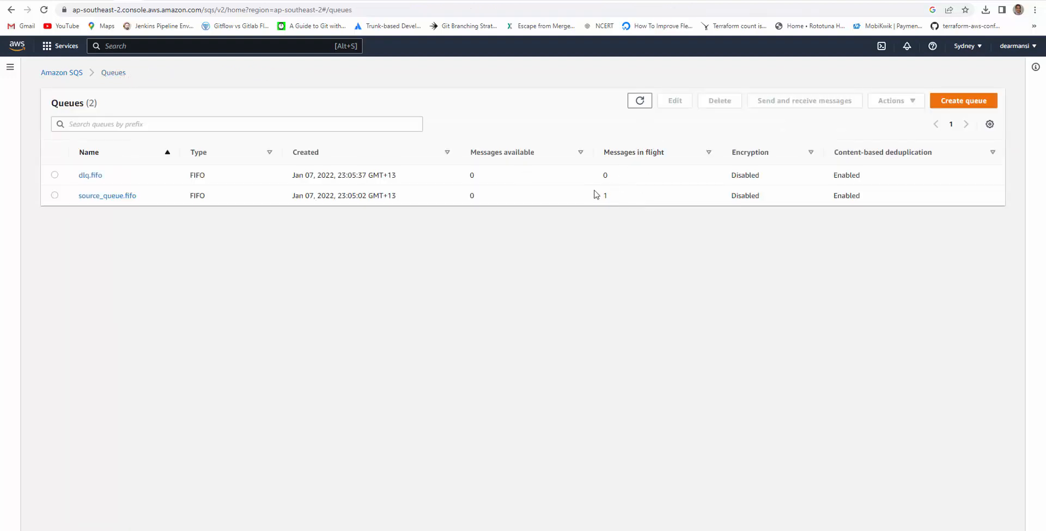
pyautogui.moveTo(628, 211)
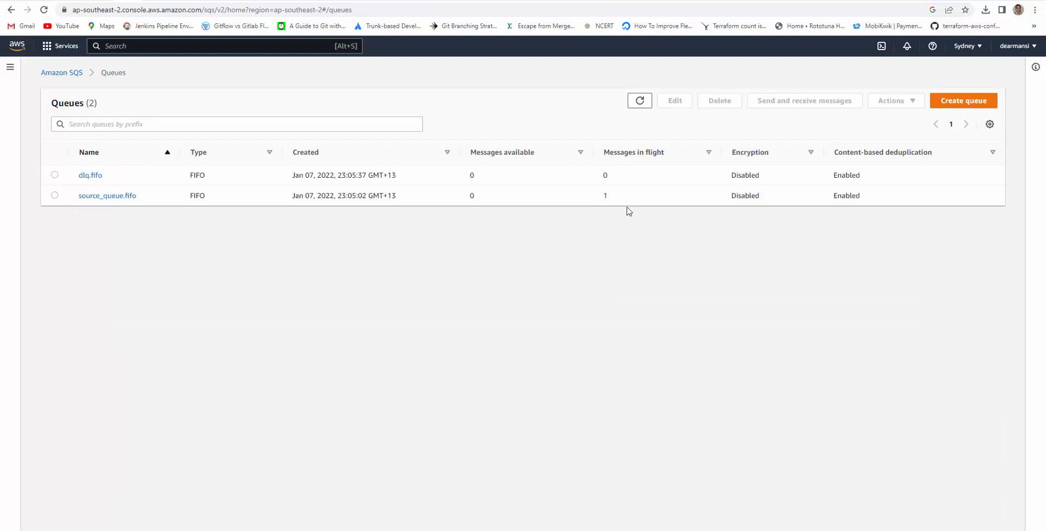
pyautogui.moveTo(613, 205)
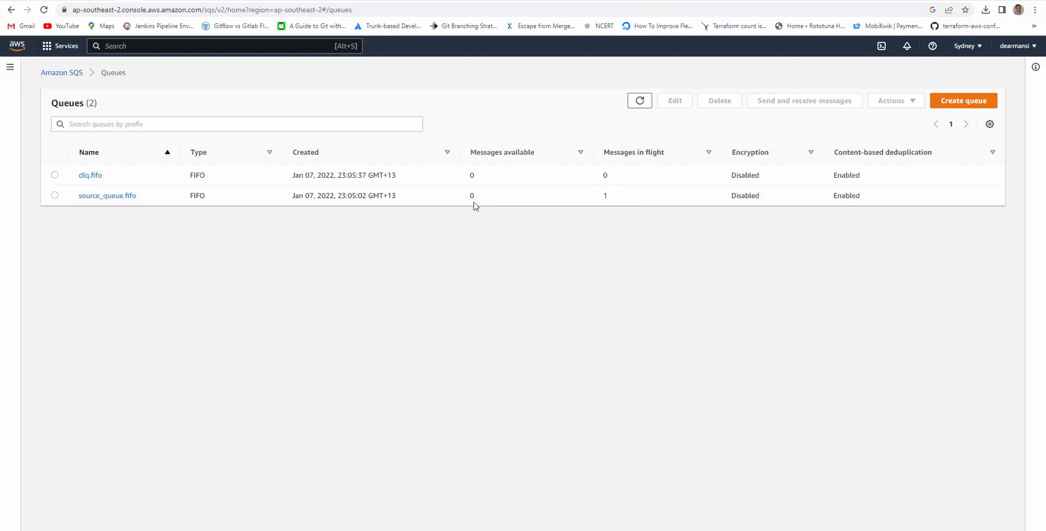
# Refresh counts, poll source_queue.fifo again, and refresh to see dlq.fifo with 1 in flight.
pyautogui.click(638, 100)
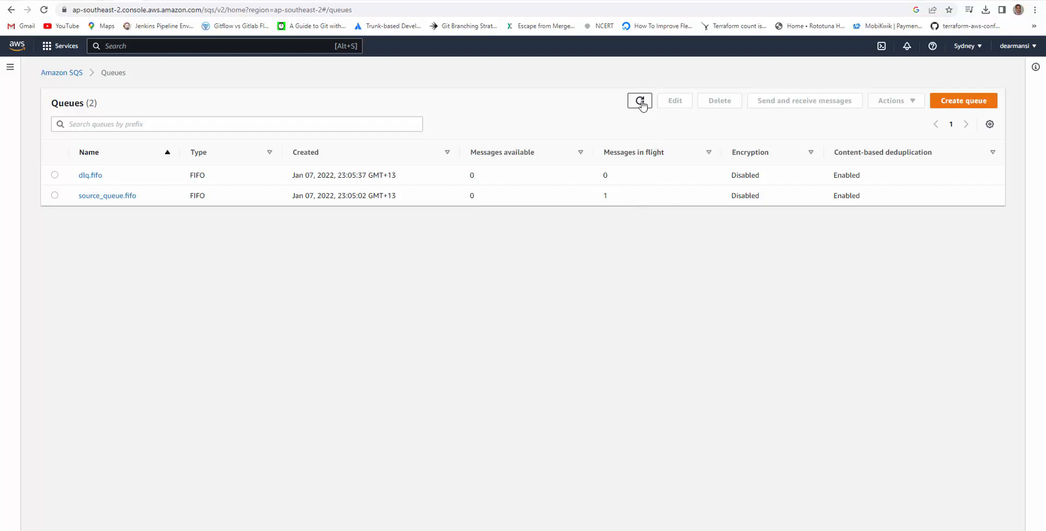
pyautogui.click(639, 101)
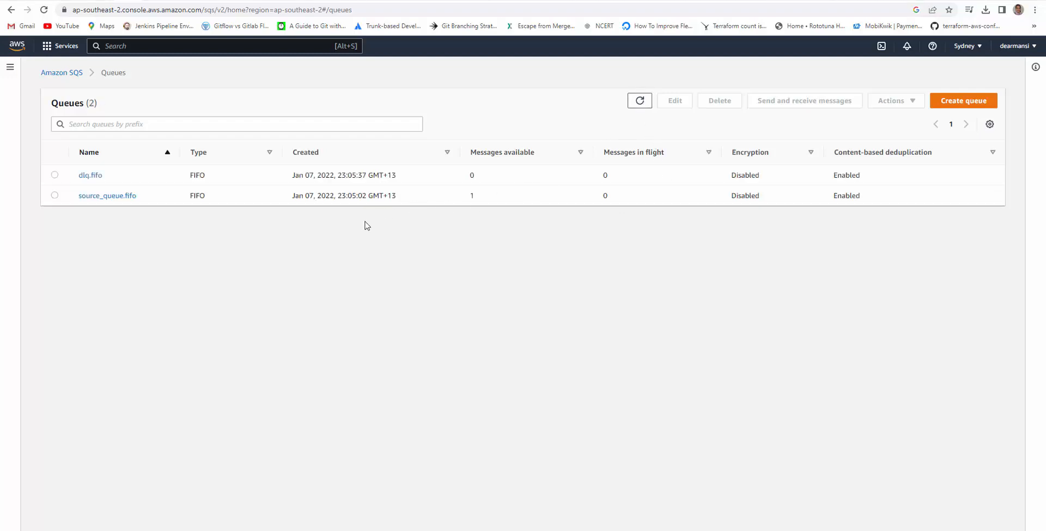
pyautogui.click(106, 195)
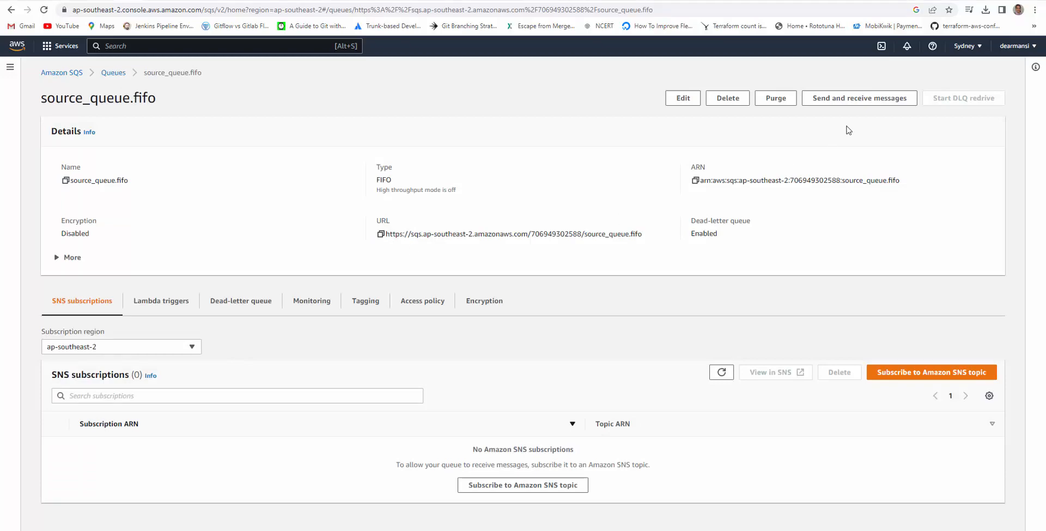
pyautogui.click(859, 98)
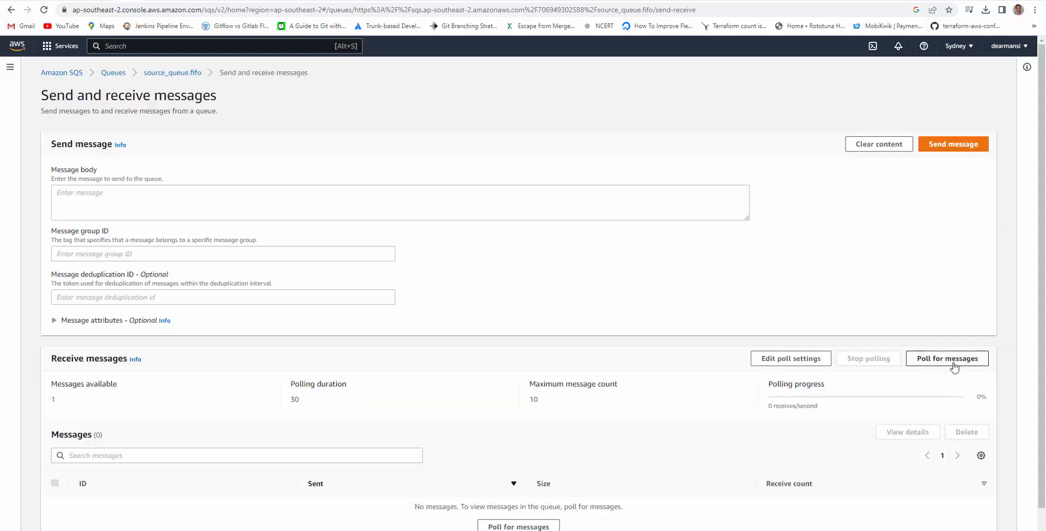
pyautogui.click(947, 358)
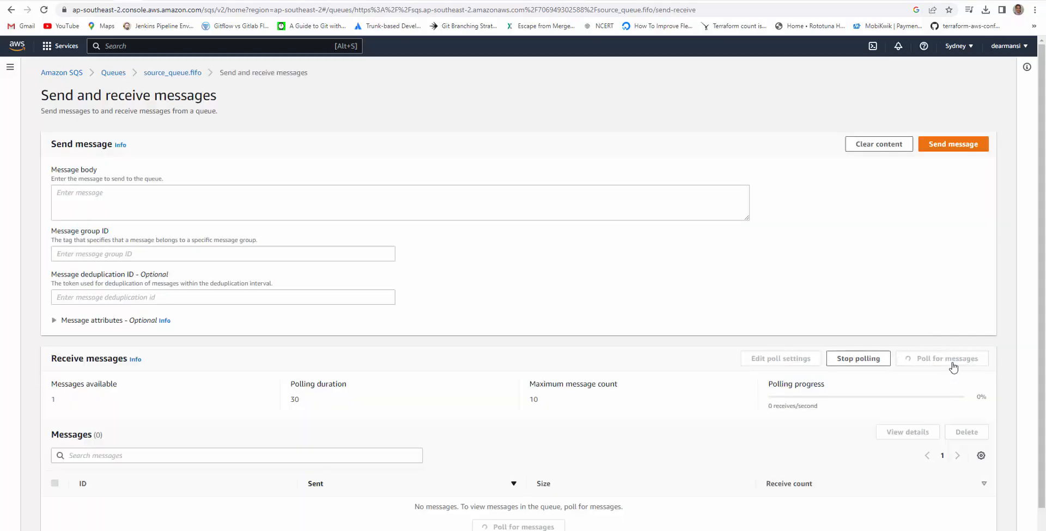
pyautogui.click(113, 72)
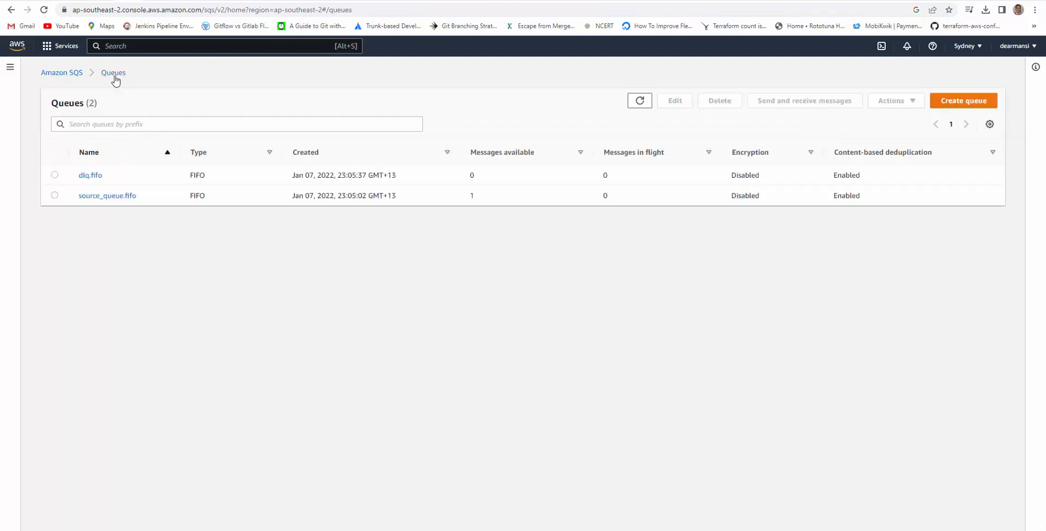
pyautogui.click(639, 101)
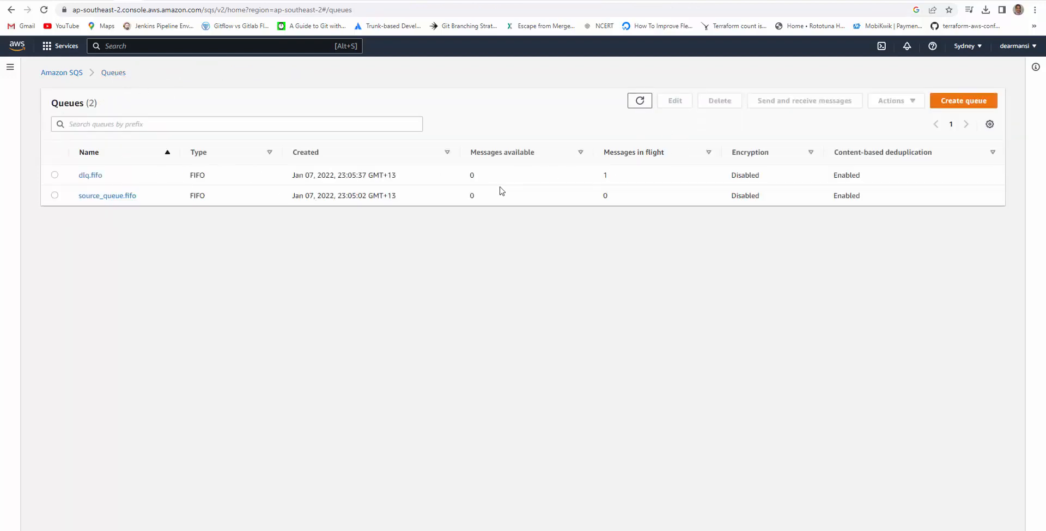
pyautogui.moveTo(609, 188)
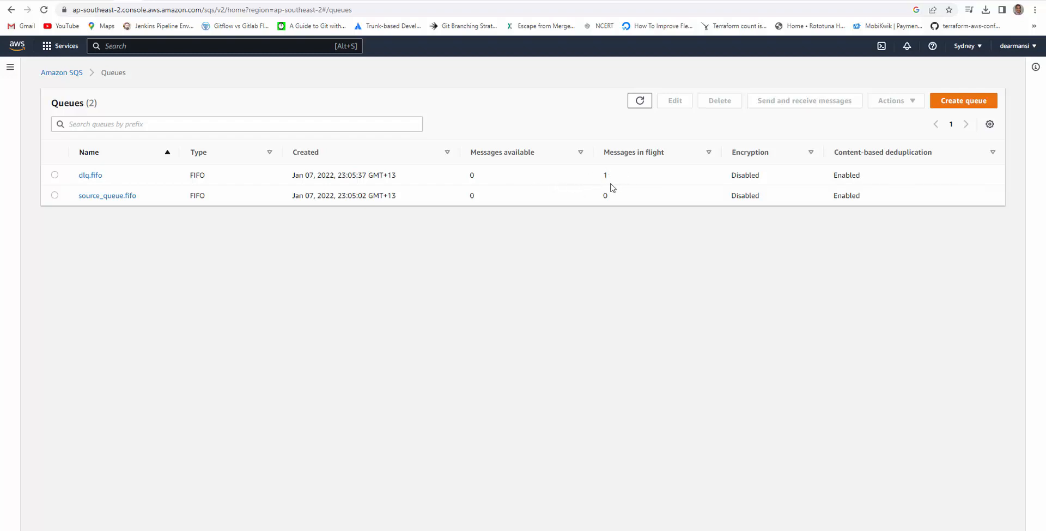
pyautogui.moveTo(607, 184)
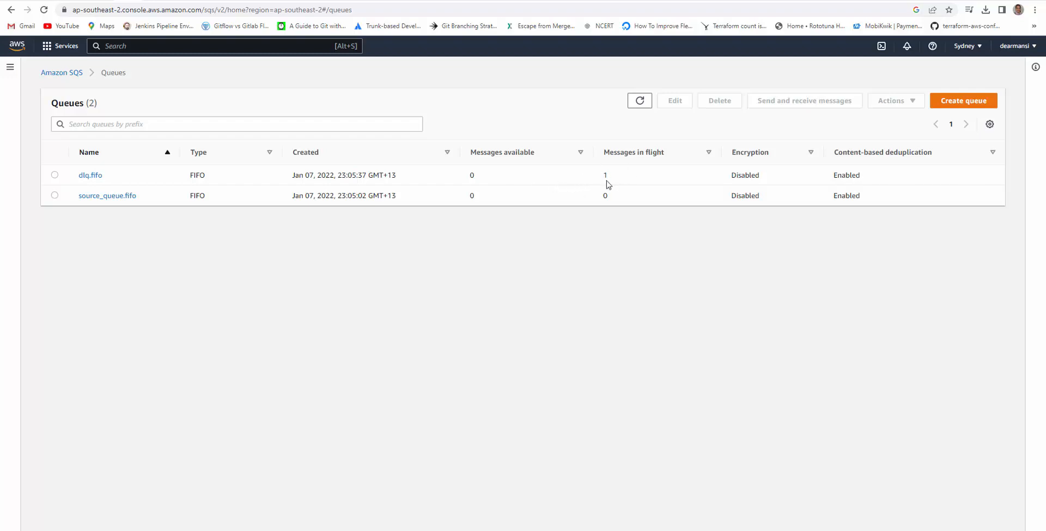
pyautogui.moveTo(598, 186)
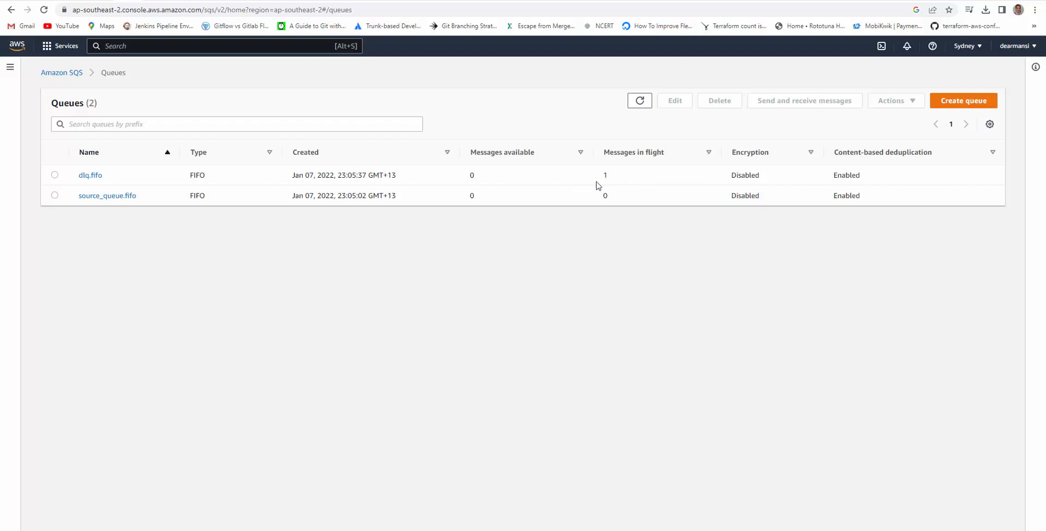
pyautogui.moveTo(650, 183)
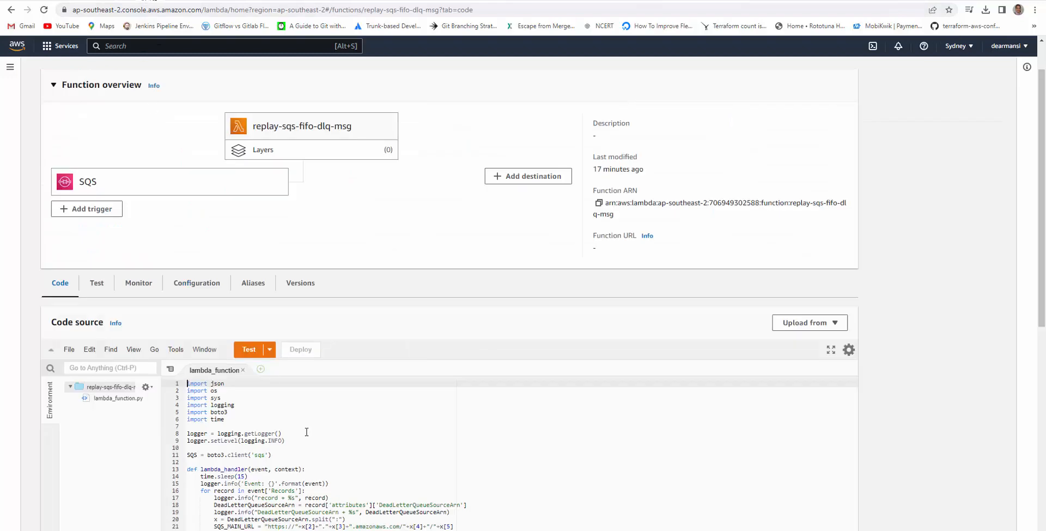
# Scroll through lambda_function.py in the replay-sqs-fifo-dlq-msg Code source editor.
pyautogui.scroll(-3)
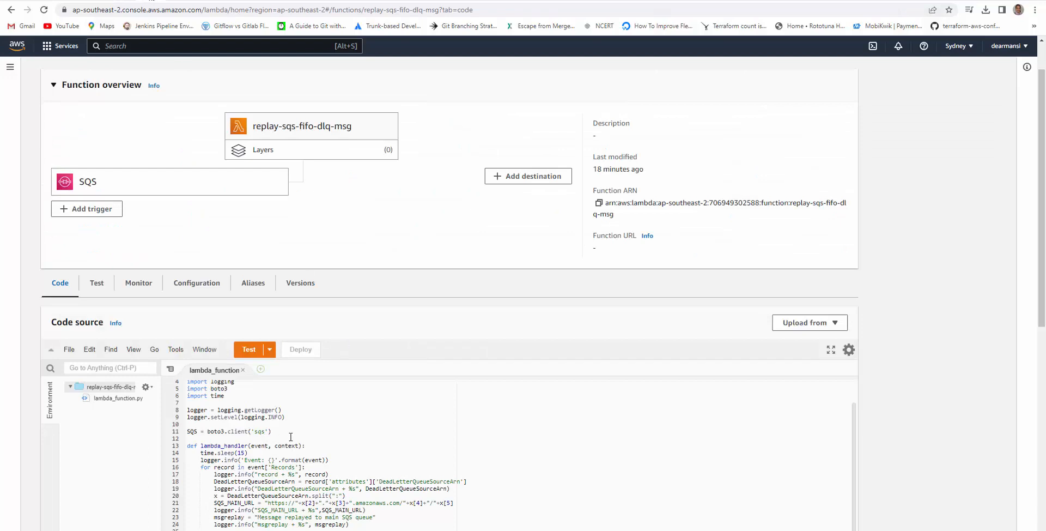
pyautogui.click(196, 282)
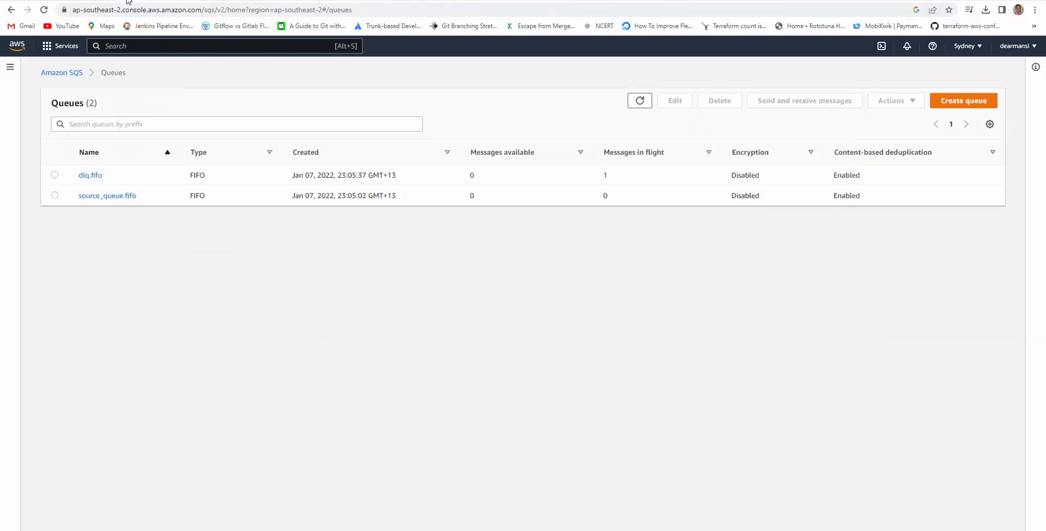
pyautogui.moveTo(645, 187)
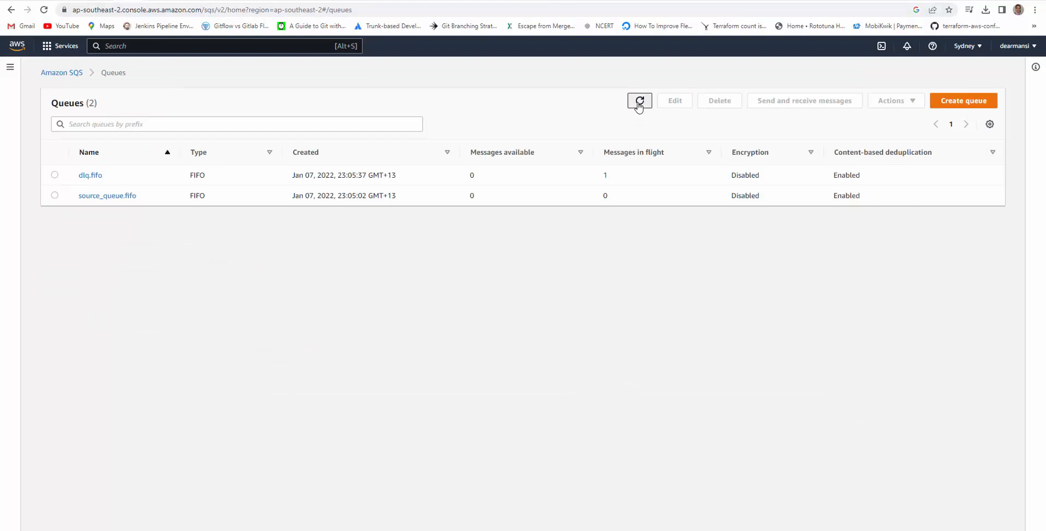
# Poll source_queue.fifo and read the replayed message body {"This is test":"TestPASSED"}.
pyautogui.click(638, 100)
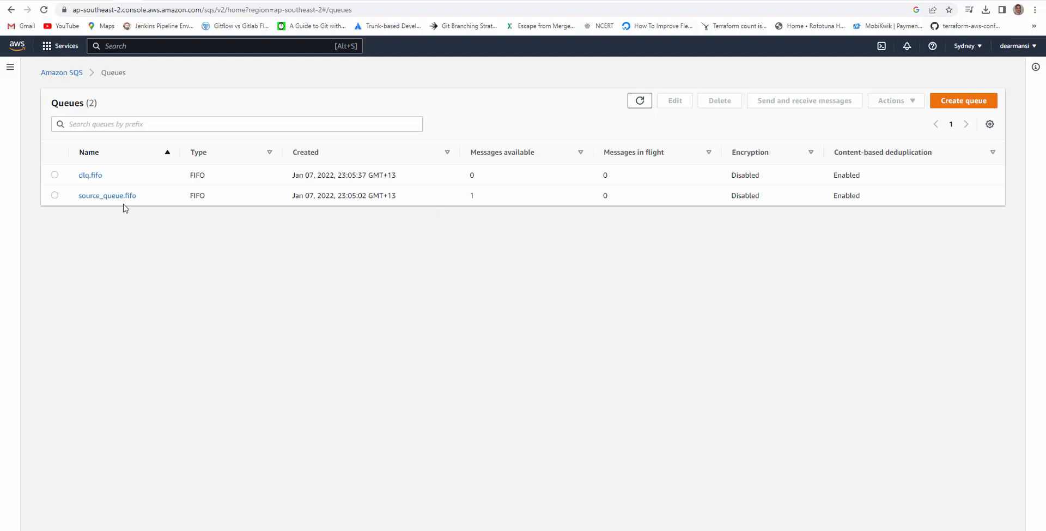
pyautogui.moveTo(420, 219)
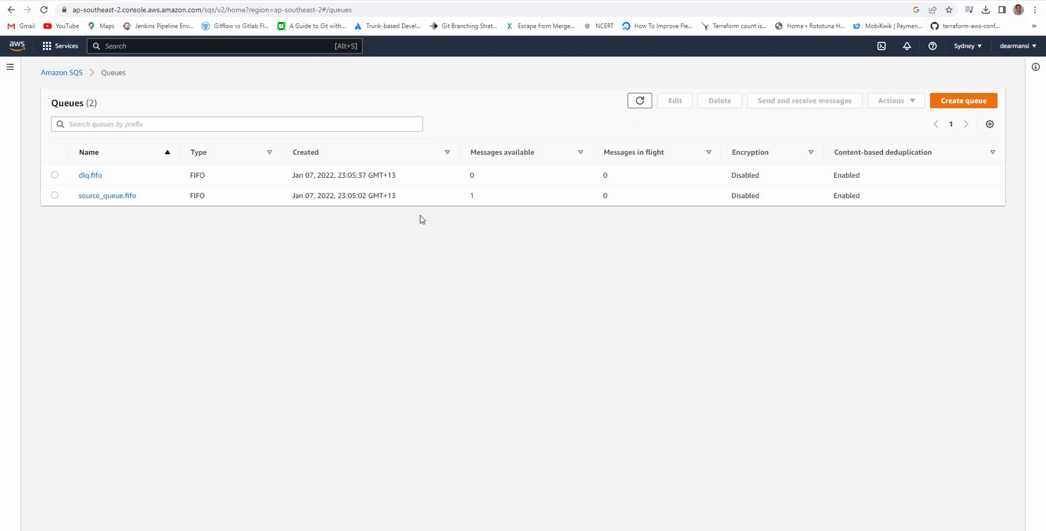
pyautogui.click(107, 195)
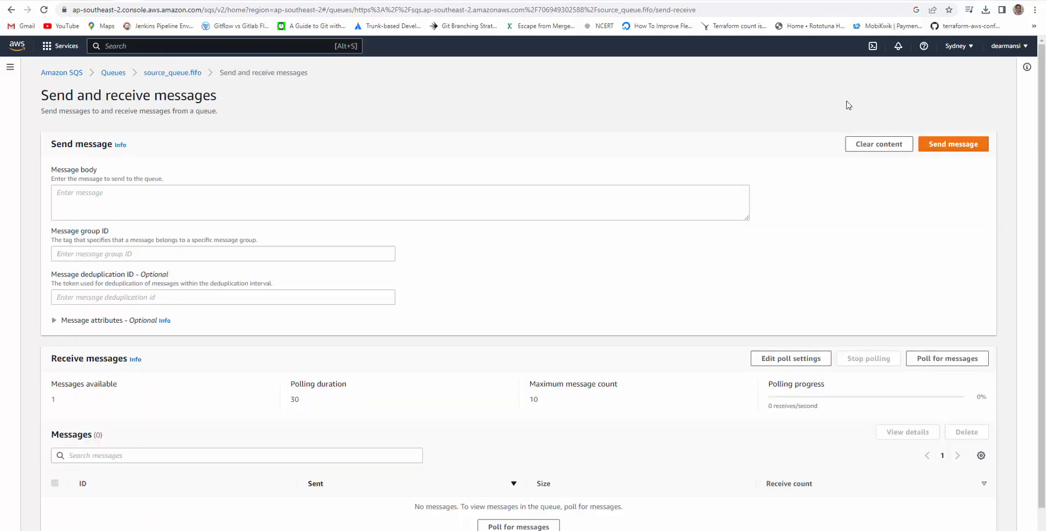
pyautogui.click(946, 358)
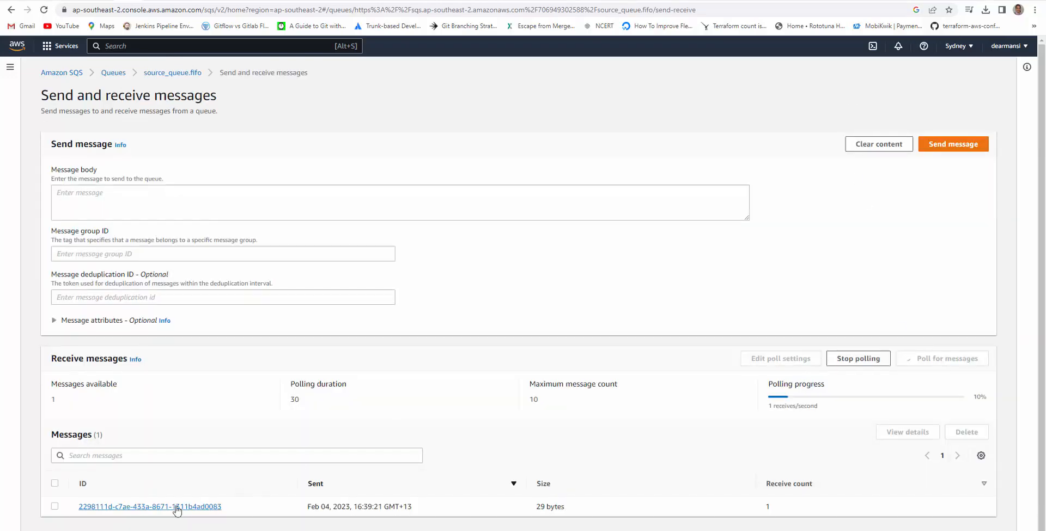
pyautogui.click(151, 506)
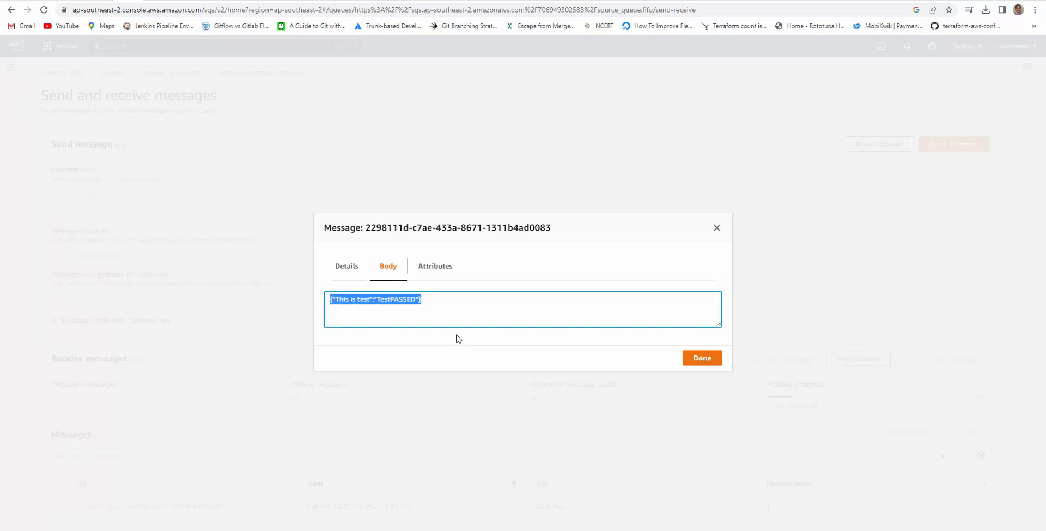
pyautogui.moveTo(717, 227)
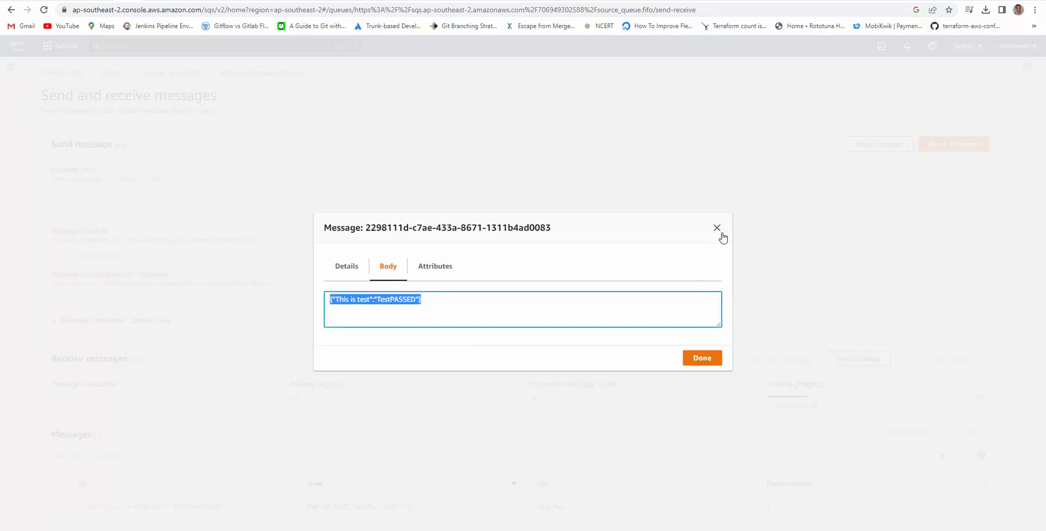
pyautogui.click(717, 228)
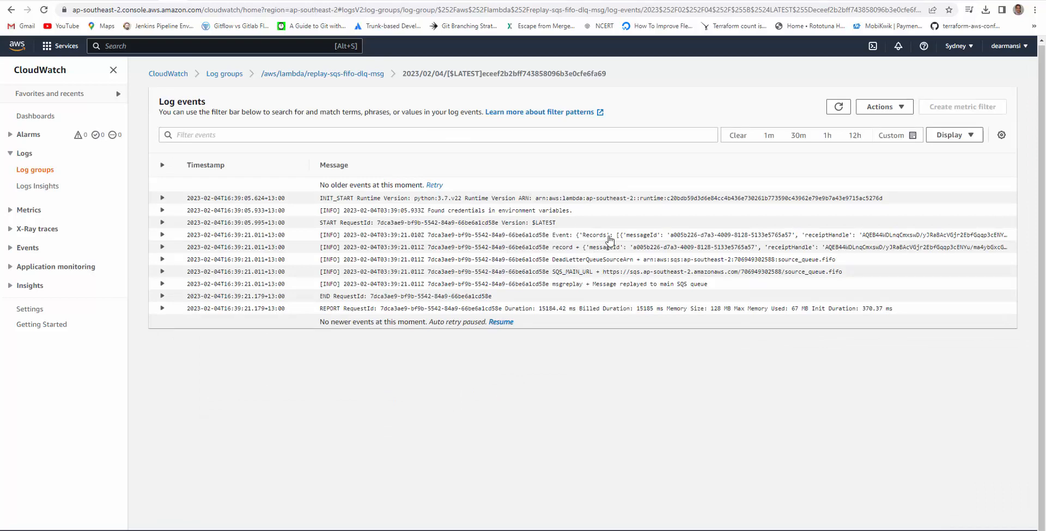
# Open the /aws/lambda/replay-sqs-fifo-dlq-msg log stream and expand its event and record entries.
pyautogui.click(161, 235)
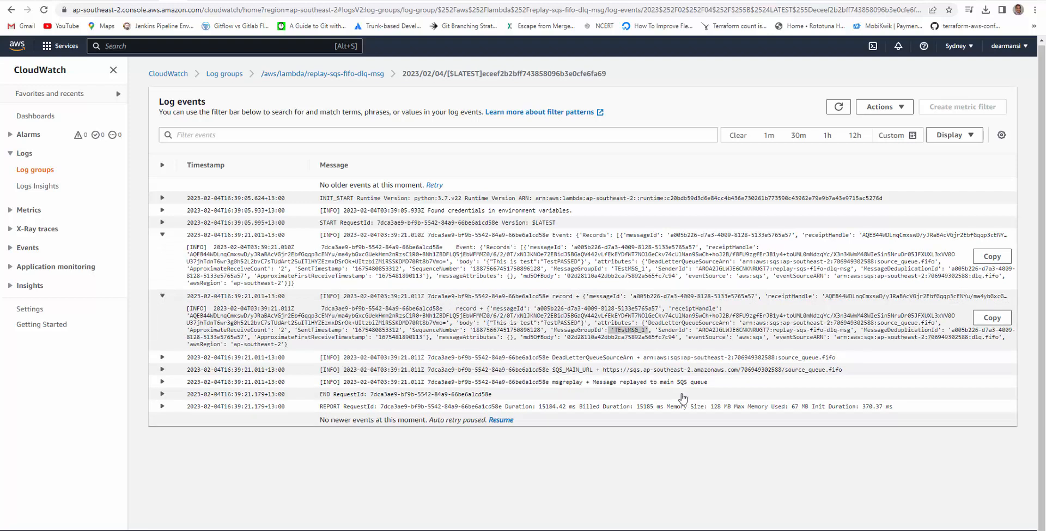
pyautogui.moveTo(737, 527)
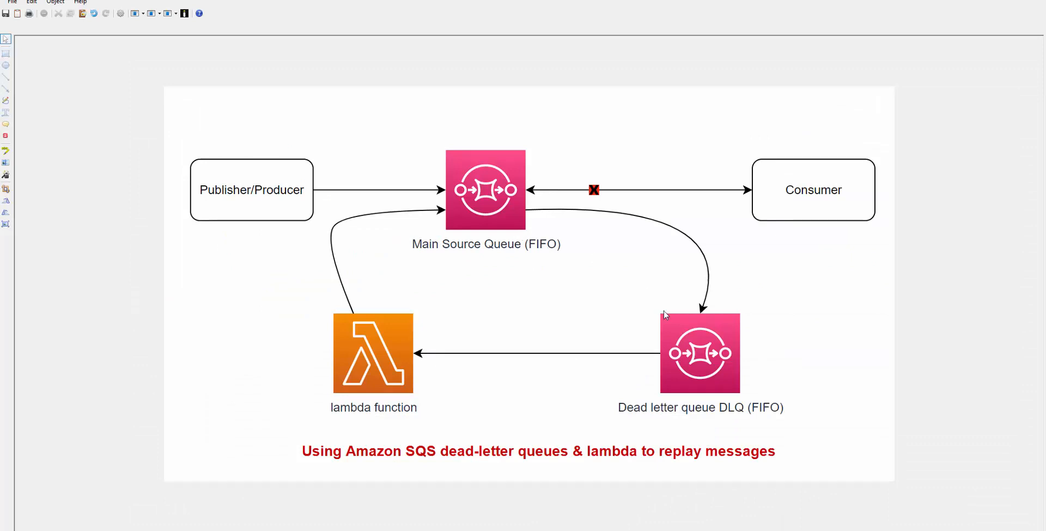
pyautogui.moveTo(375, 372)
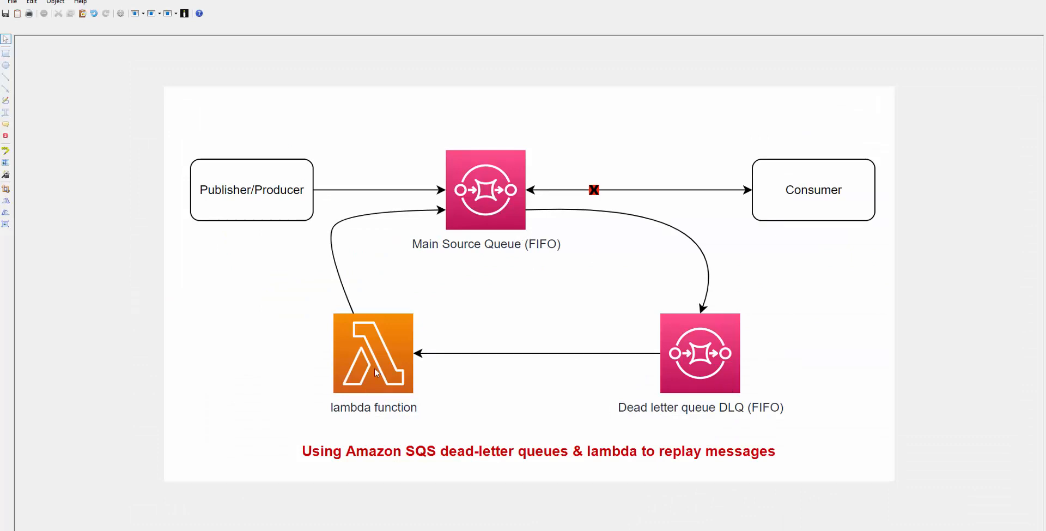
pyautogui.moveTo(508, 215)
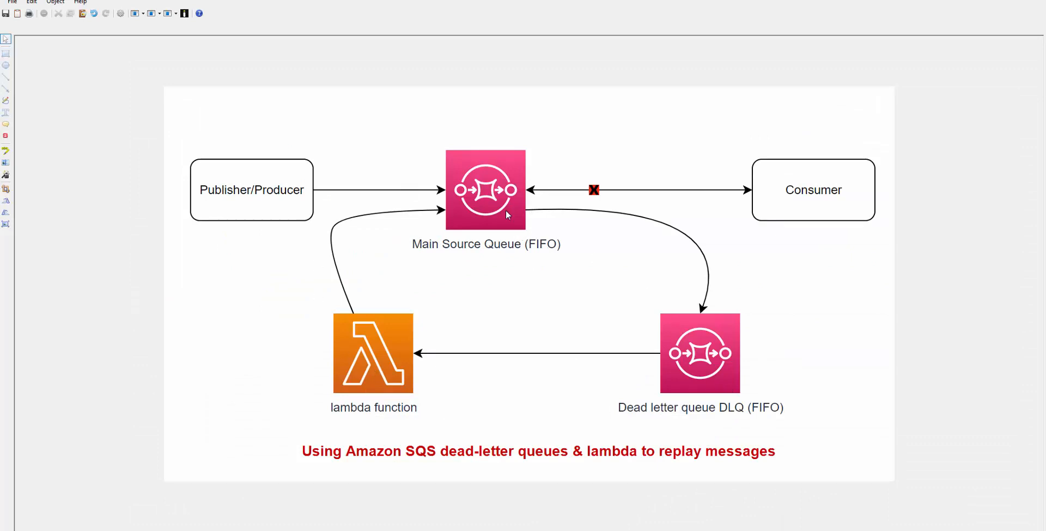
pyautogui.moveTo(539, 273)
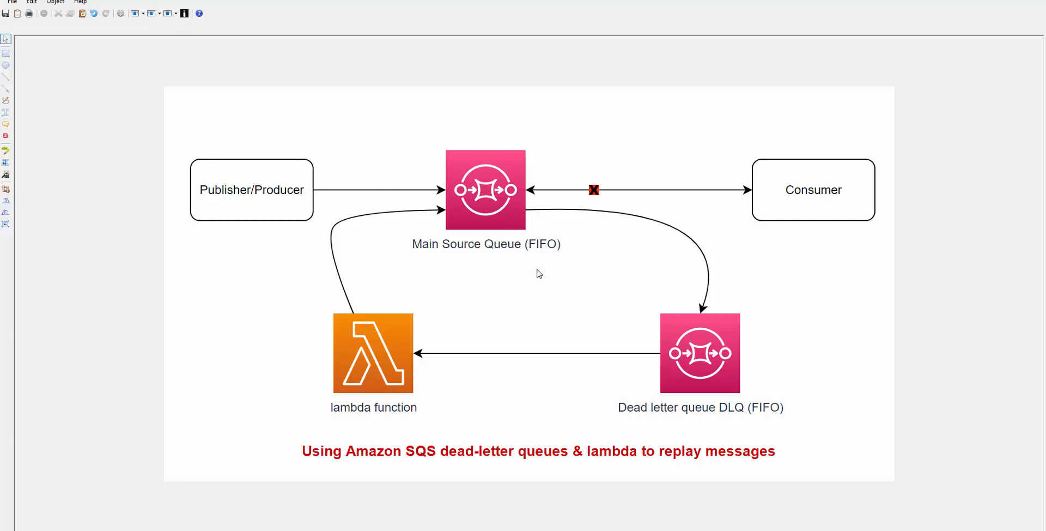
pyautogui.moveTo(591, 314)
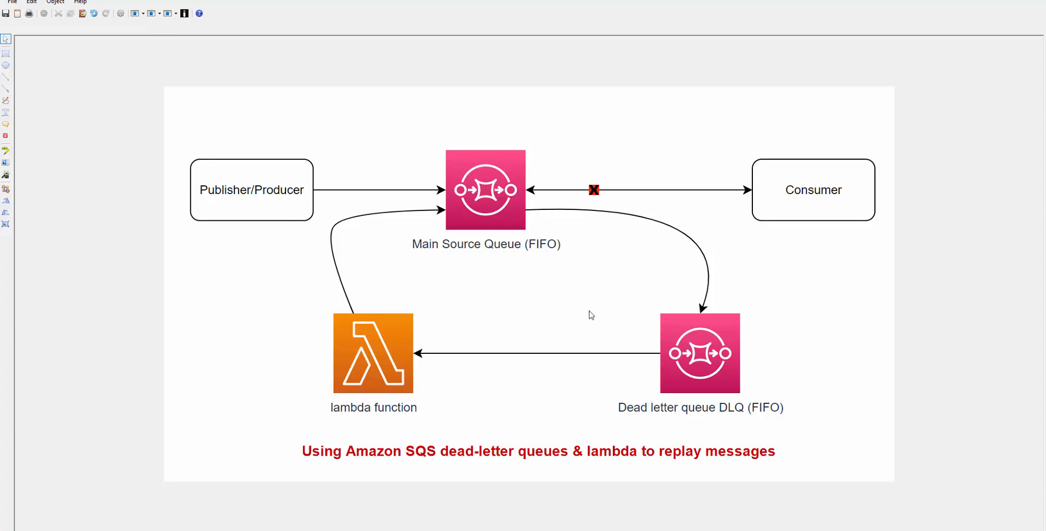
pyautogui.moveTo(503, 296)
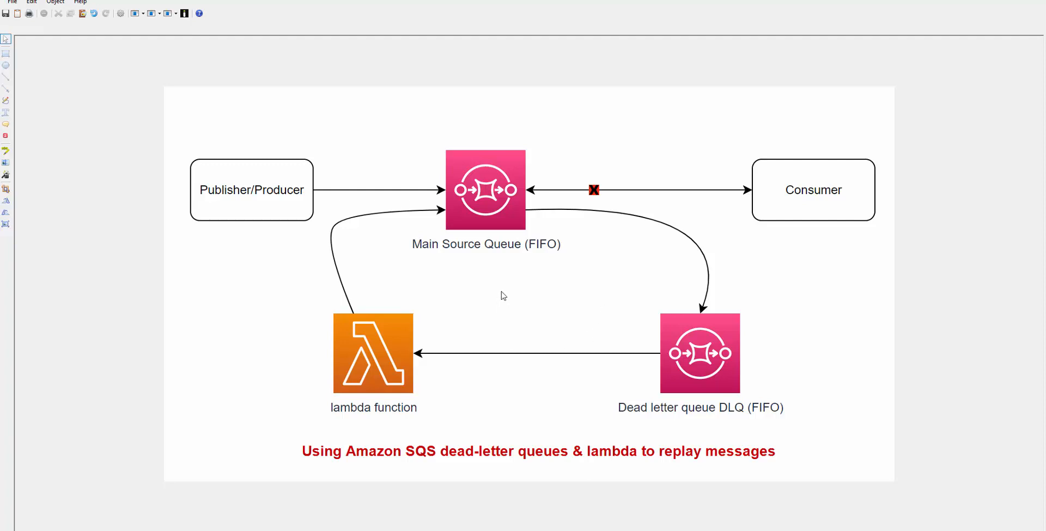
pyautogui.moveTo(376, 363)
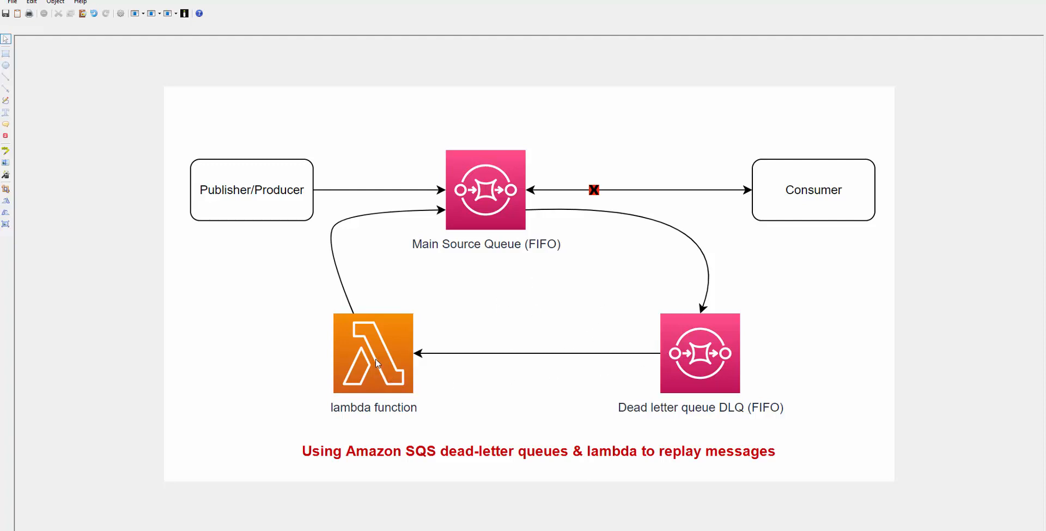
pyautogui.moveTo(486, 218)
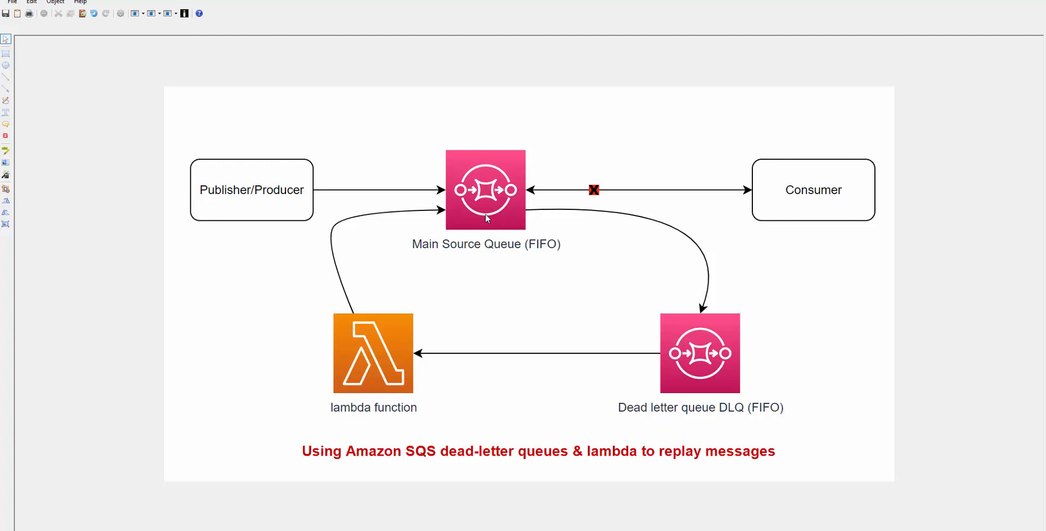
pyautogui.moveTo(539, 207)
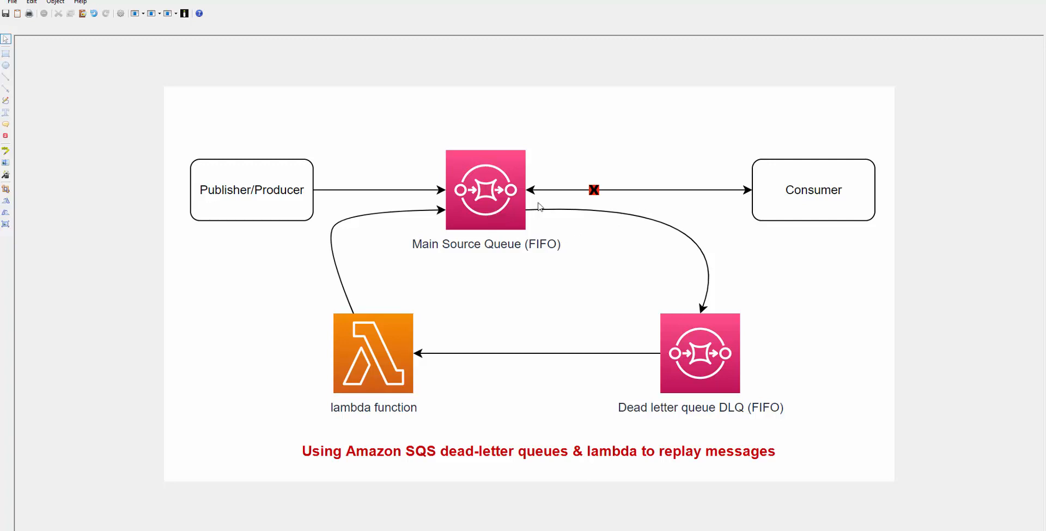
pyautogui.moveTo(511, 232)
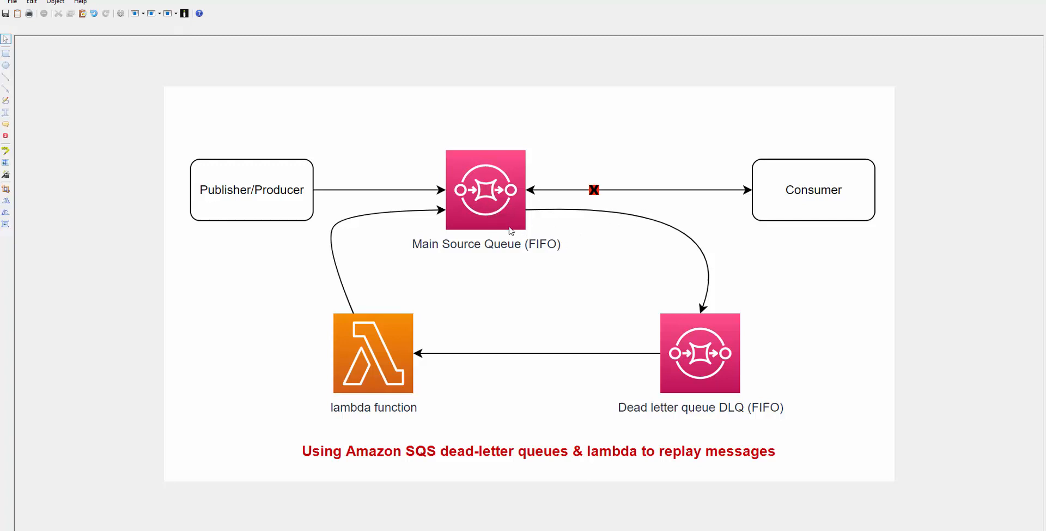
pyautogui.moveTo(483, 223)
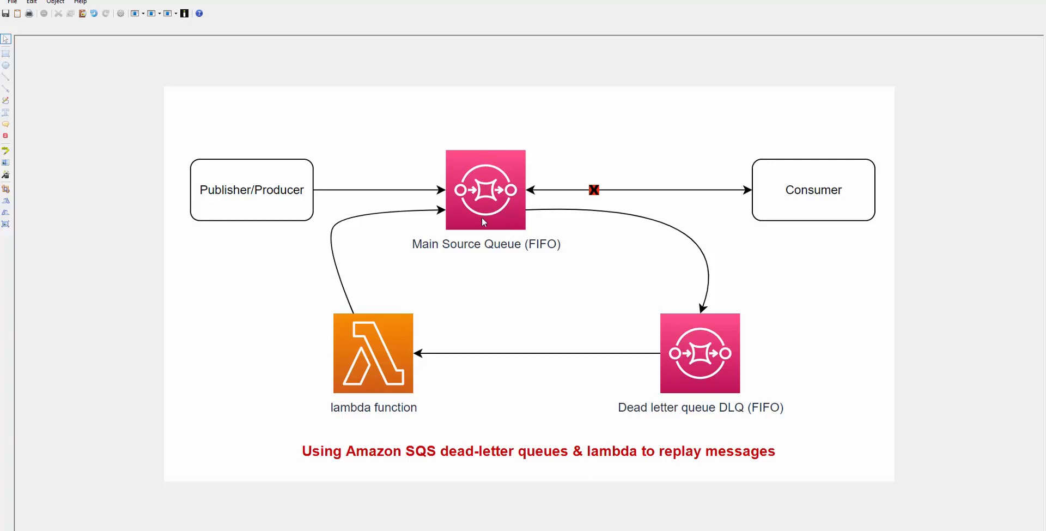
pyautogui.moveTo(459, 337)
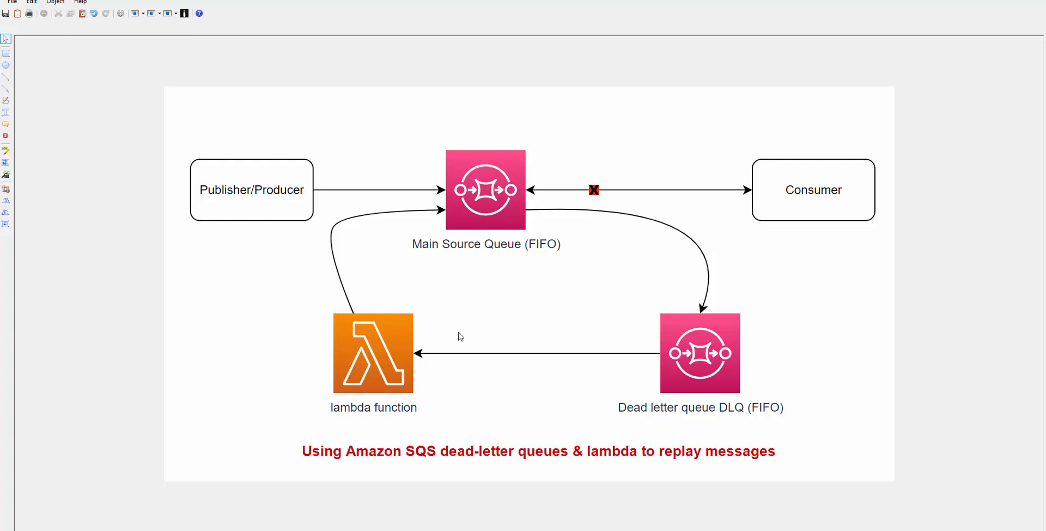
pyautogui.moveTo(472, 222)
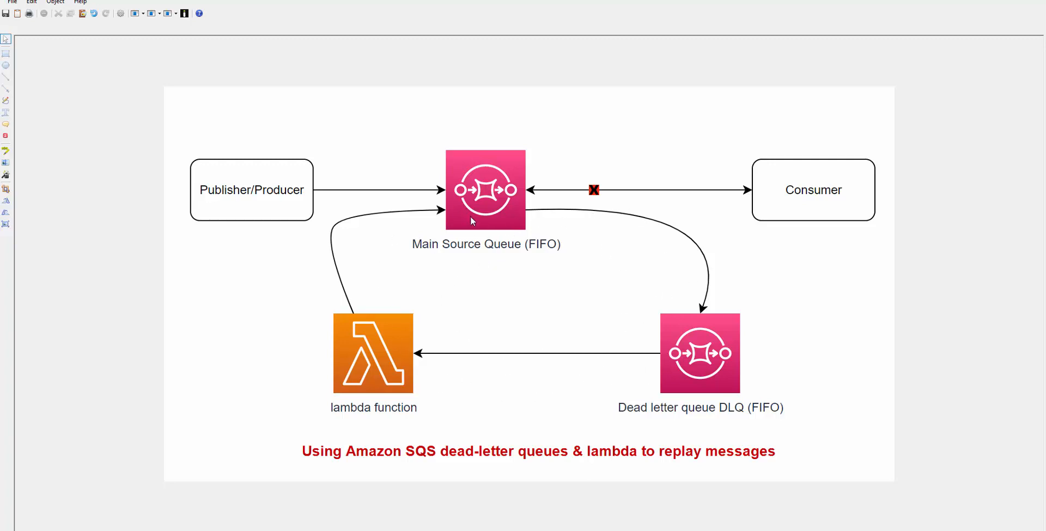
pyautogui.moveTo(265, 400)
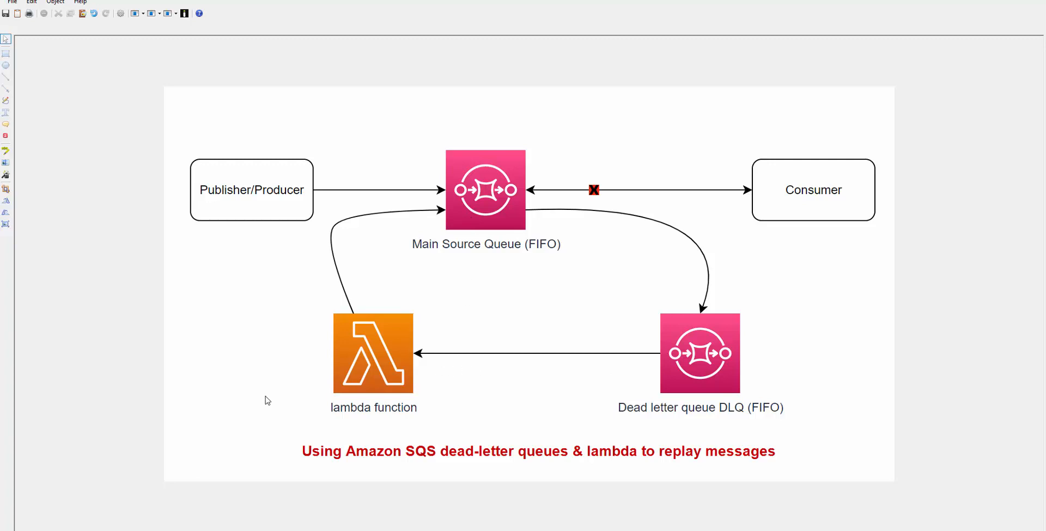
pyautogui.moveTo(446, 419)
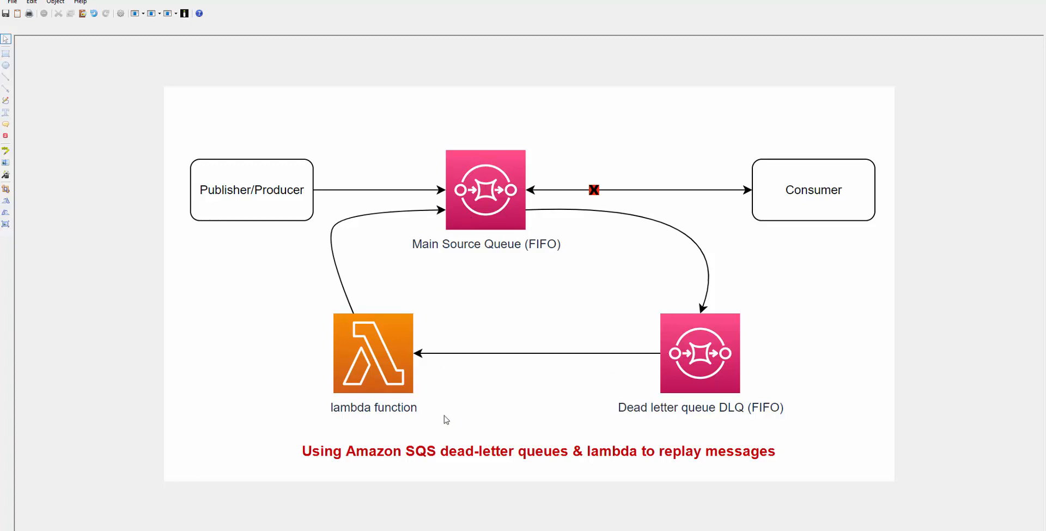
pyautogui.moveTo(459, 403)
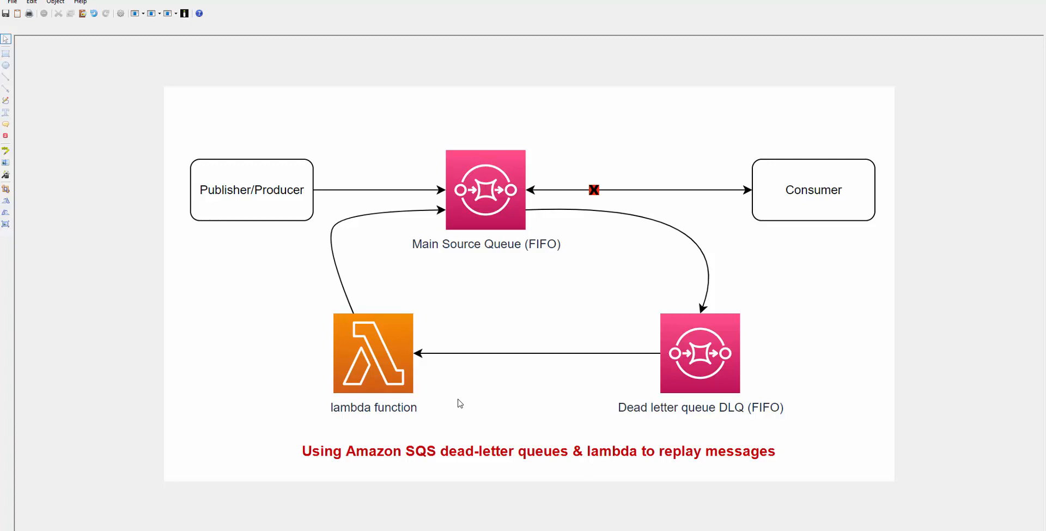
pyautogui.moveTo(427, 377)
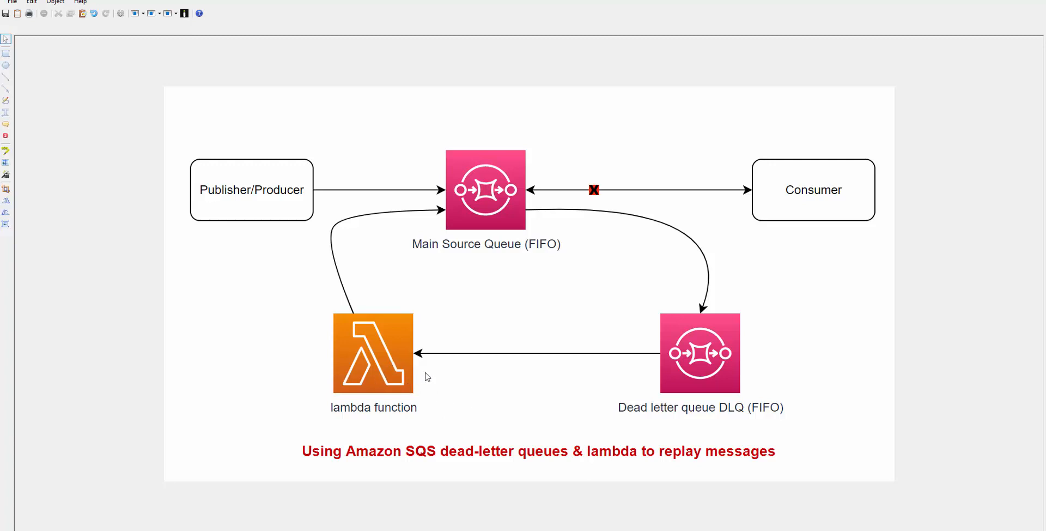
pyautogui.moveTo(432, 379)
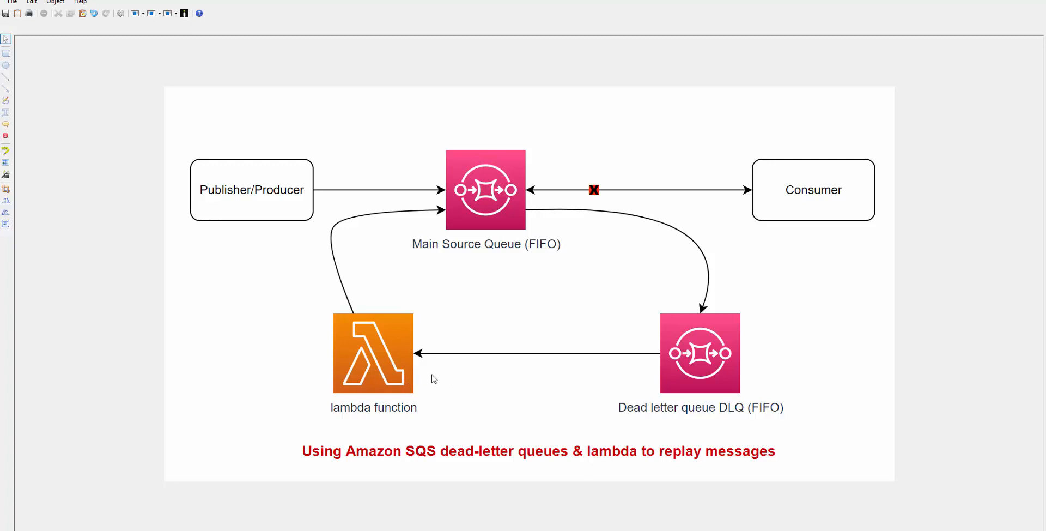
pyautogui.moveTo(463, 245)
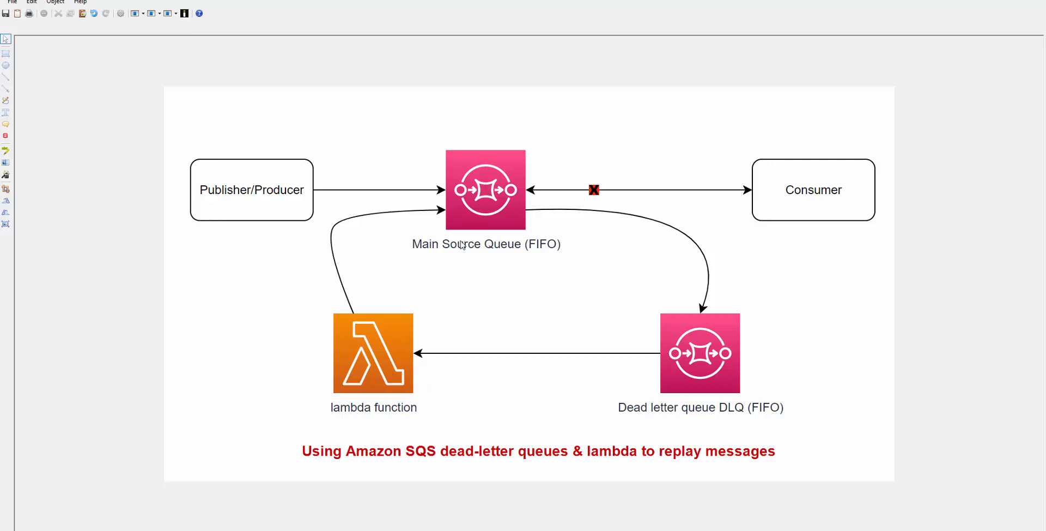
pyautogui.moveTo(246, 407)
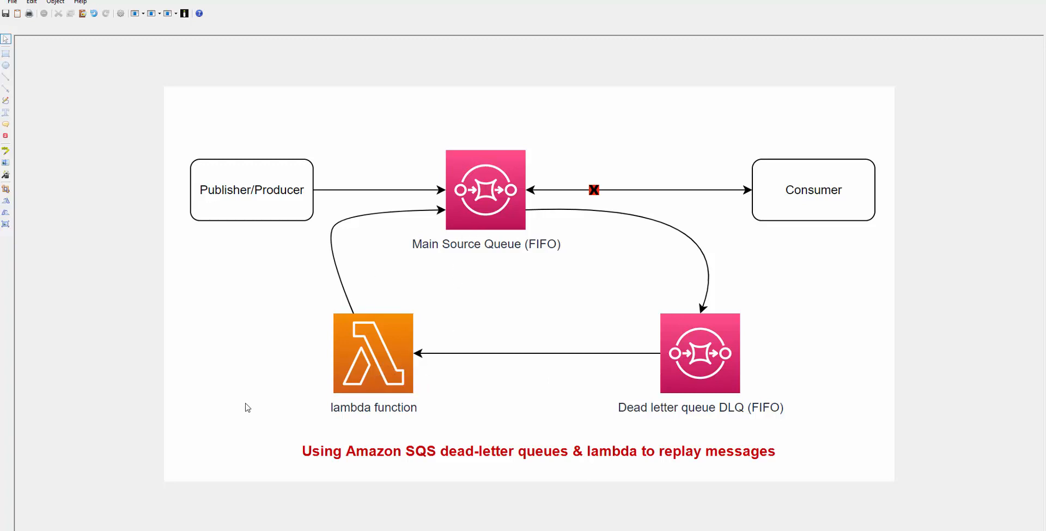
pyautogui.moveTo(521, 394)
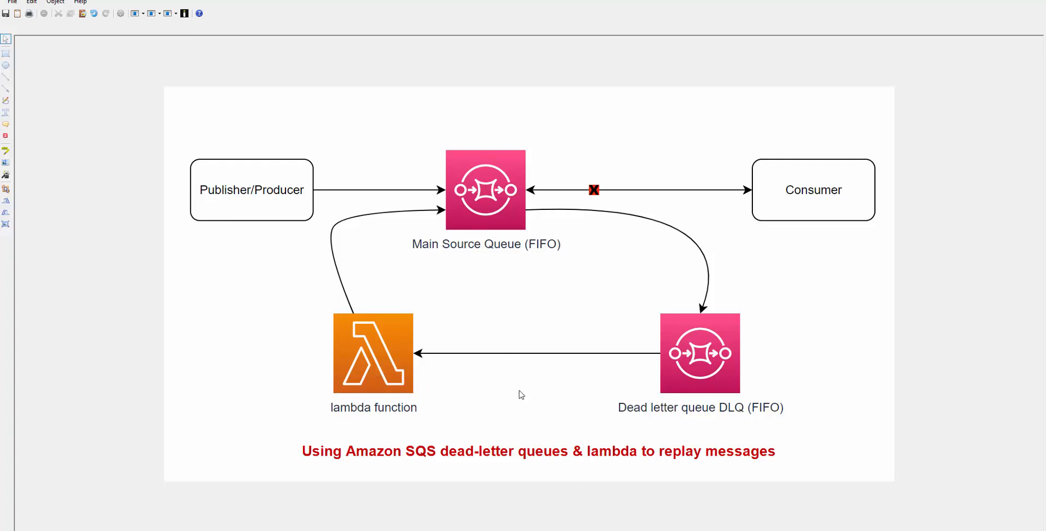
pyautogui.moveTo(502, 439)
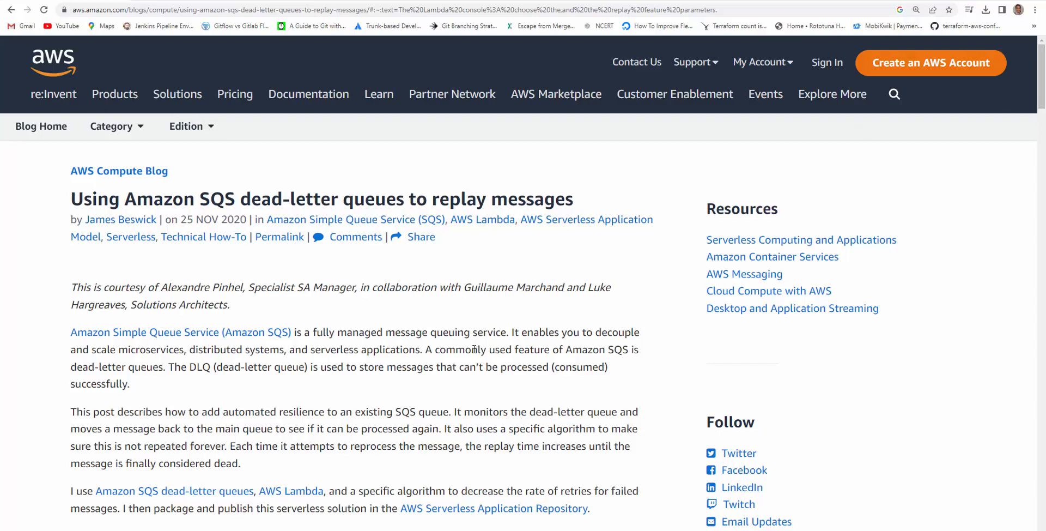
# Scroll the AWS Compute Blog post down to the Solution overview diagram.
pyautogui.scroll(-3)
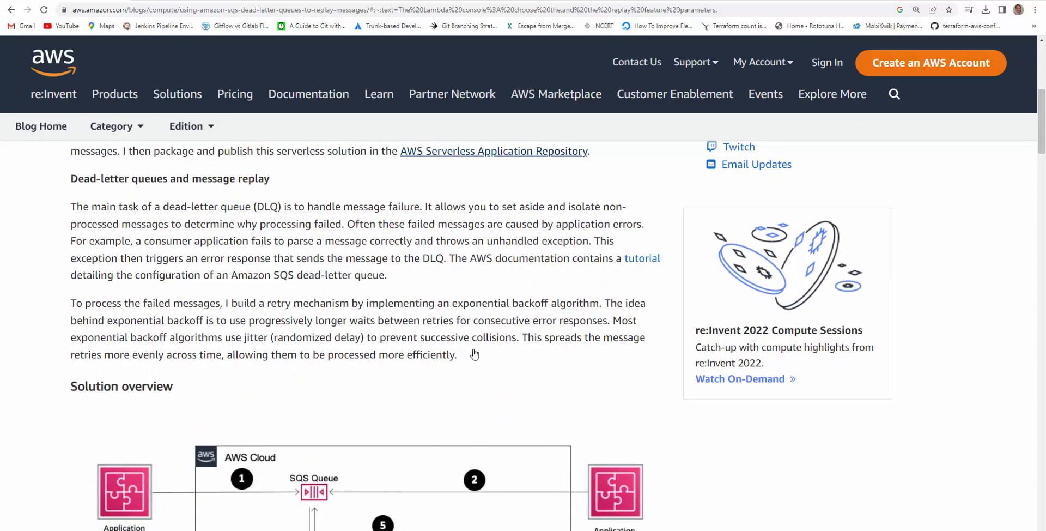
pyautogui.scroll(-3)
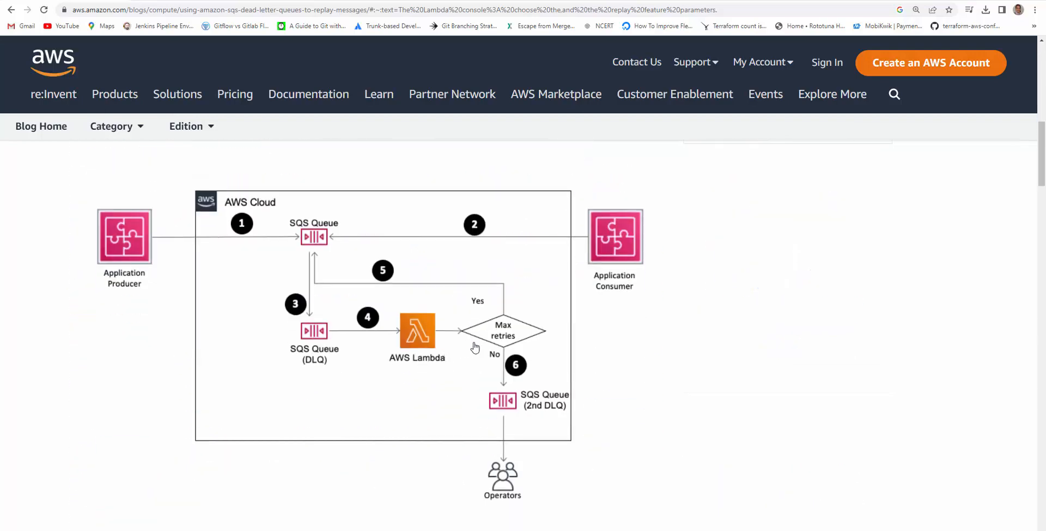